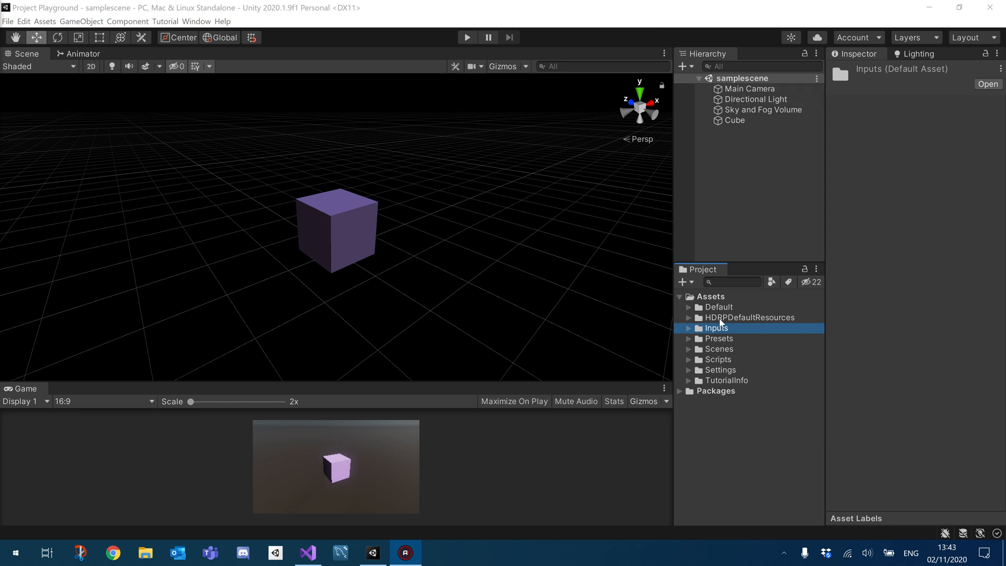
Step: Create an Input Actions asset named DefaultControl in the Inputs folder and select it
left_click(687, 328)
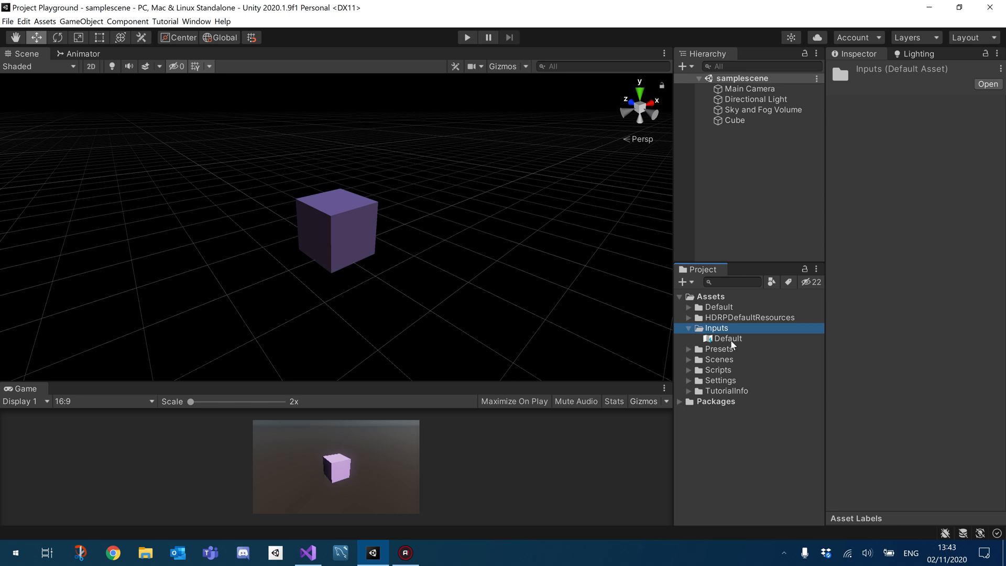
left_click(725, 338)
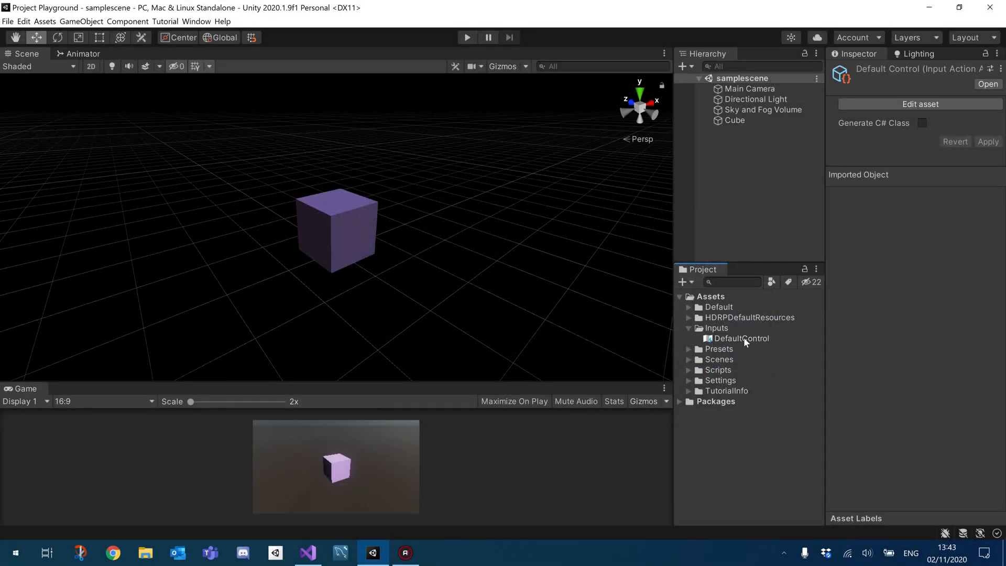
left_click(740, 339)
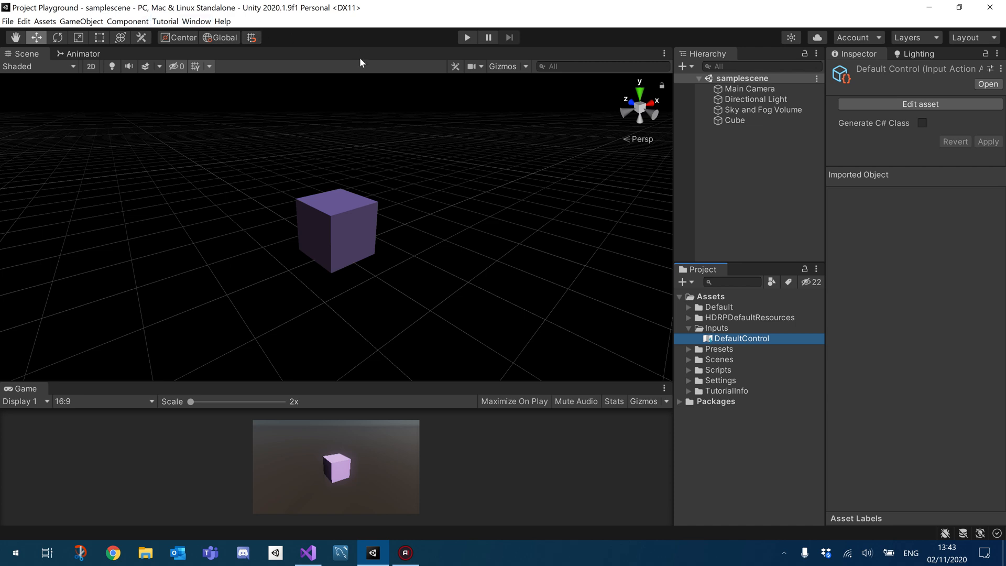
mouse_move(305, 85)
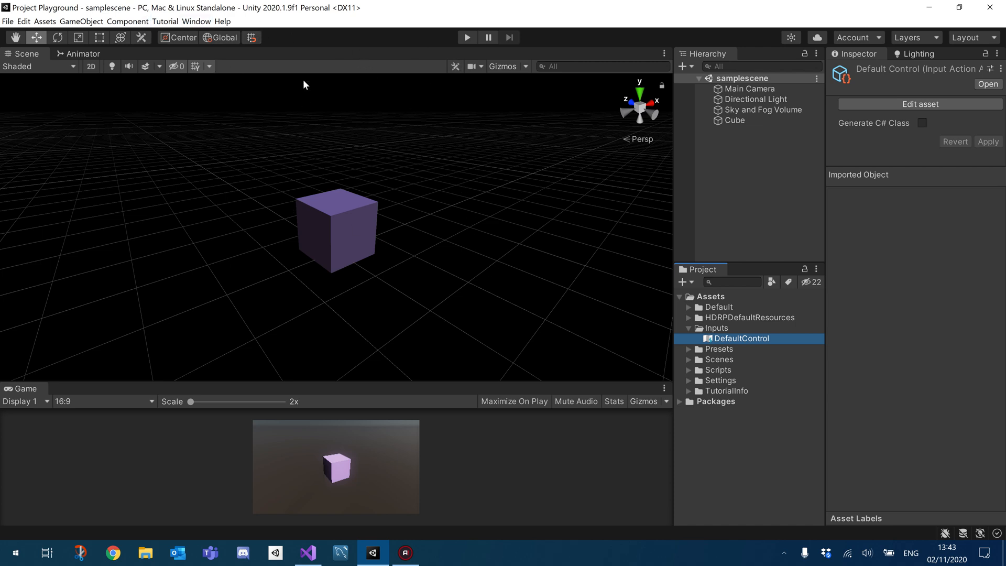
mouse_move(632, 336)
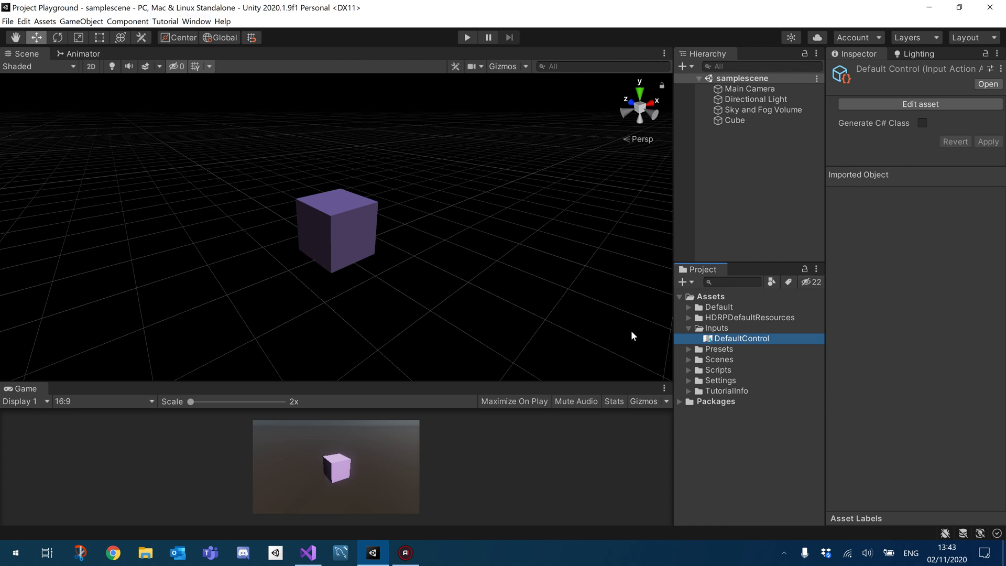
mouse_move(662, 322)
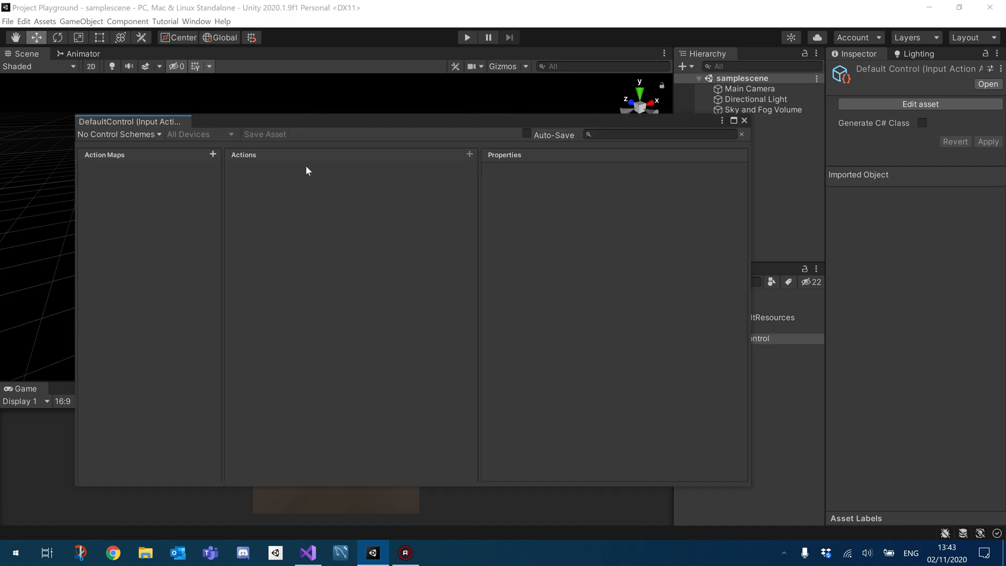
Step: Add an action map named Player and expand its New action
left_click(213, 154)
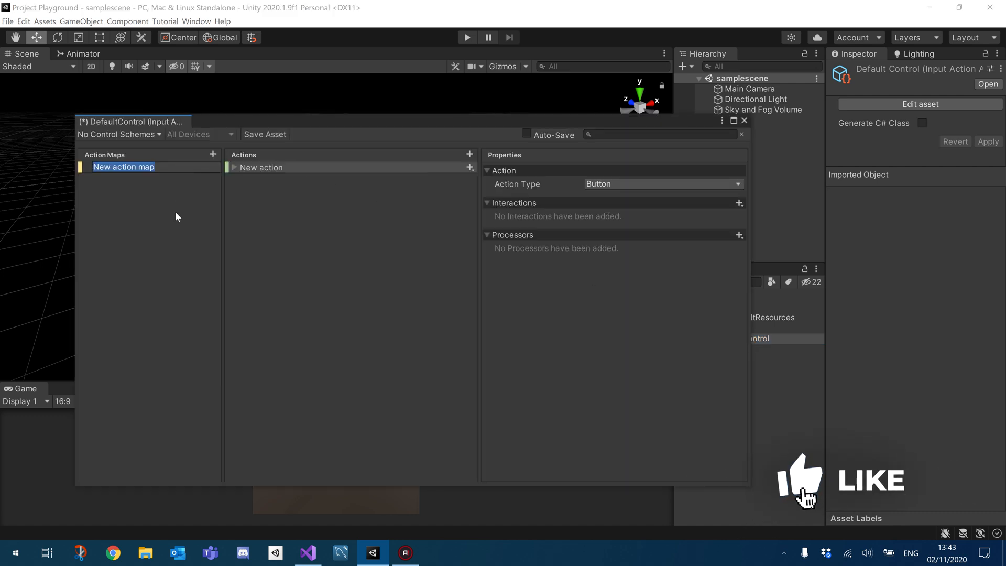
type("Player")
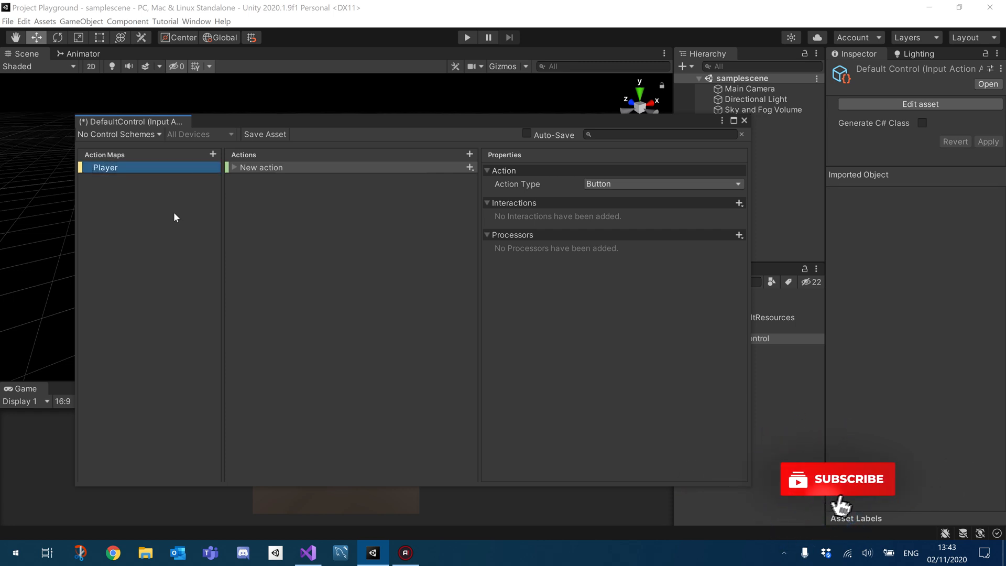
left_click(261, 167)
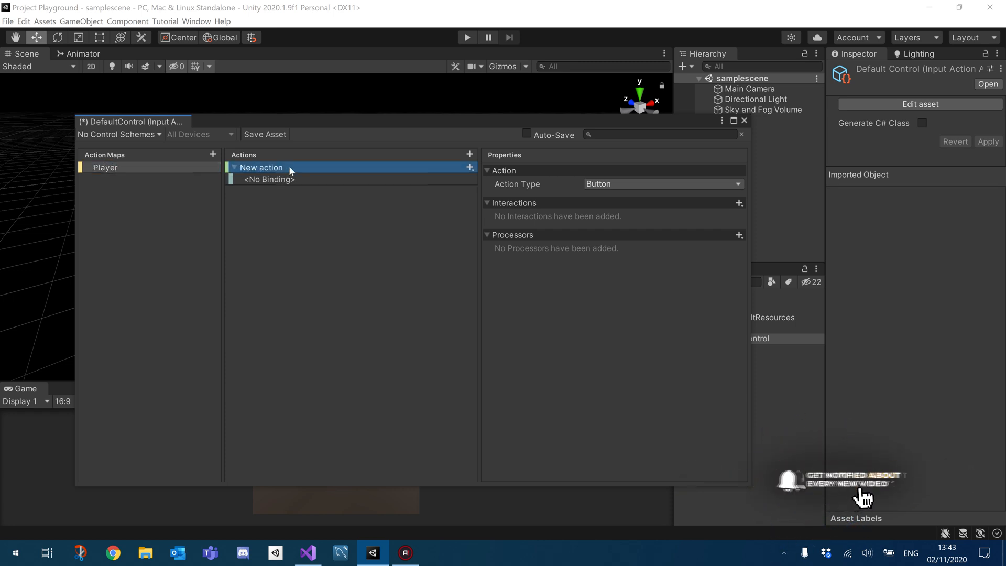
mouse_move(454, 162)
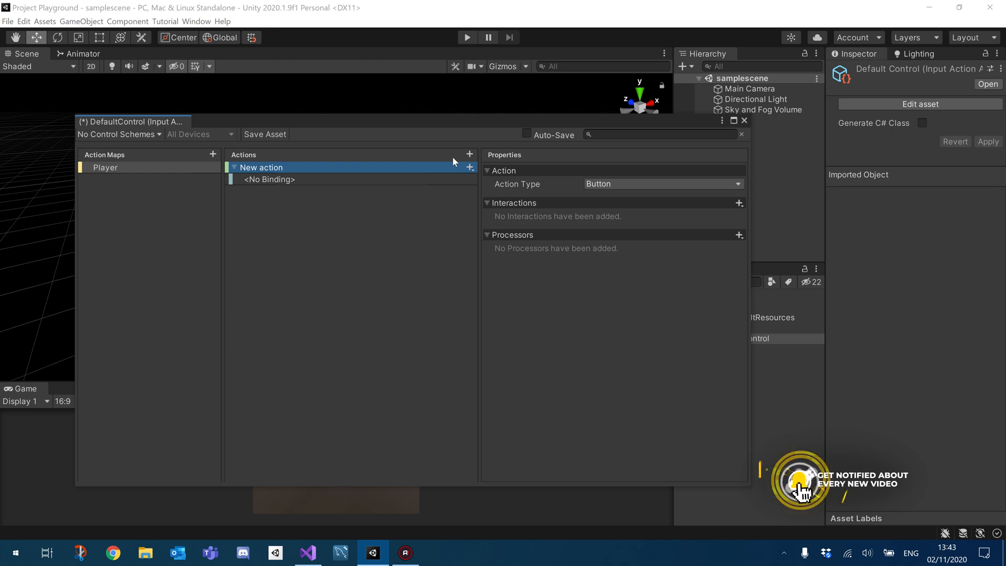
Step: Make New action a Pass Through action with Axis control type
left_click(662, 185)
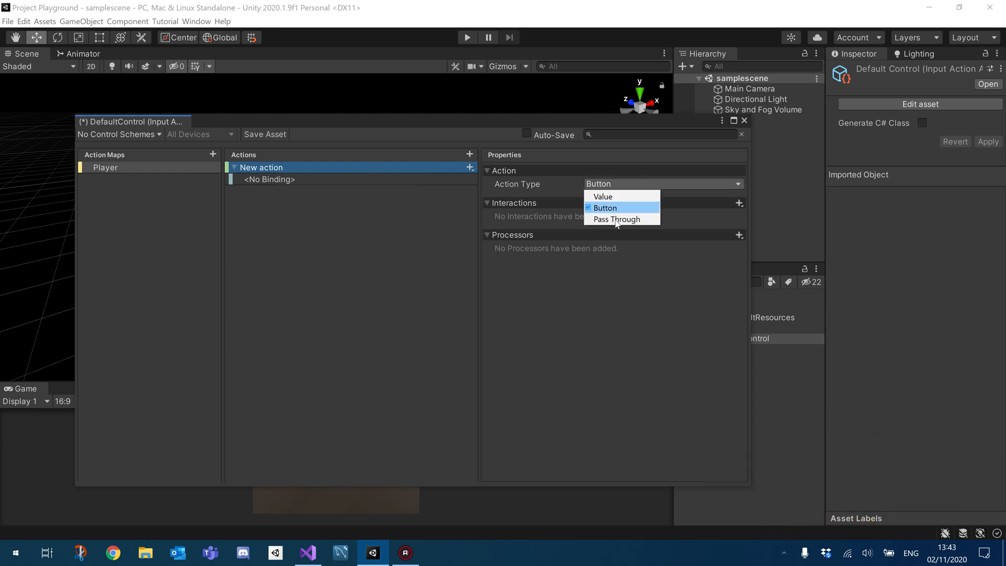
left_click(616, 219)
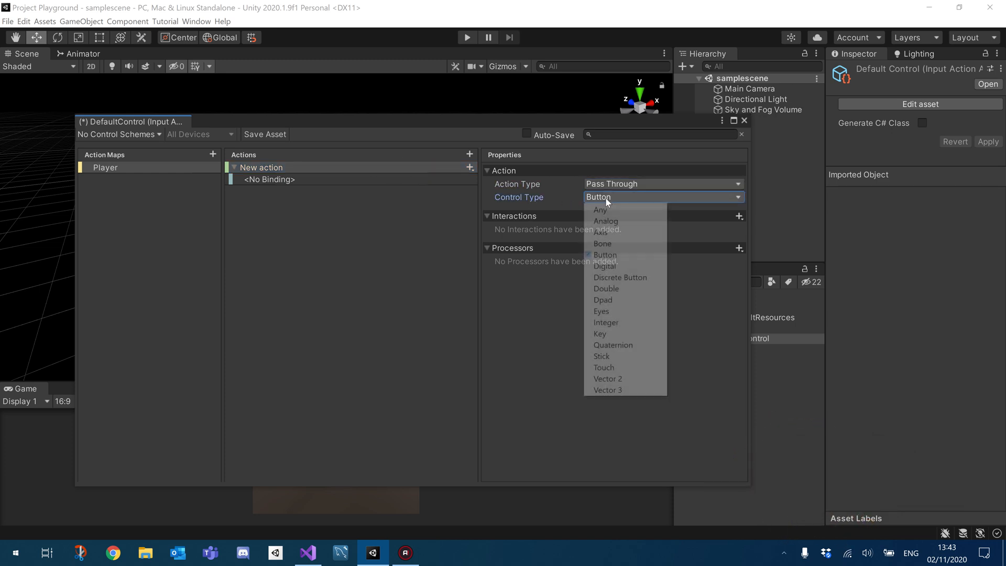
left_click(600, 233)
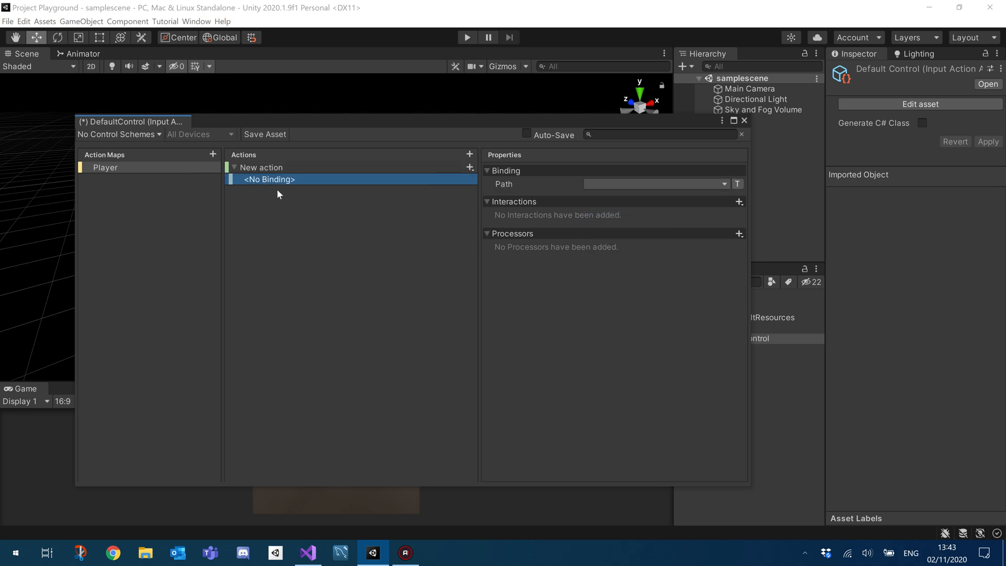
mouse_move(261, 180)
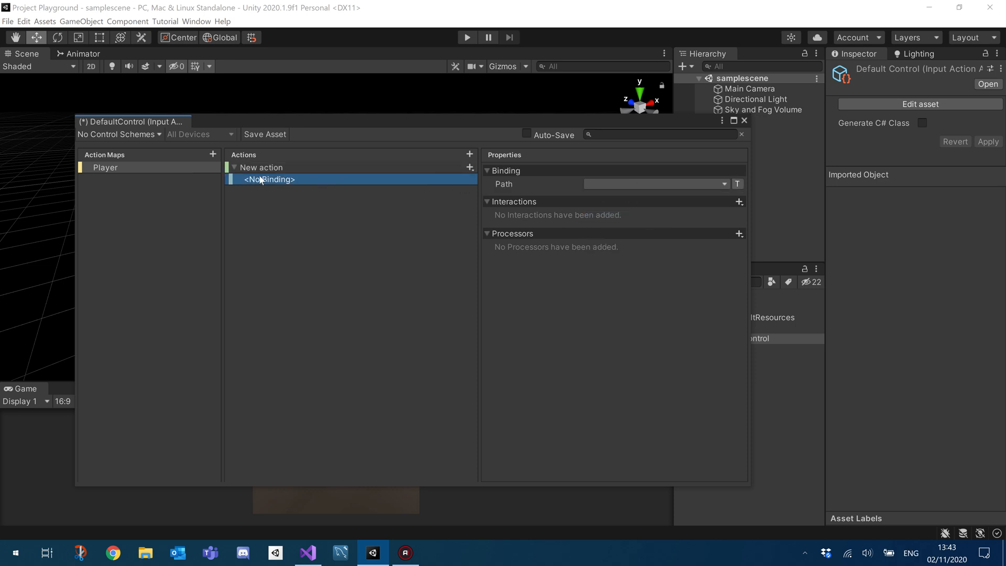
mouse_move(620, 186)
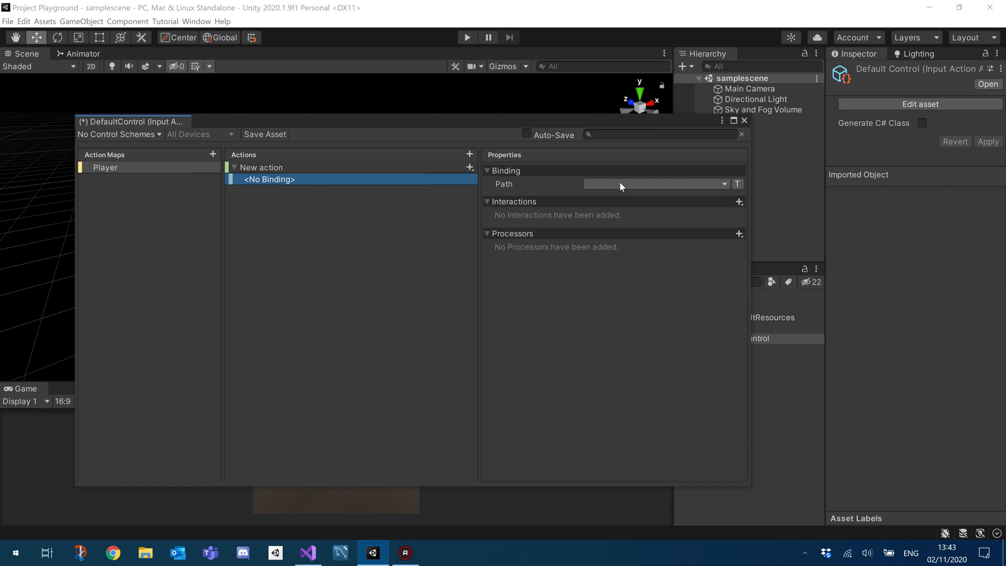
Step: Bind the action to Scroll/Y [Mouse] and save the DefaultControl asset
left_click(724, 184)
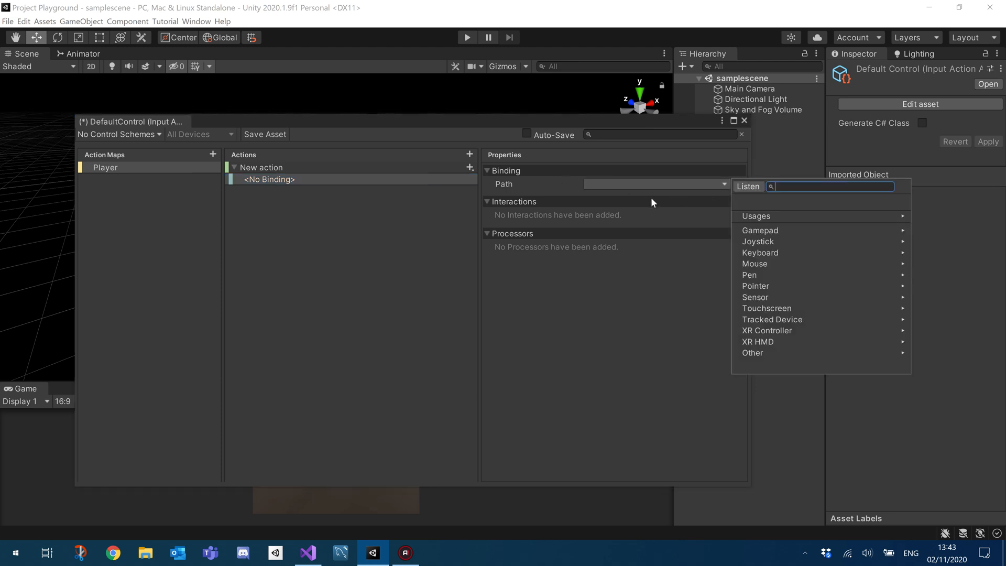
type("scrol")
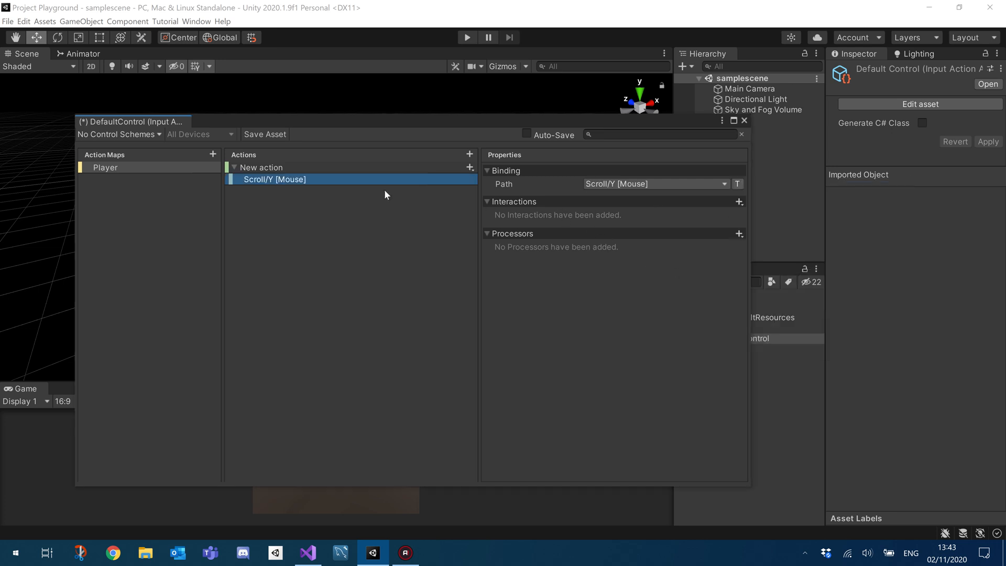
left_click(264, 134)
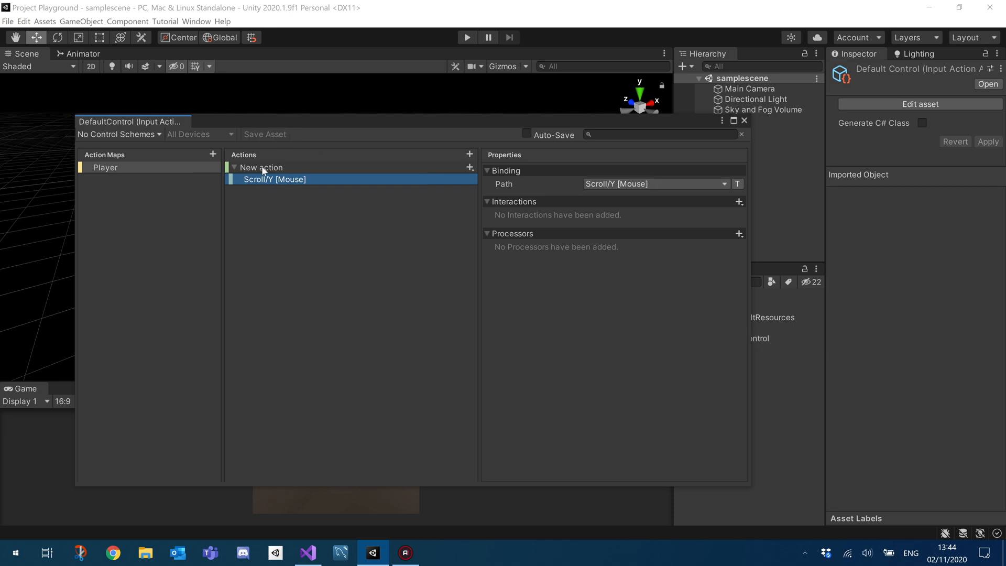
Step: Rename the action to MouseScrollY and review its Scroll/Y [Mouse] binding and properties
left_click(261, 167)
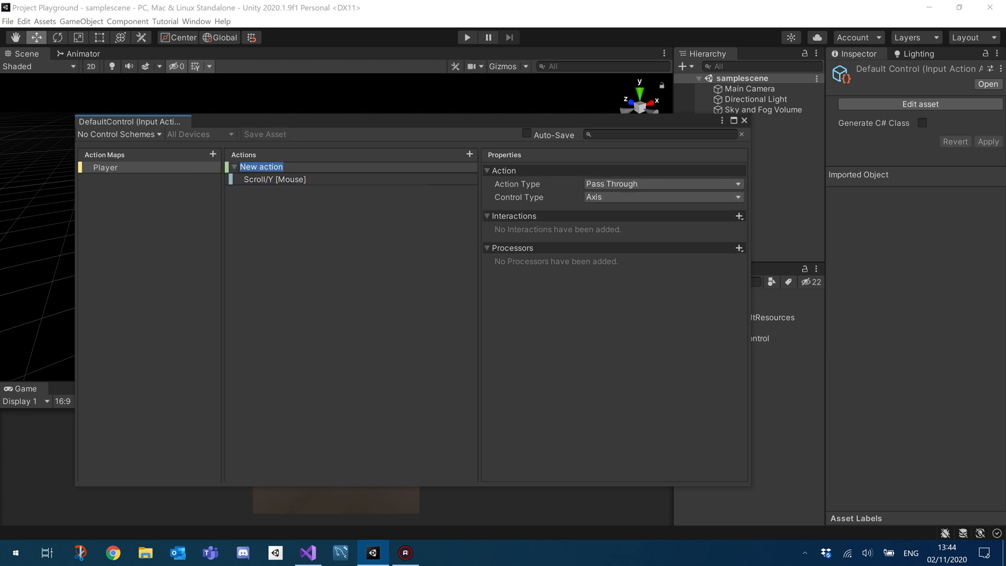
type("M")
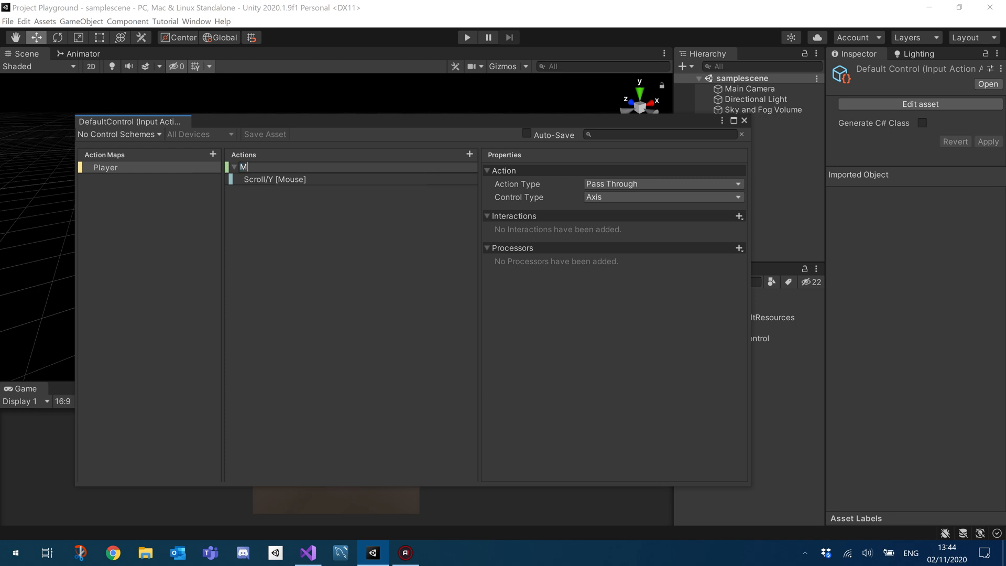
type("ouseScrollY")
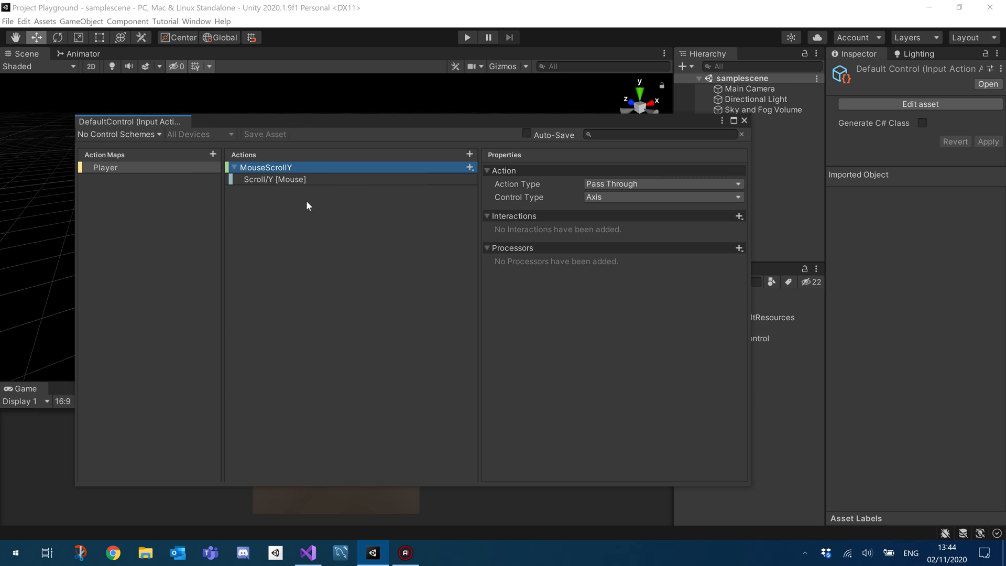
mouse_move(267, 182)
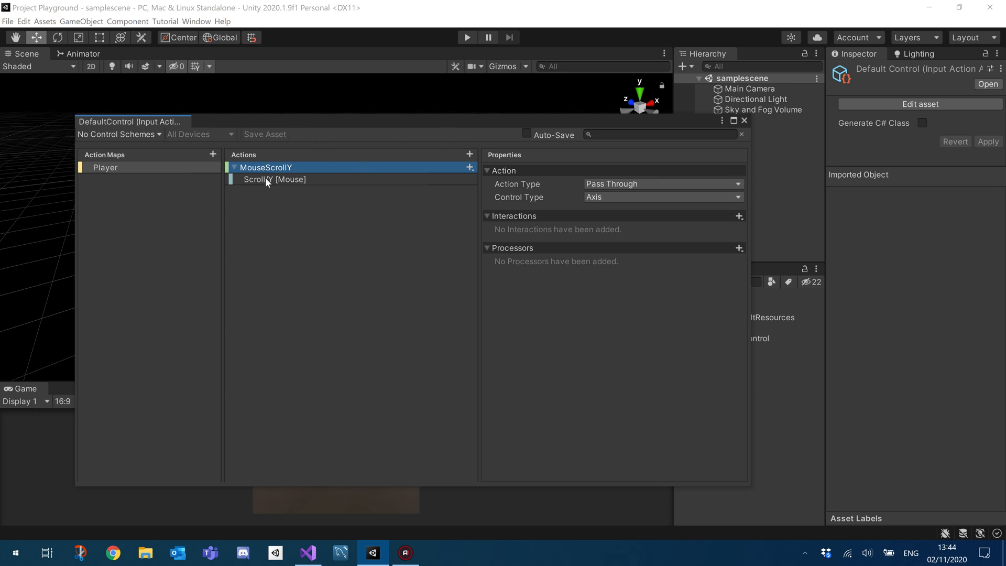
mouse_move(316, 179)
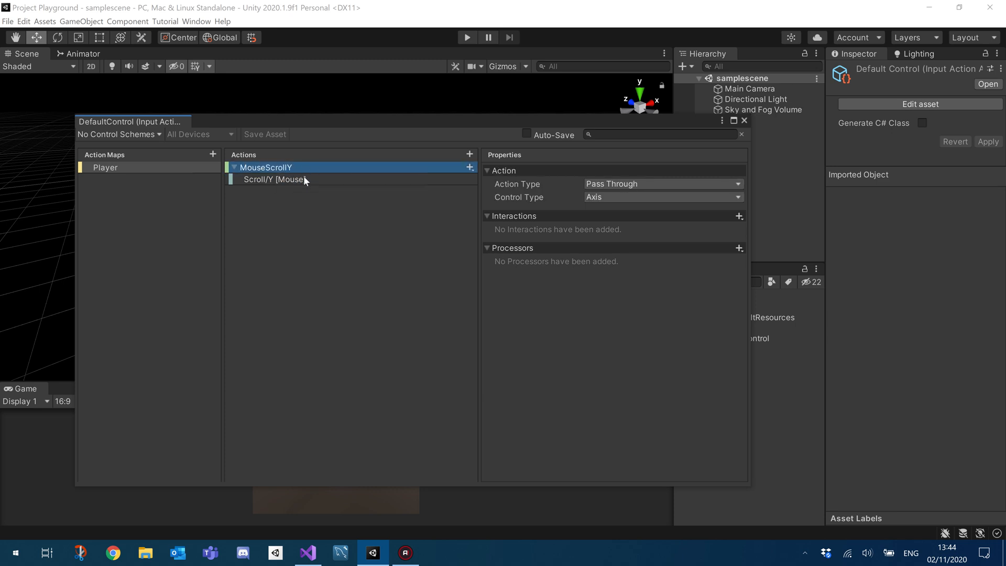
left_click(274, 180)
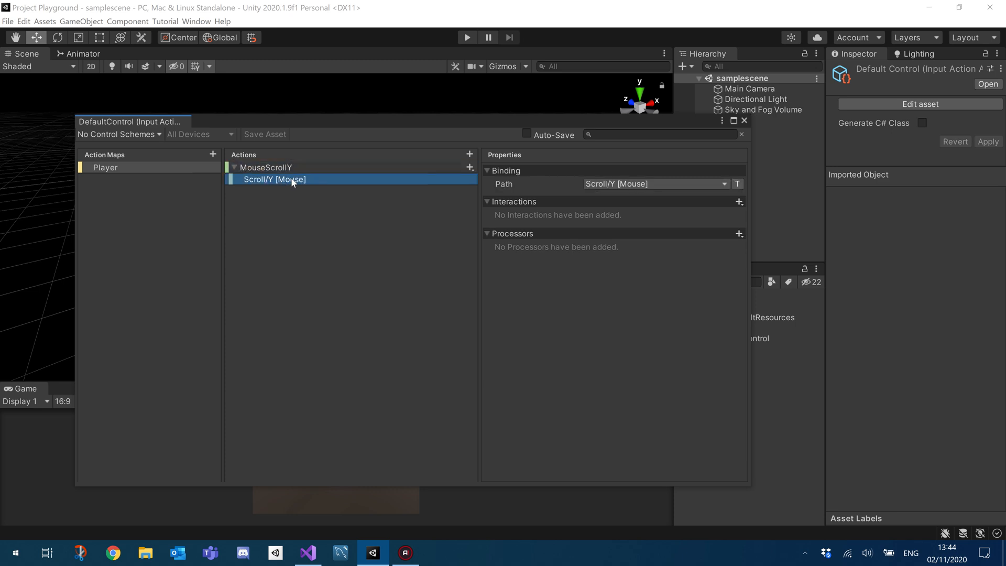
left_click(265, 167)
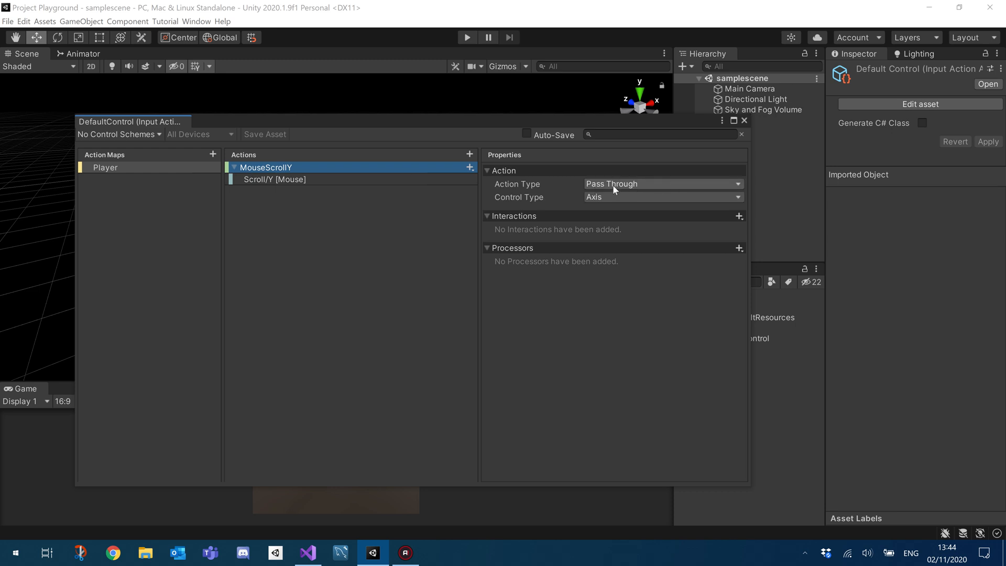
mouse_move(595, 204)
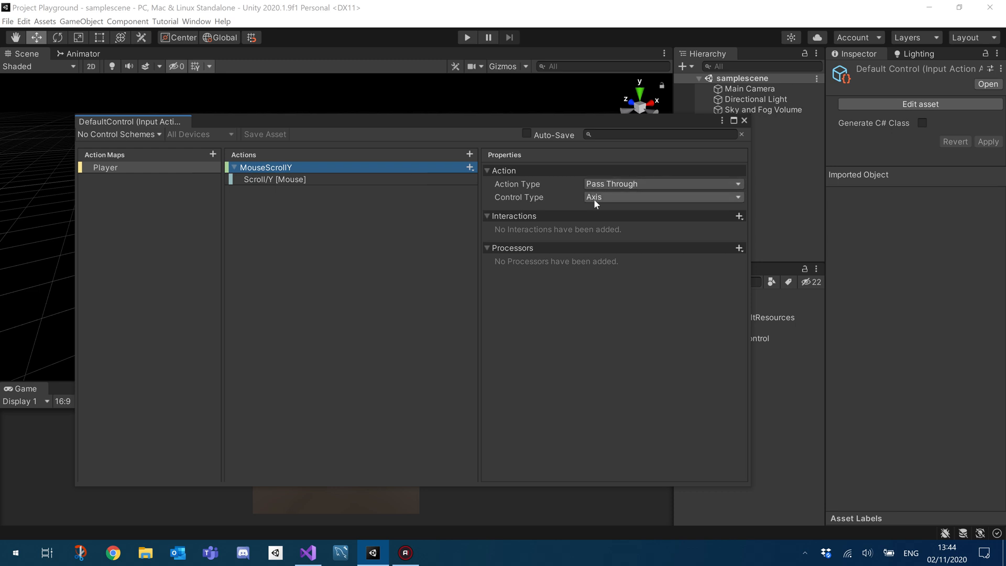
mouse_move(598, 202)
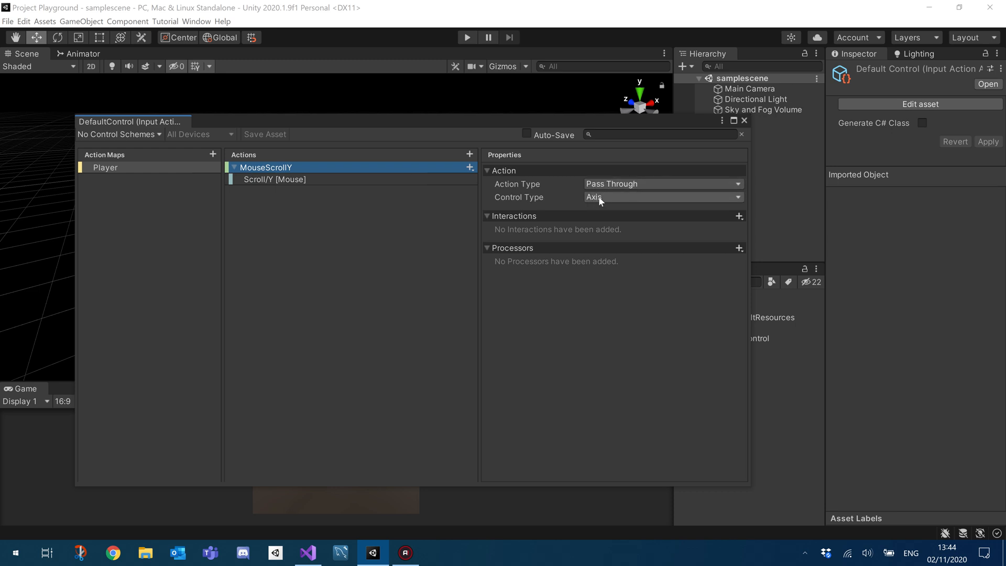
mouse_move(567, 202)
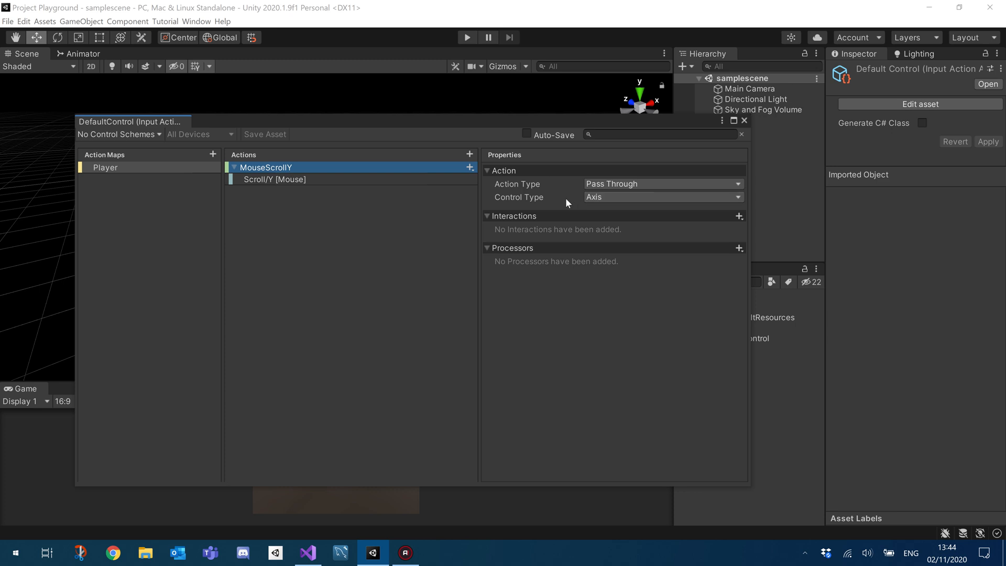
mouse_move(380, 189)
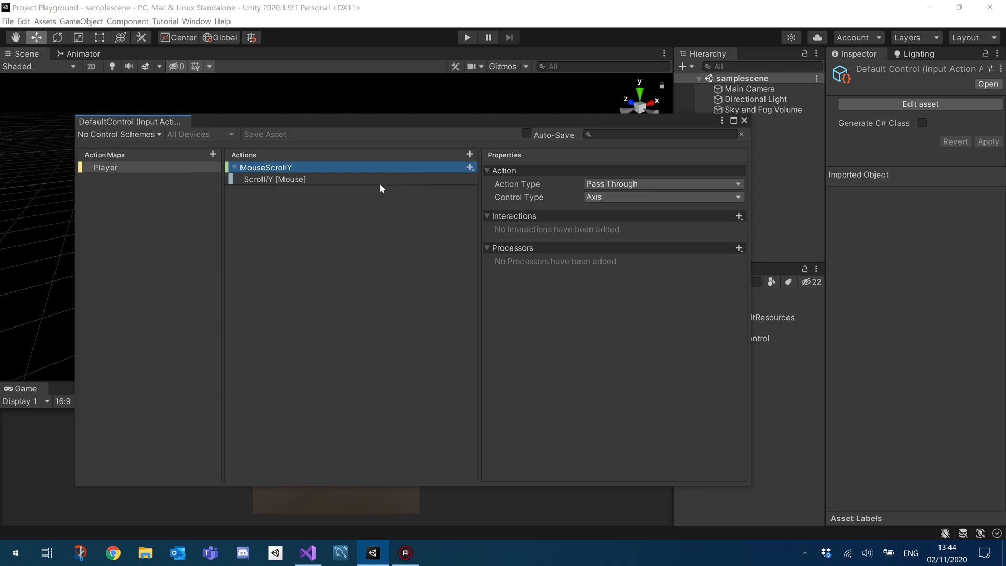
mouse_move(285, 143)
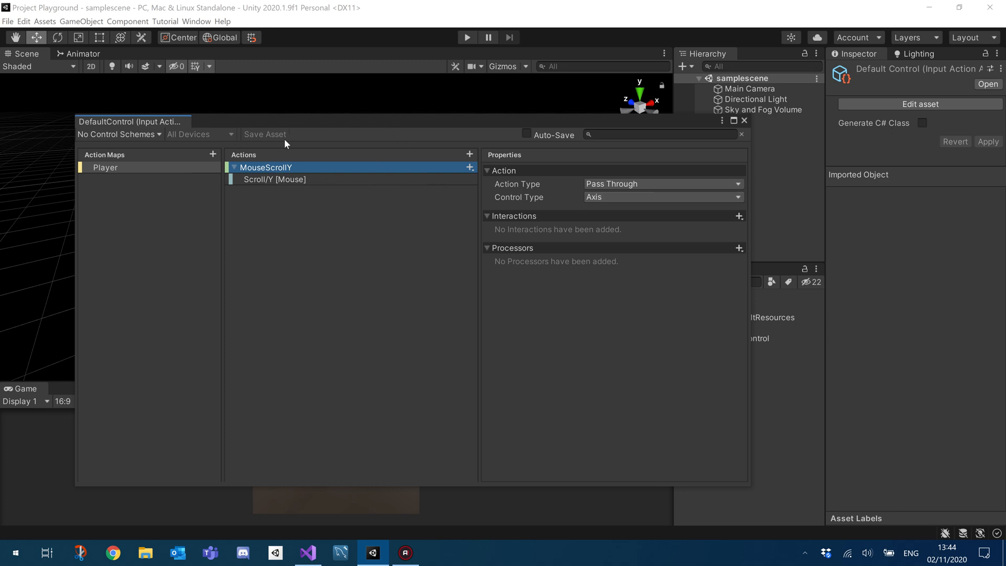
mouse_move(357, 173)
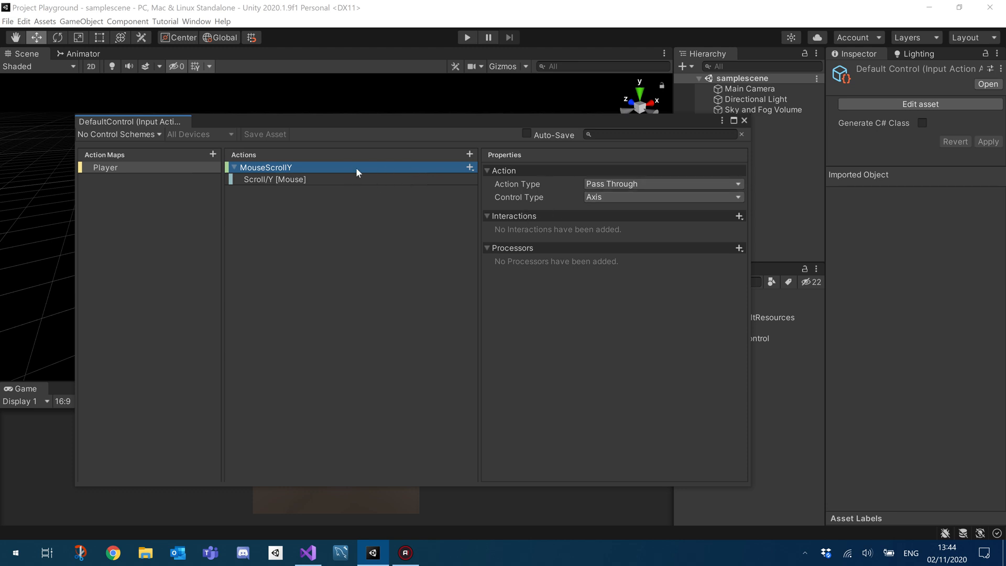
mouse_move(335, 182)
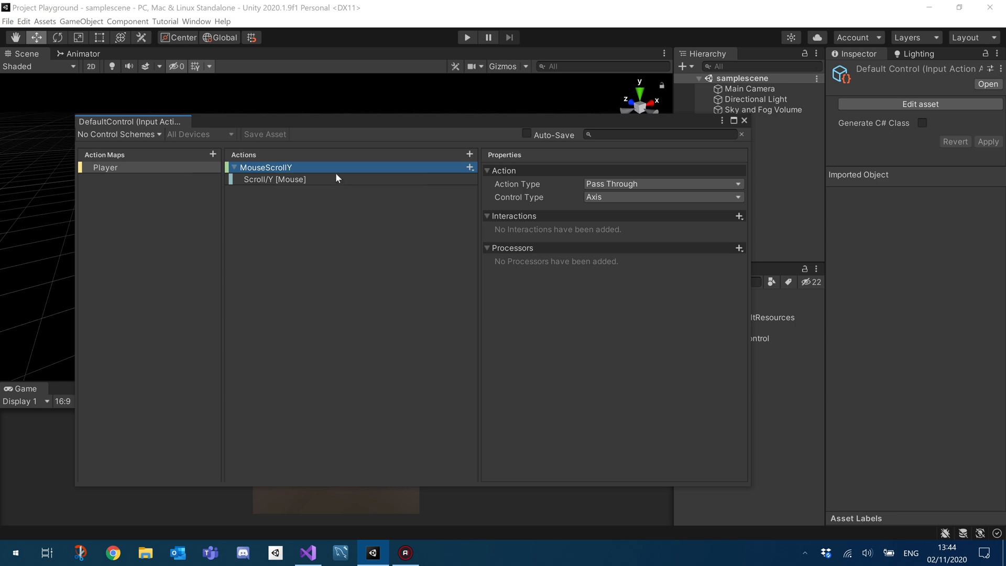
mouse_move(346, 126)
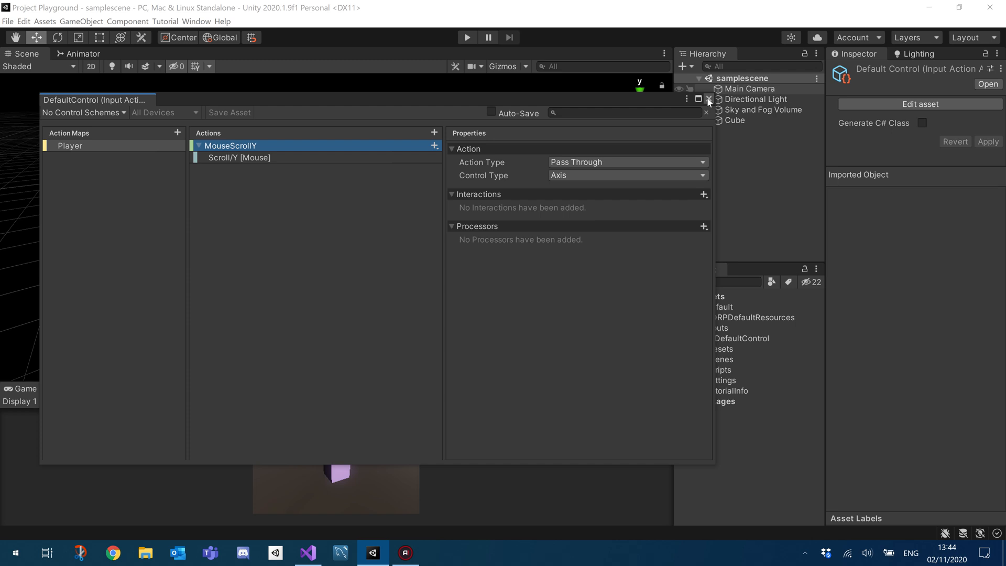
Step: Close the action editor and enable Generate C# Class on DefaultControl, applying it
left_click(708, 100)
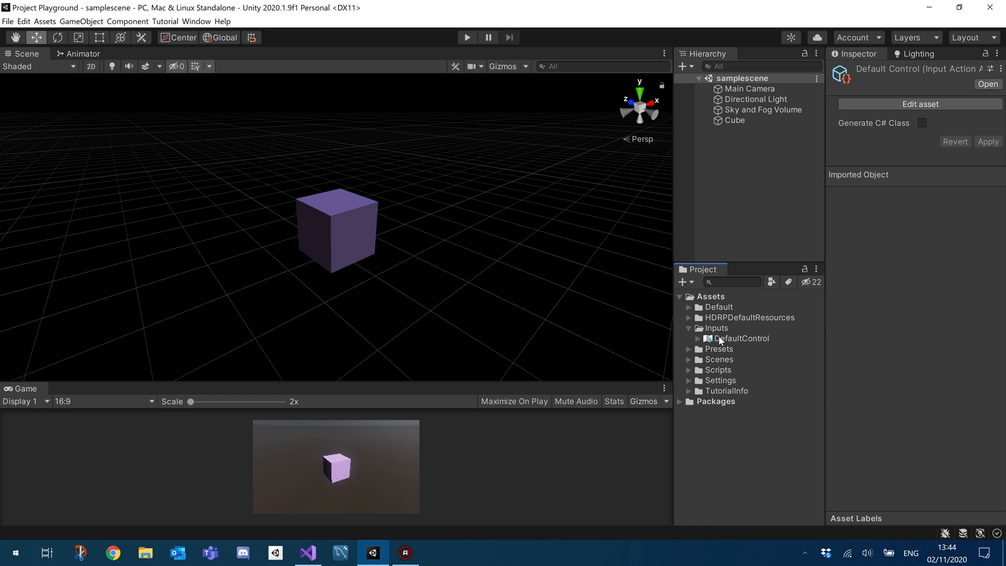
left_click(922, 122)
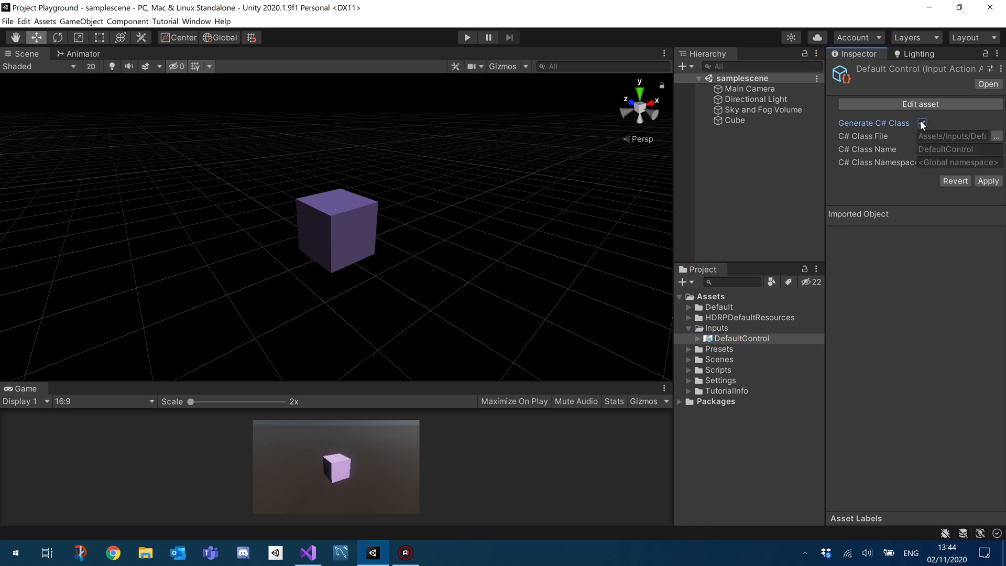
left_click(922, 122)
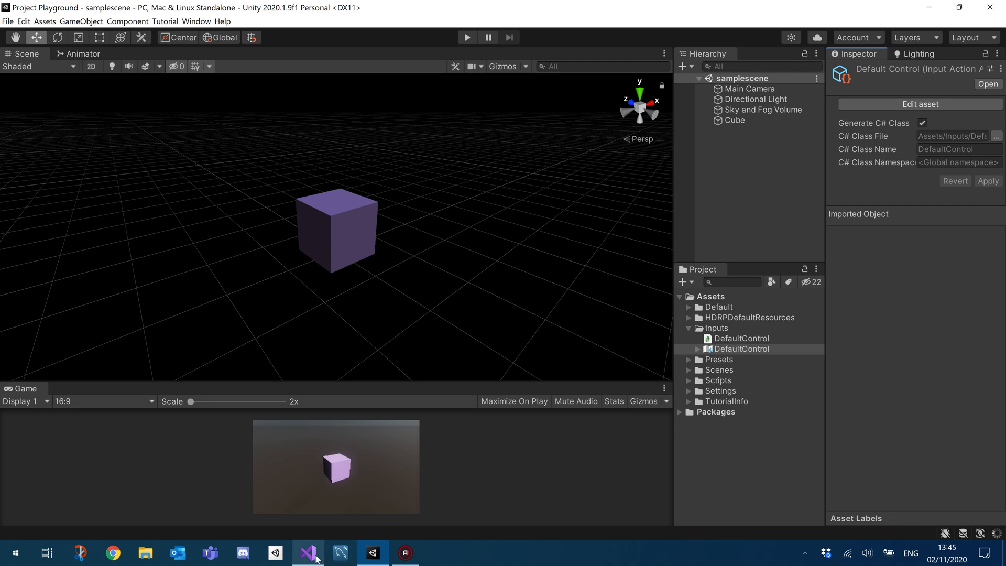
Step: Reload player.cs, declare a DefaultControl defaultControl field and save
left_click(307, 553)
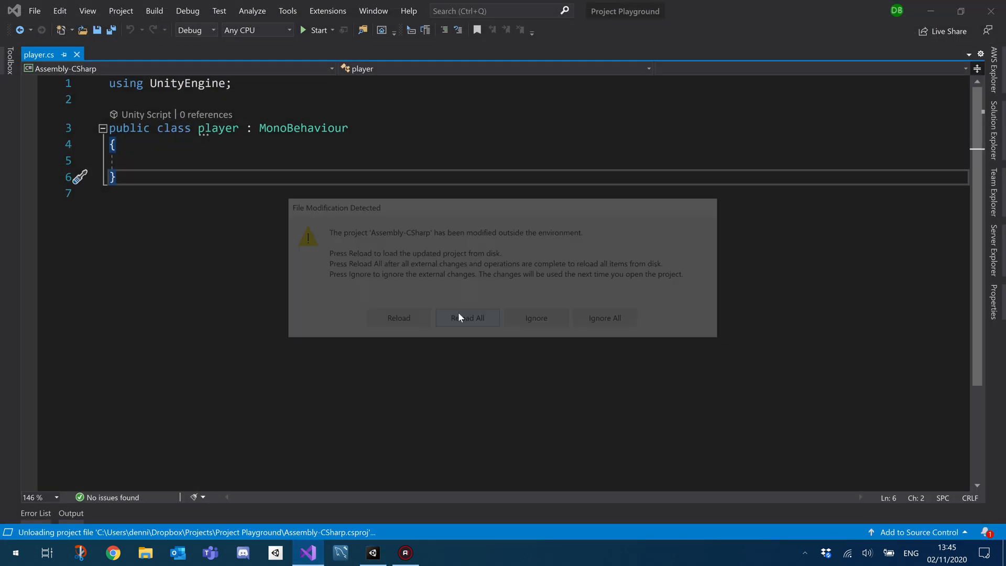
left_click(467, 317)
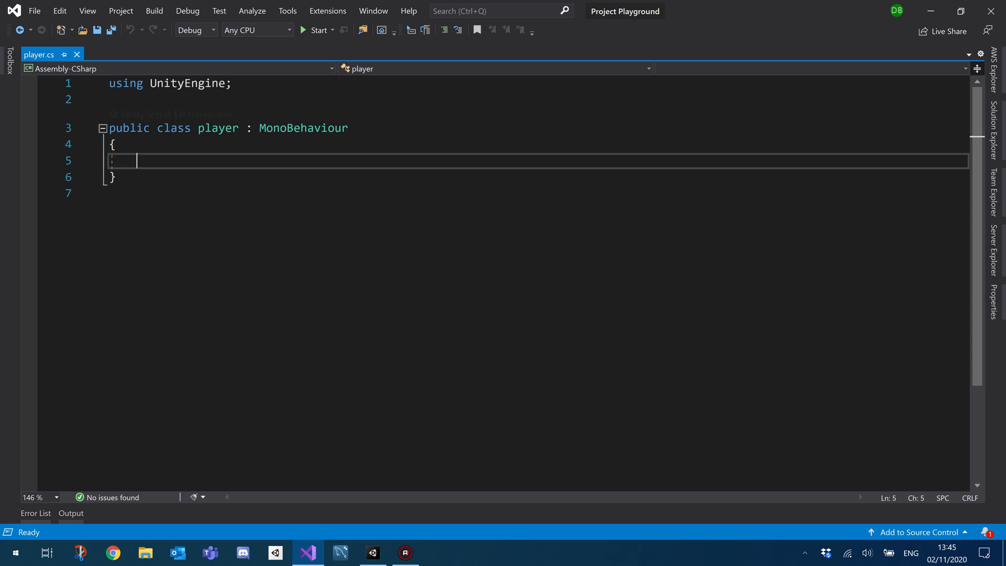
left_click(371, 552)
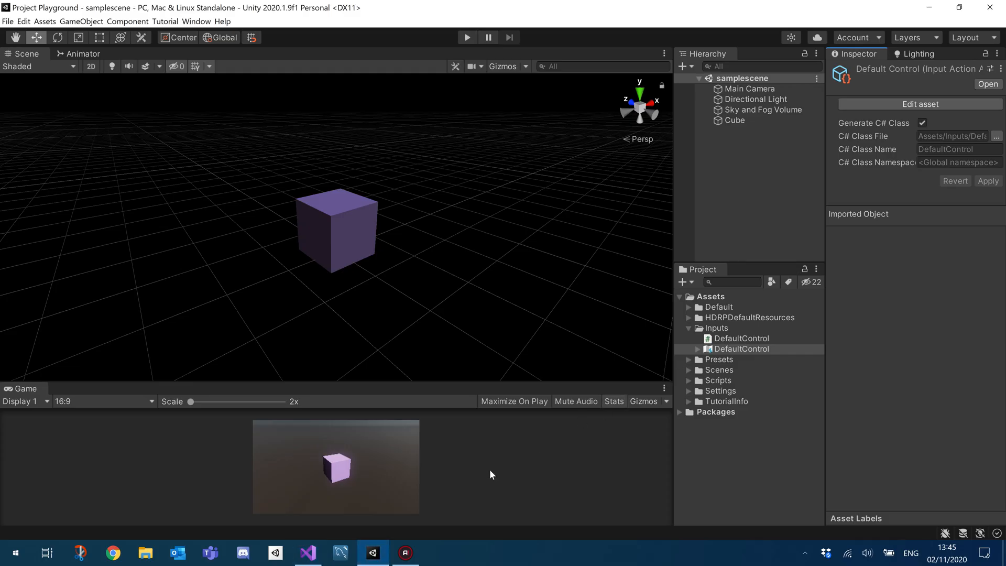
left_click(307, 552)
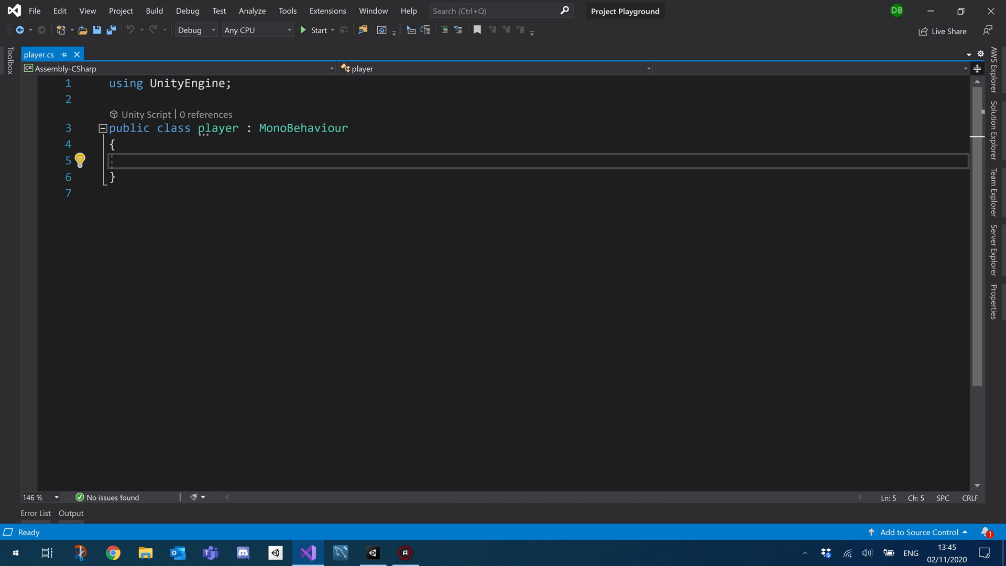
type("DefaultControl")
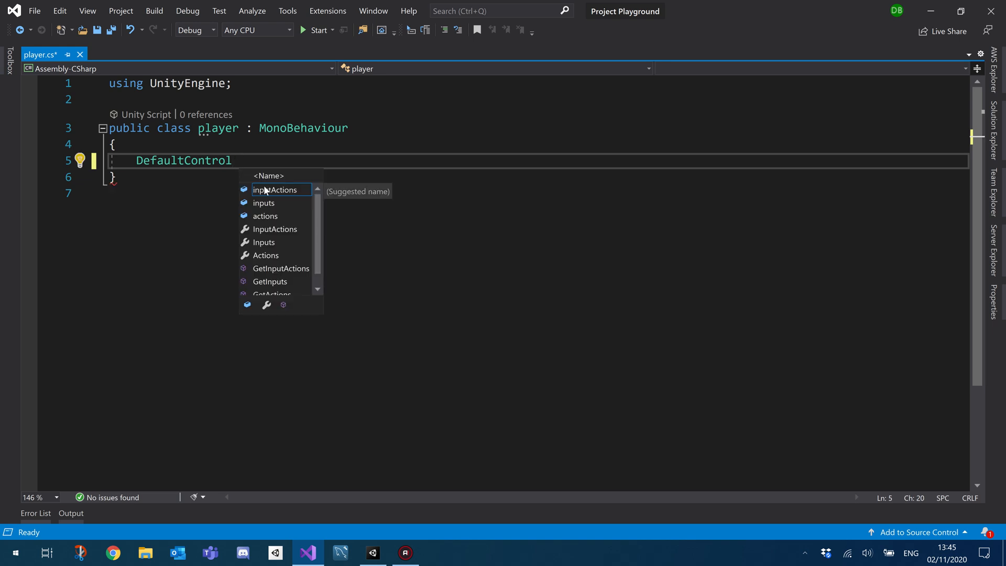
type("defaultControl;")
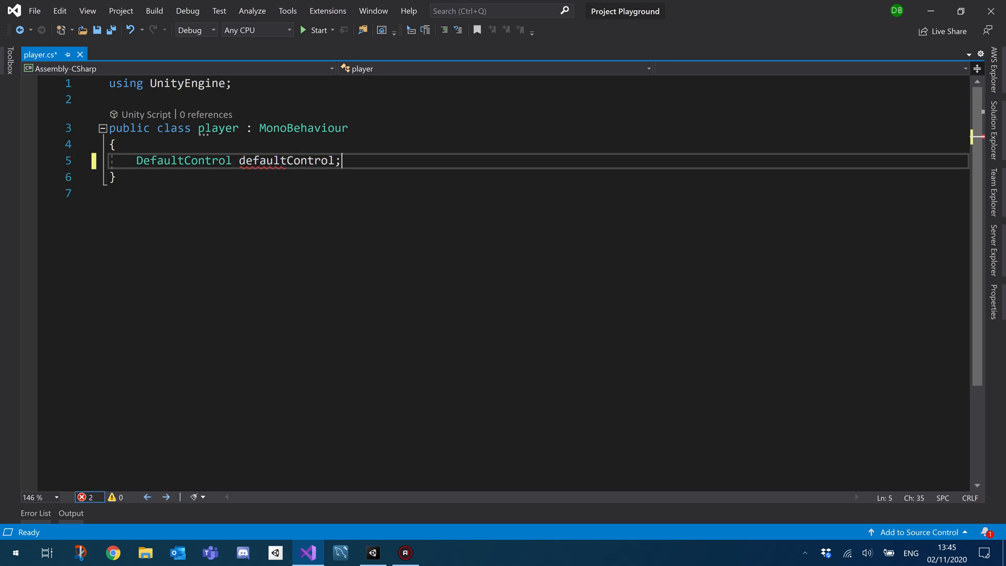
key("ctrl+s")
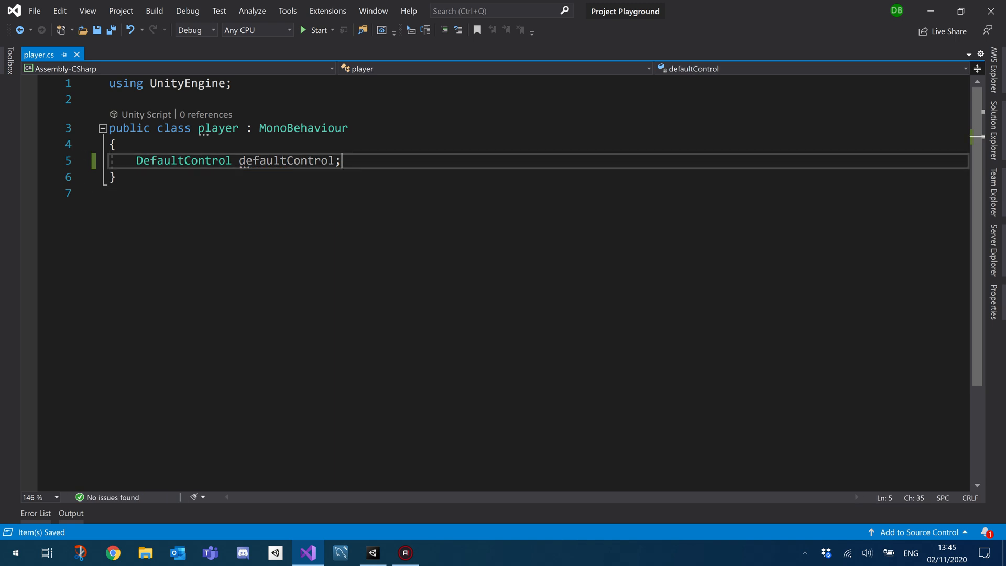
Step: Add private void Awake() assigning defaultControl = new DefaultControl()
double_click(286, 160)
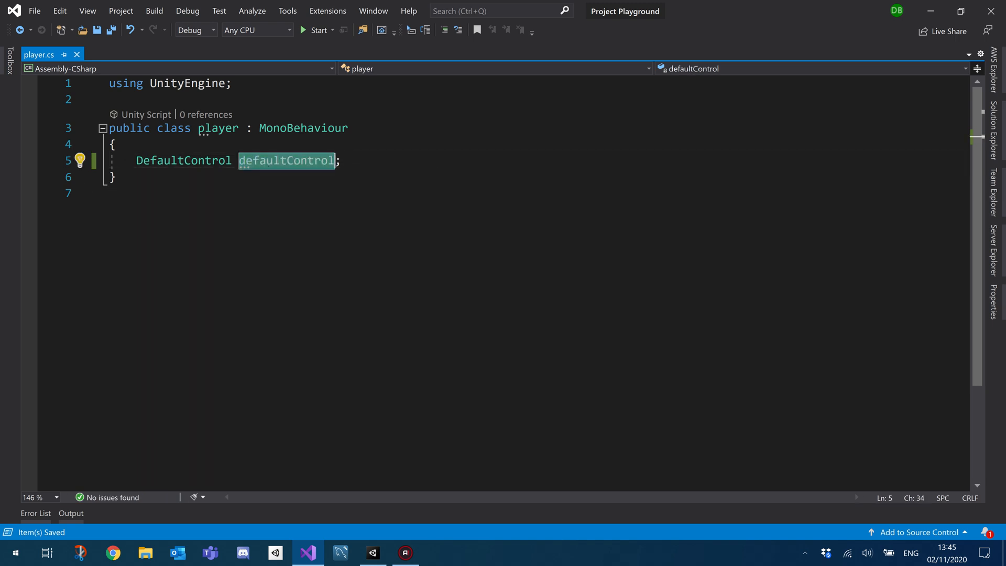
key("Enter")
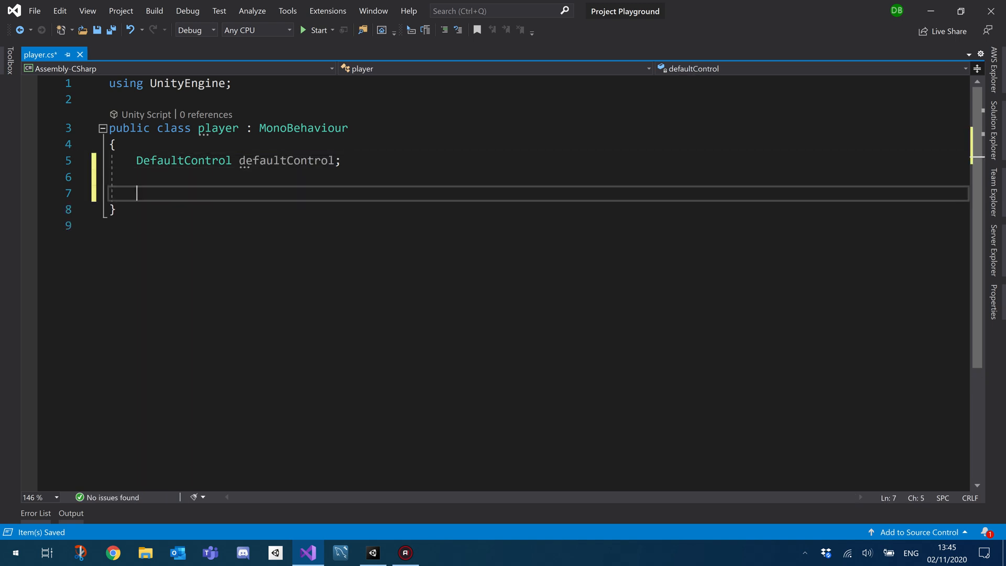
type("private void Awake(")
type("defaultControl")
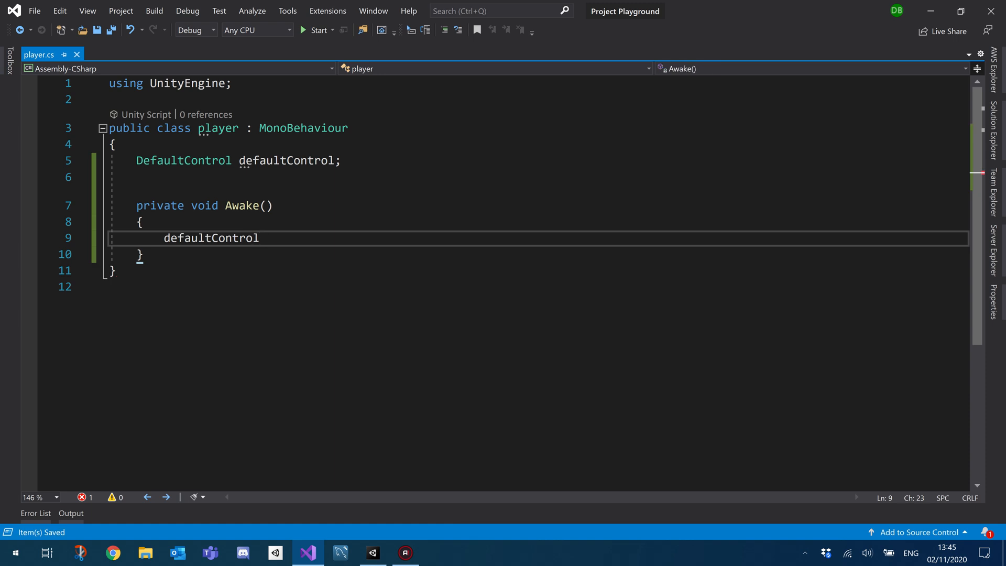
type("= new DefaultControl")
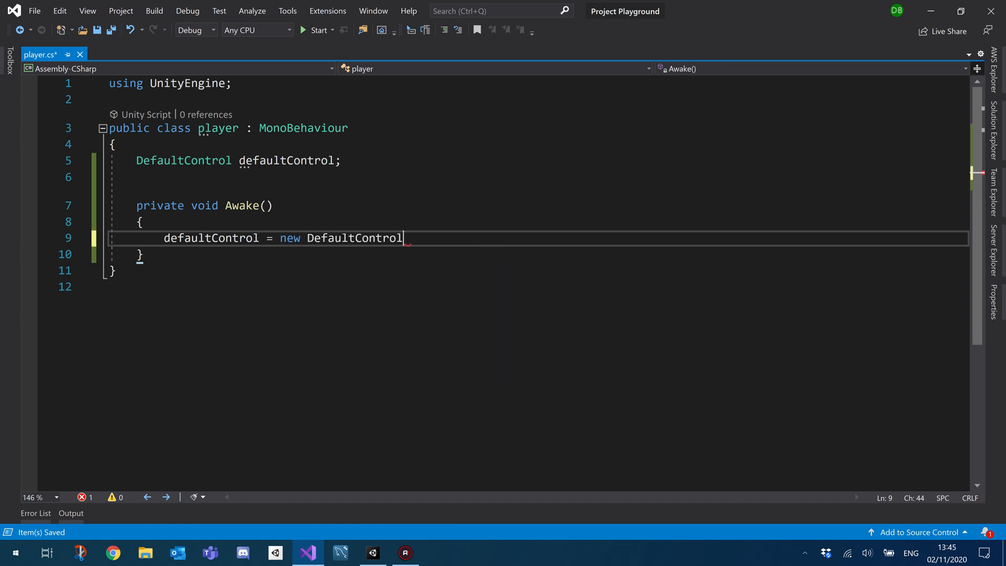
type("();")
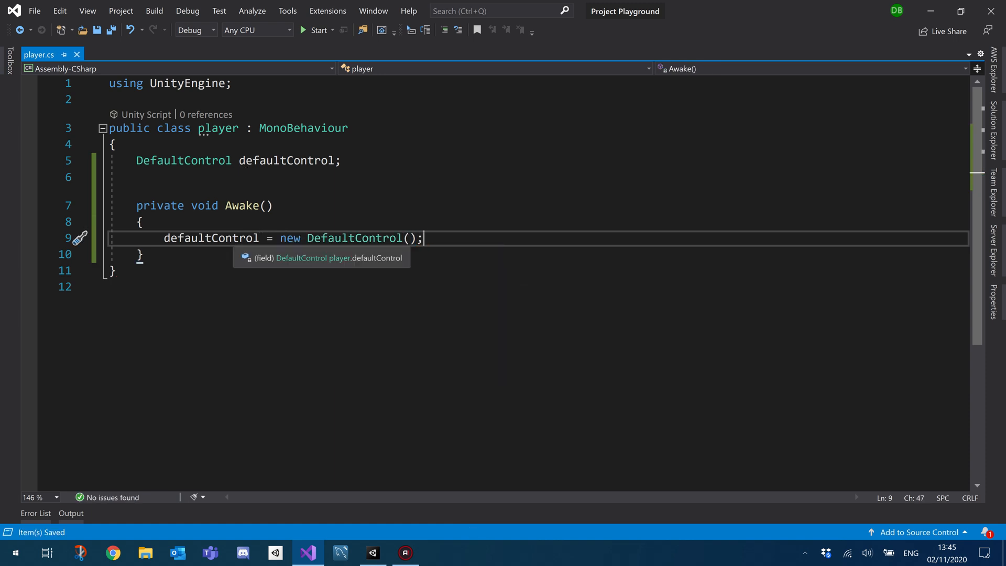
double_click(211, 237)
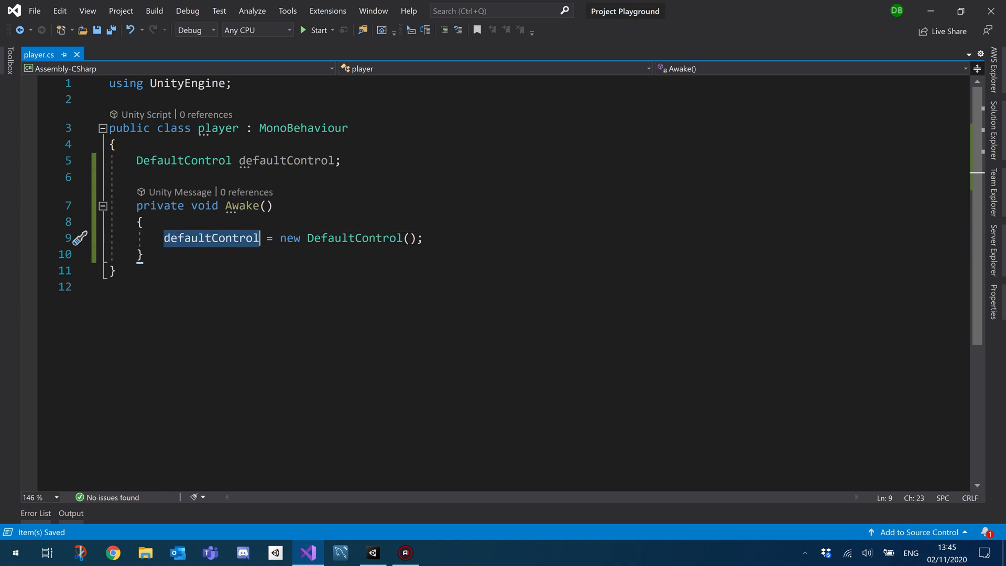
left_click(142, 254)
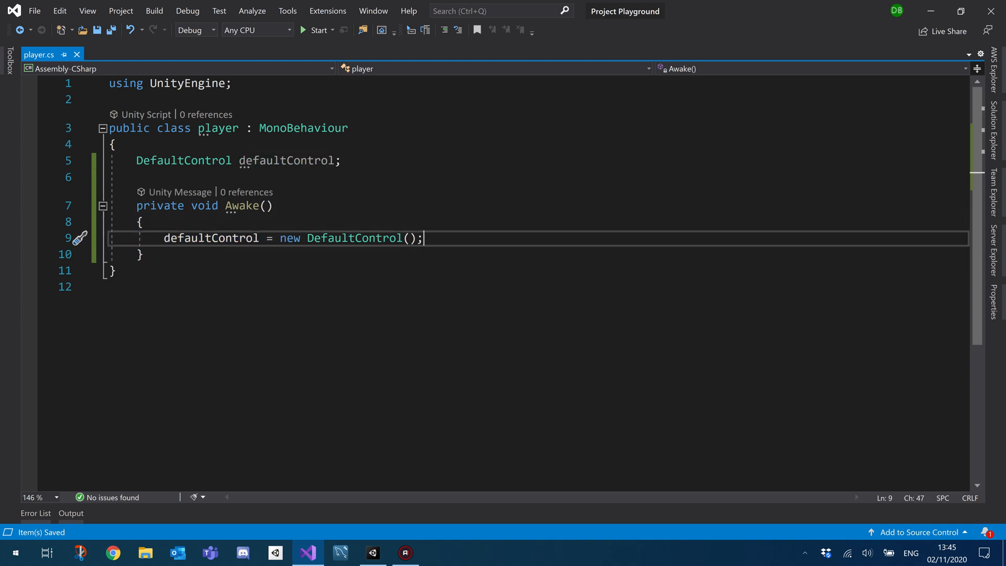
mouse_move(210, 237)
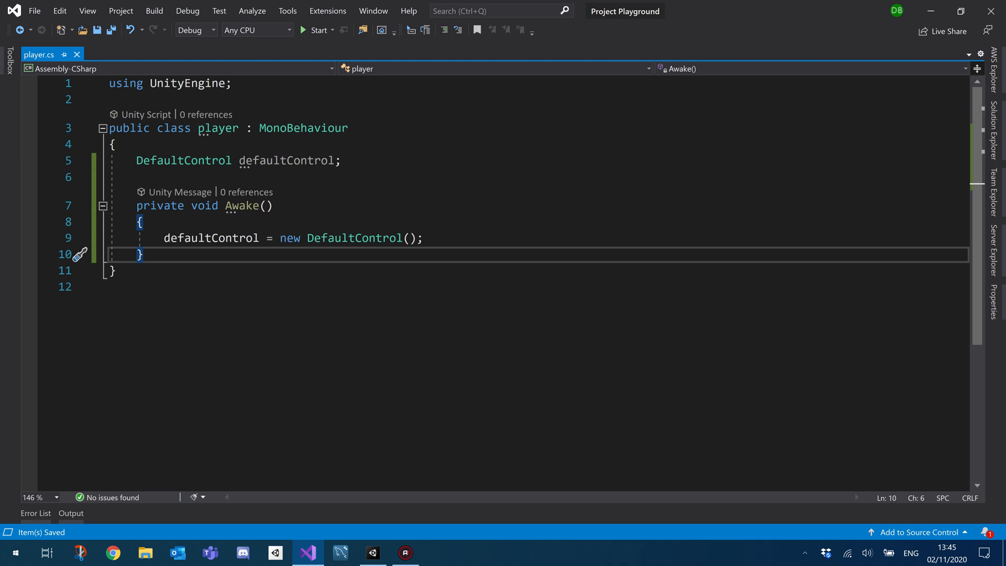
Step: Write OnEnable calling defaultControl.Enable() and OnDisable calling defaultControl.Disable()
key("enter")
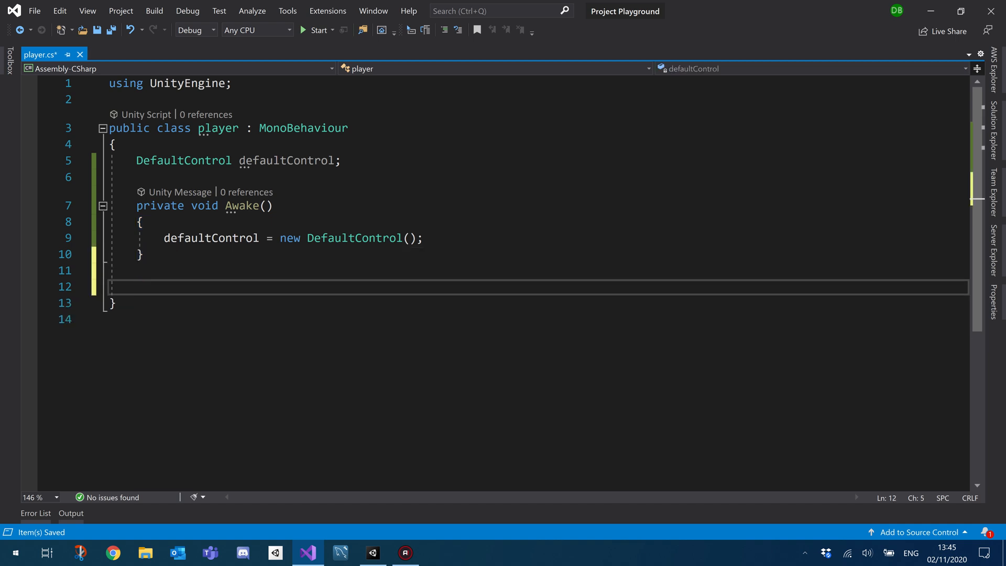
mouse_move(78, 287)
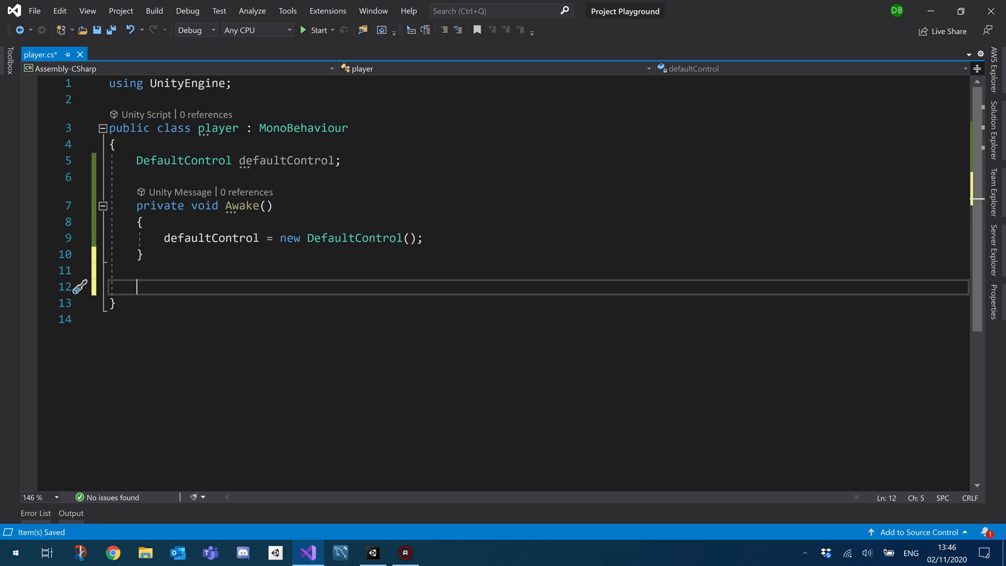
type("void OnE")
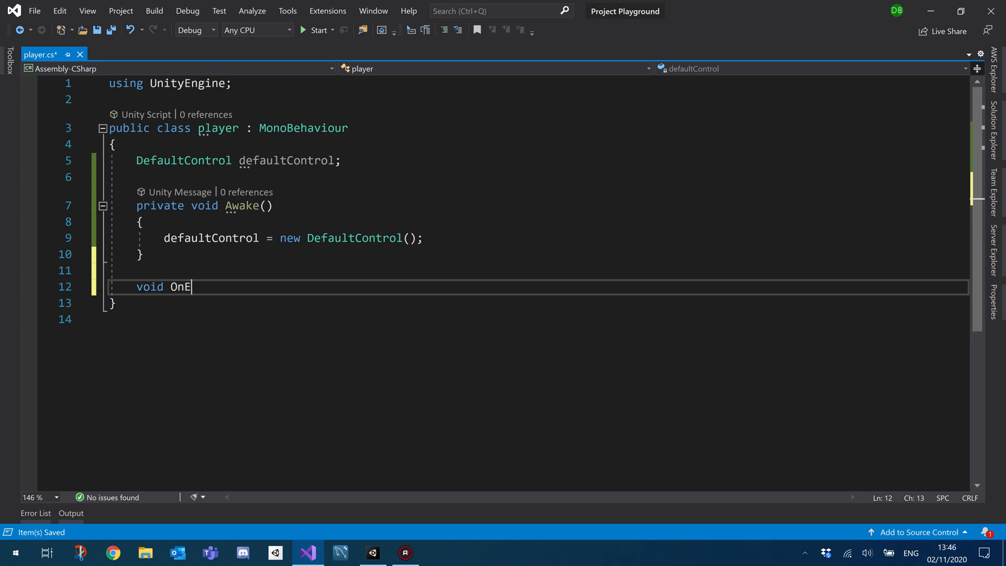
type("nable(")
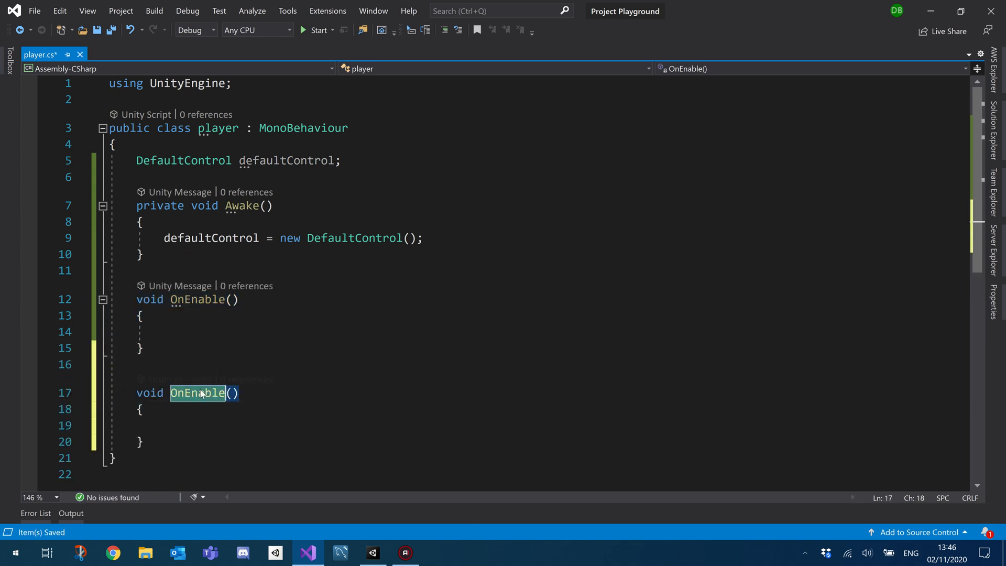
type("OnDisable")
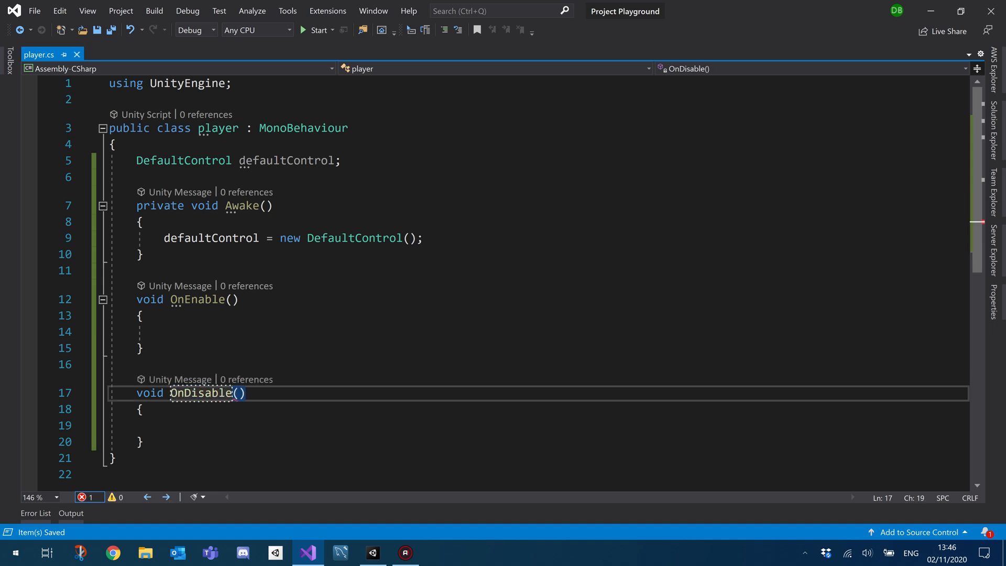
type("defaultControl")
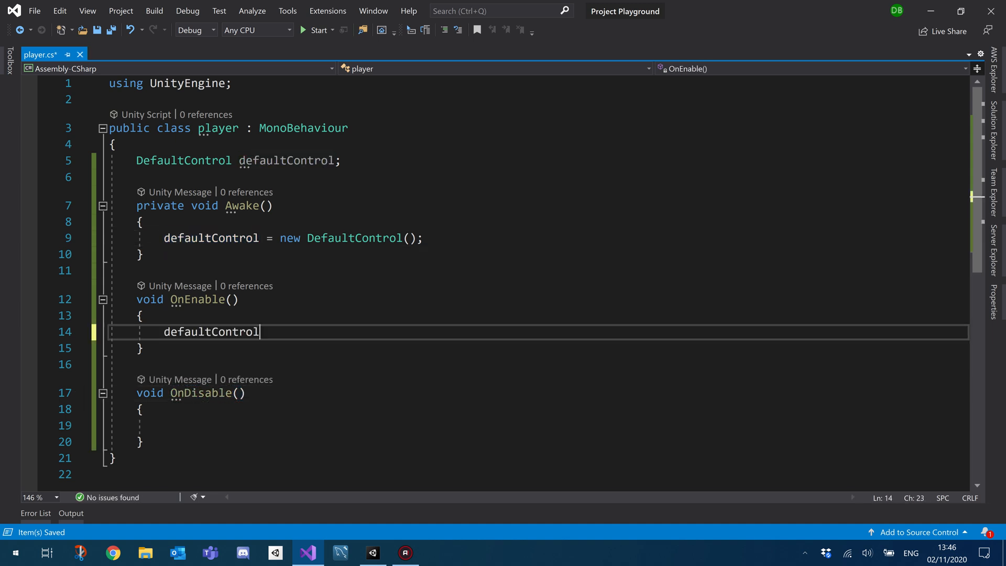
type(".Enable()")
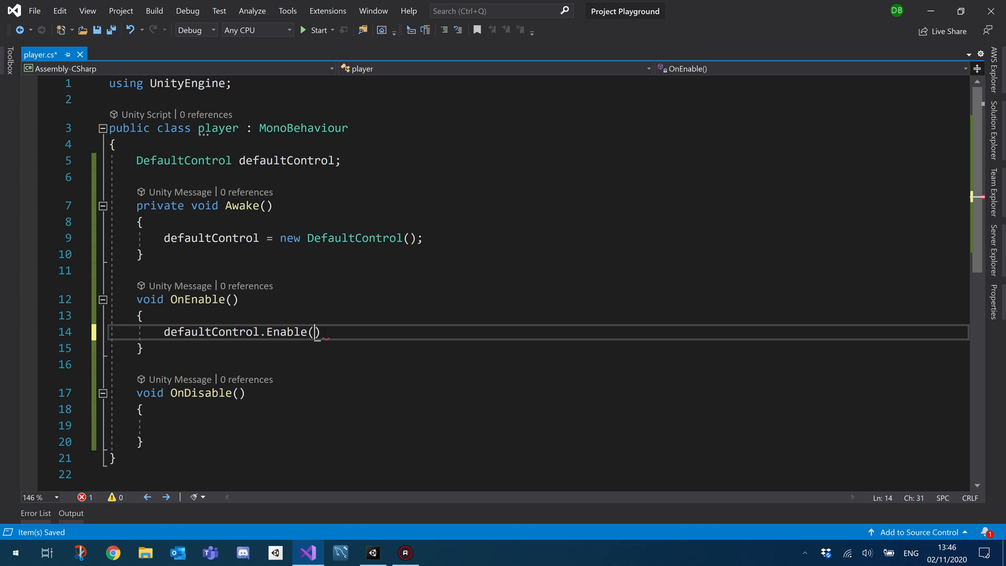
type(";")
left_click(537, 424)
type("defaultControl.D();")
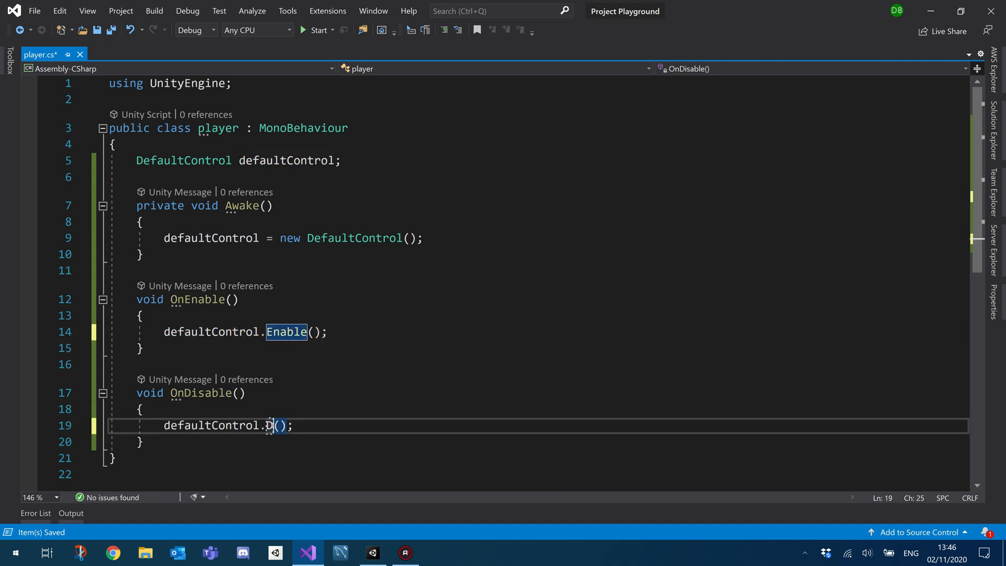
type("isable")
type("#region -")
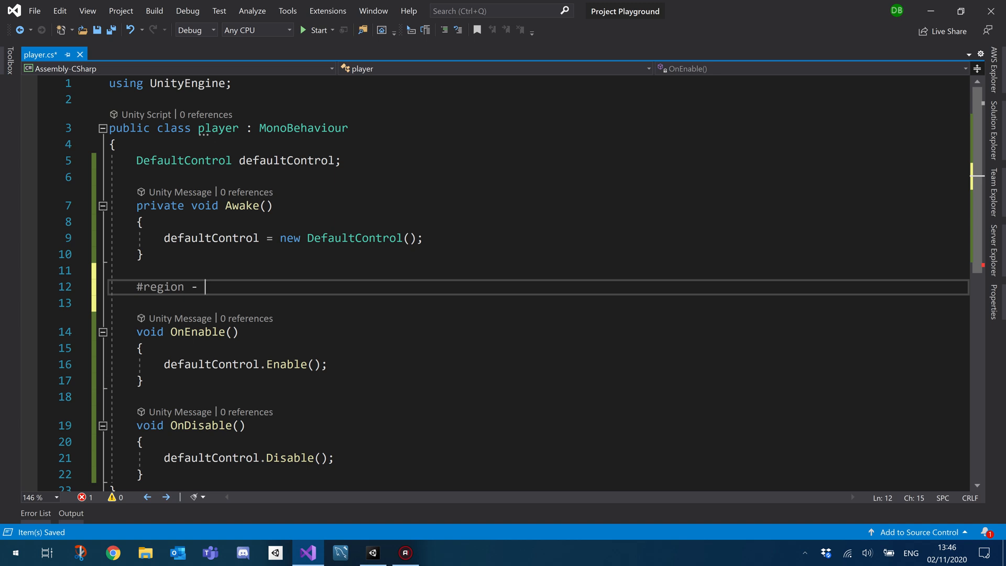
Step: Wrap the methods in a '#region - Enable / Disable -' with #endregion
type("Enable")
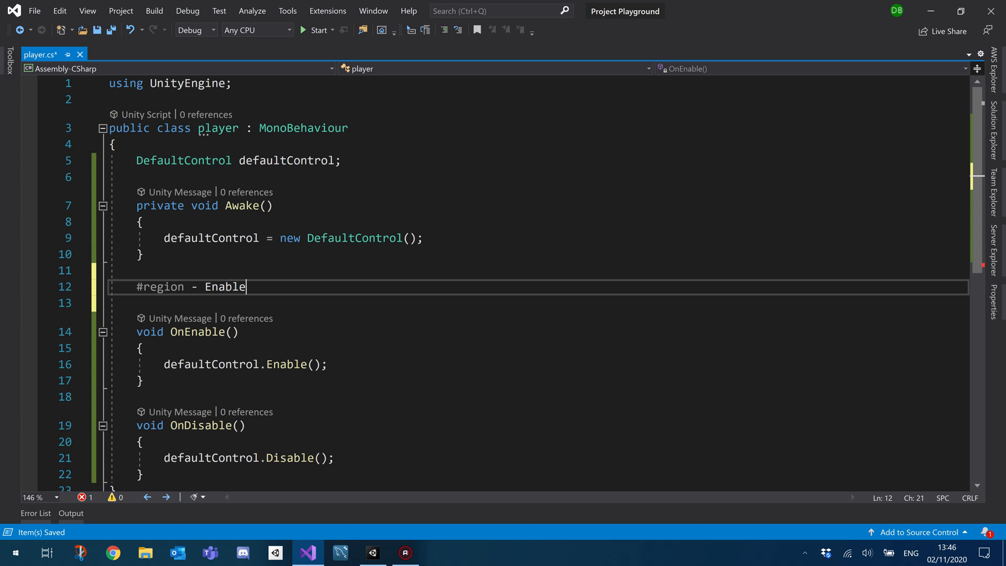
type("/")
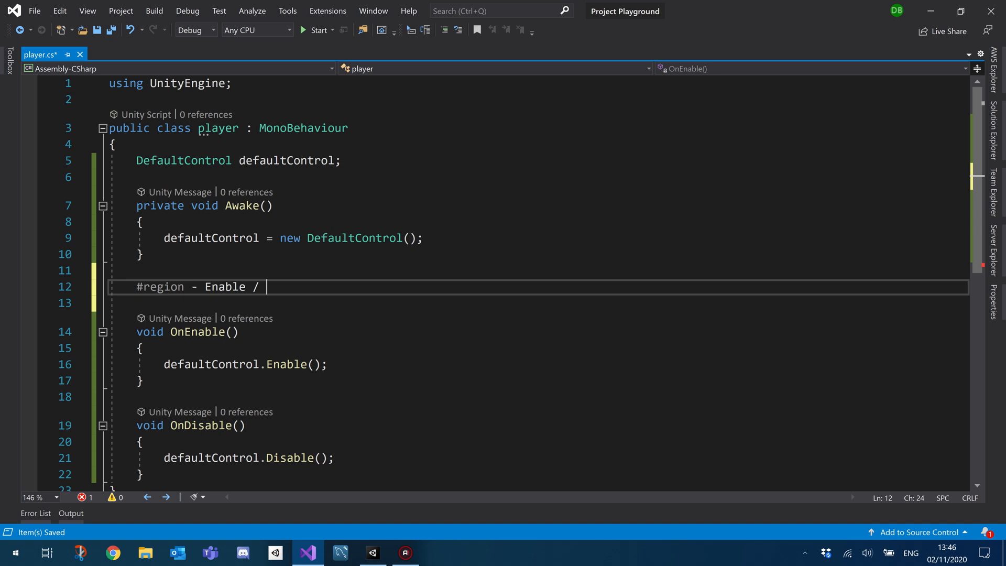
type("Disable")
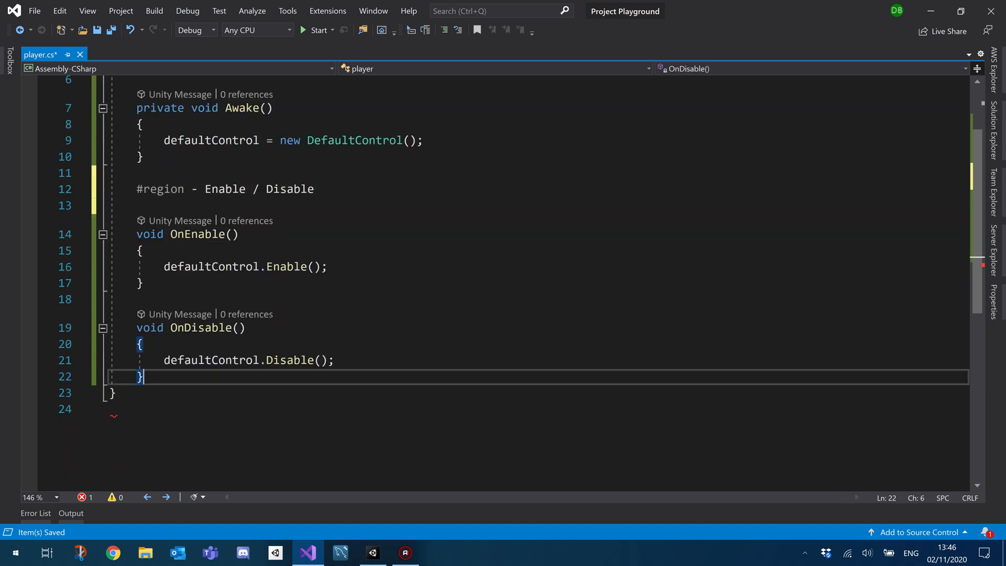
type("#endregion")
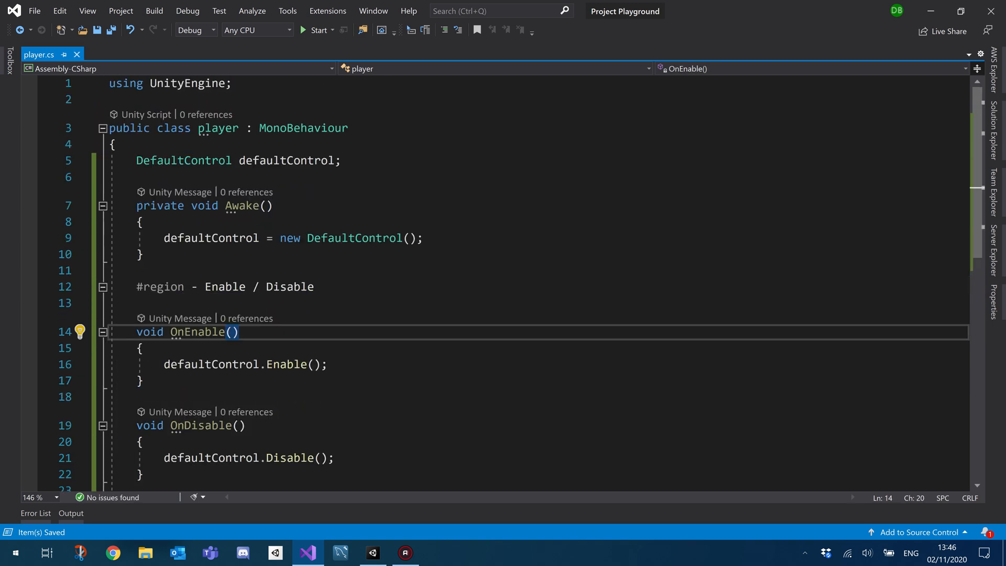
Step: Collapse the Enable / Disable region and add blank lines inside Awake
left_click(103, 287)
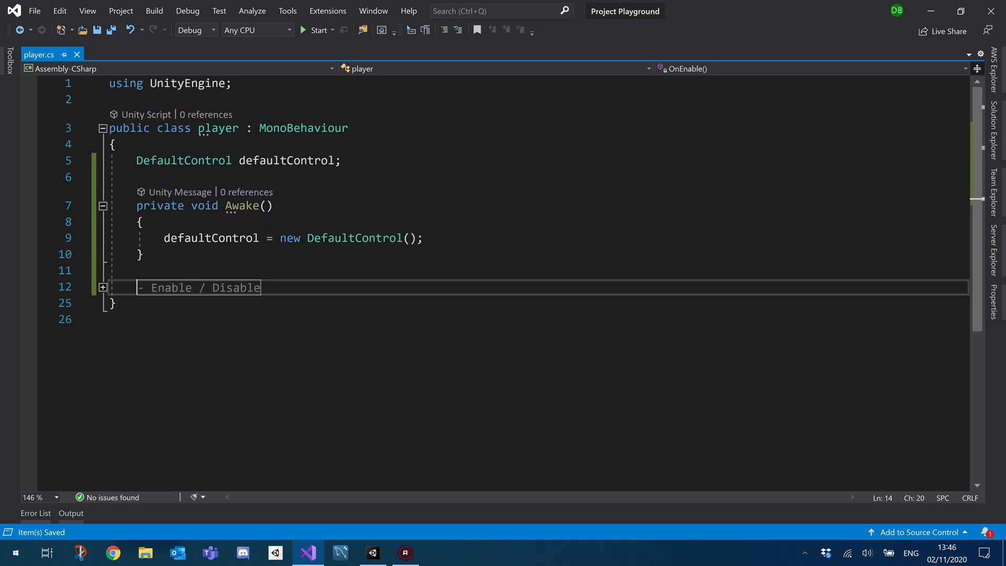
left_click(103, 287)
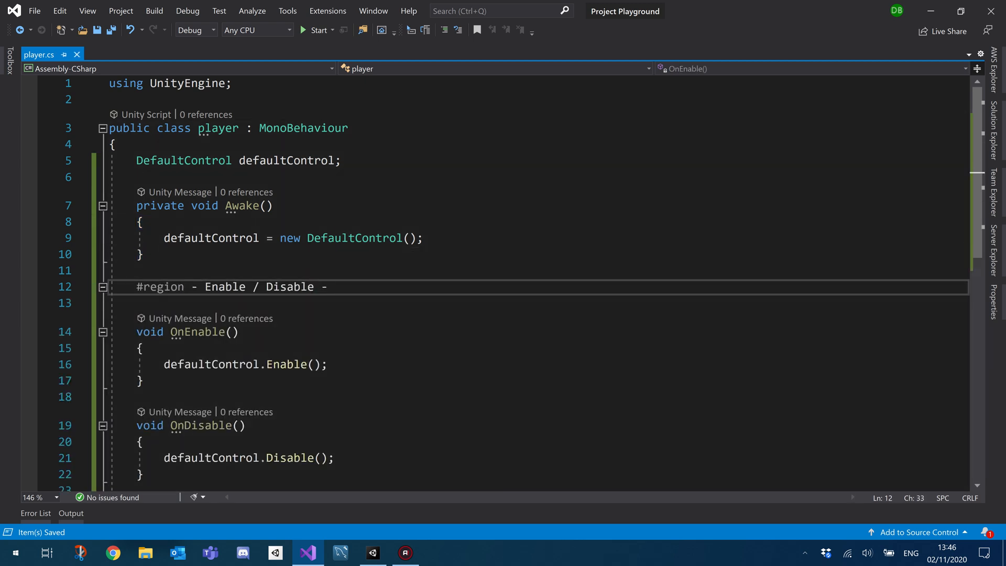
left_click(103, 287)
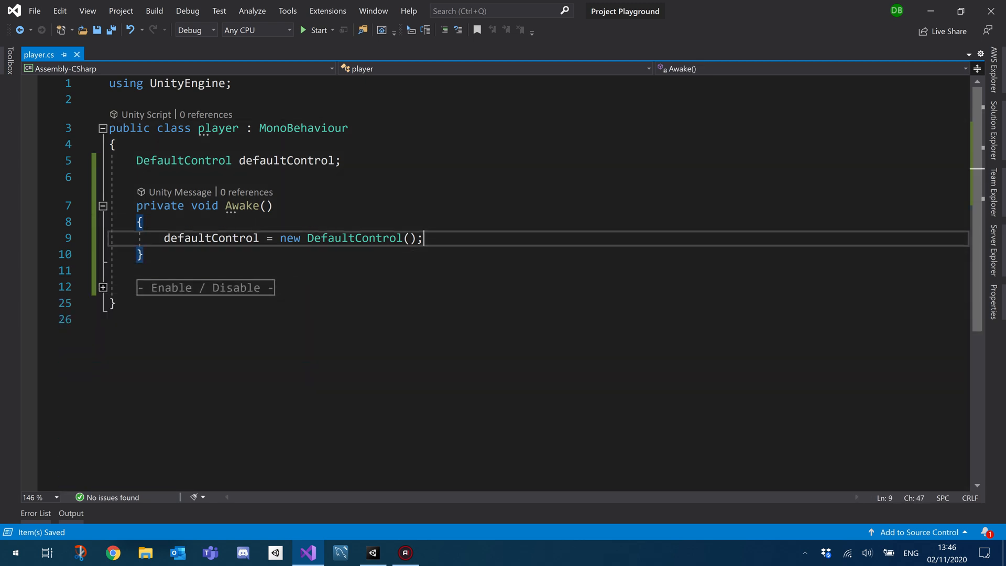
key("Enter")
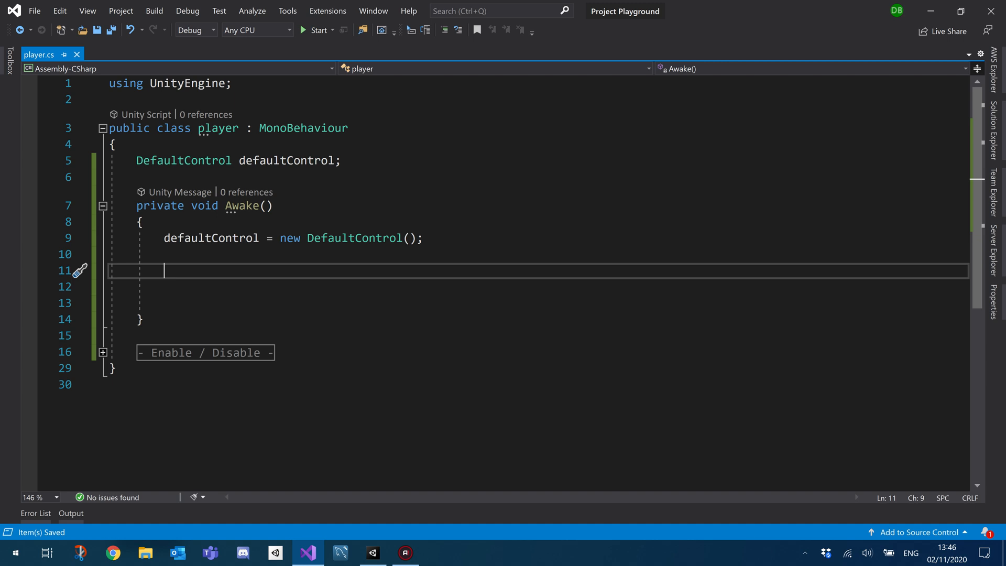
Step: Declare a public float mouseScrollY field below defaultControl
left_click(184, 161)
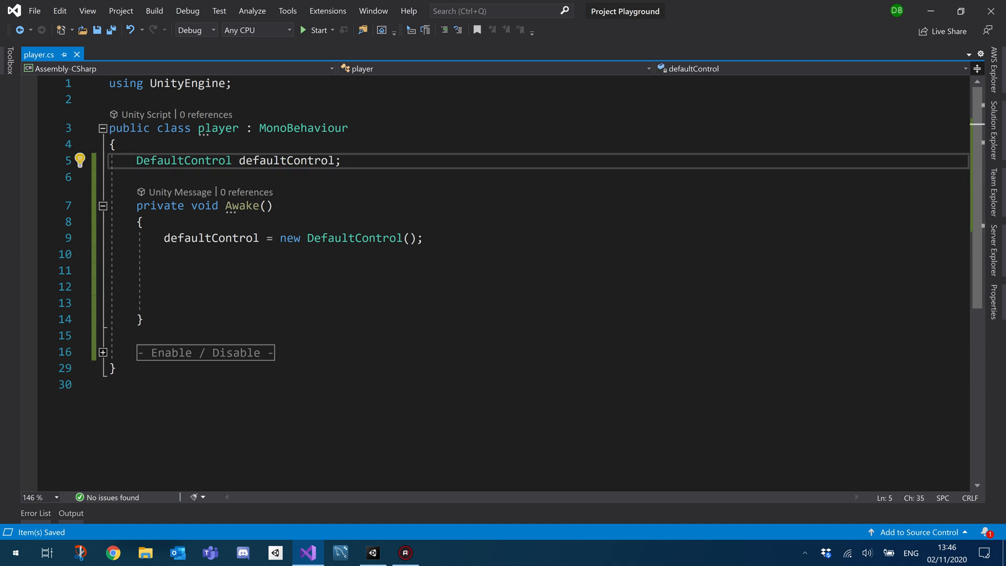
key("enter")
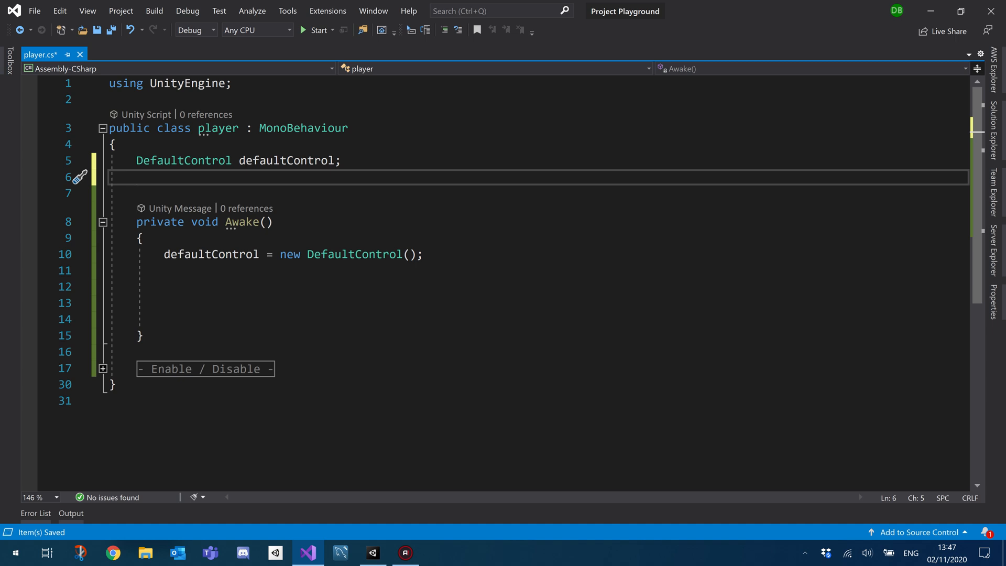
type("public f")
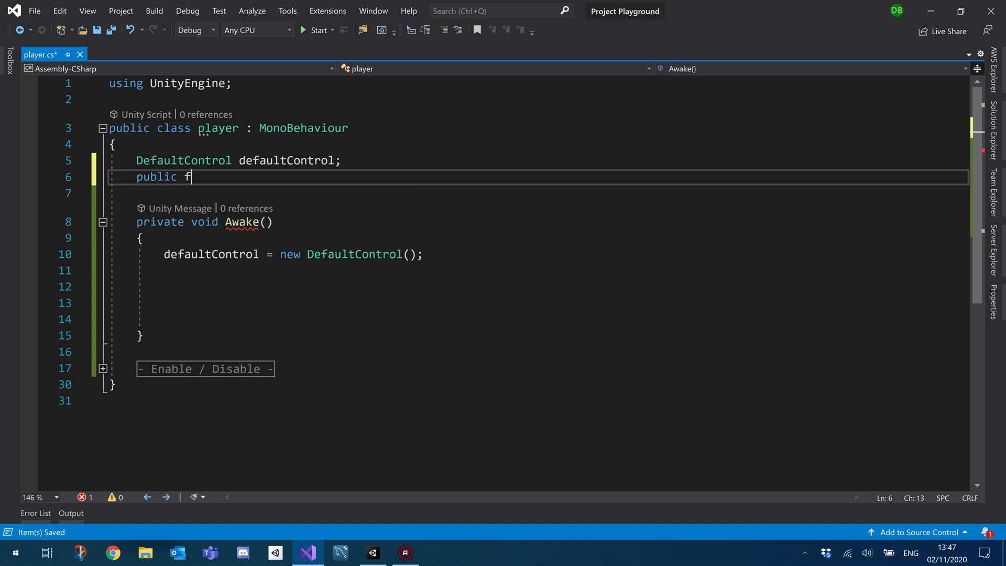
type("loat")
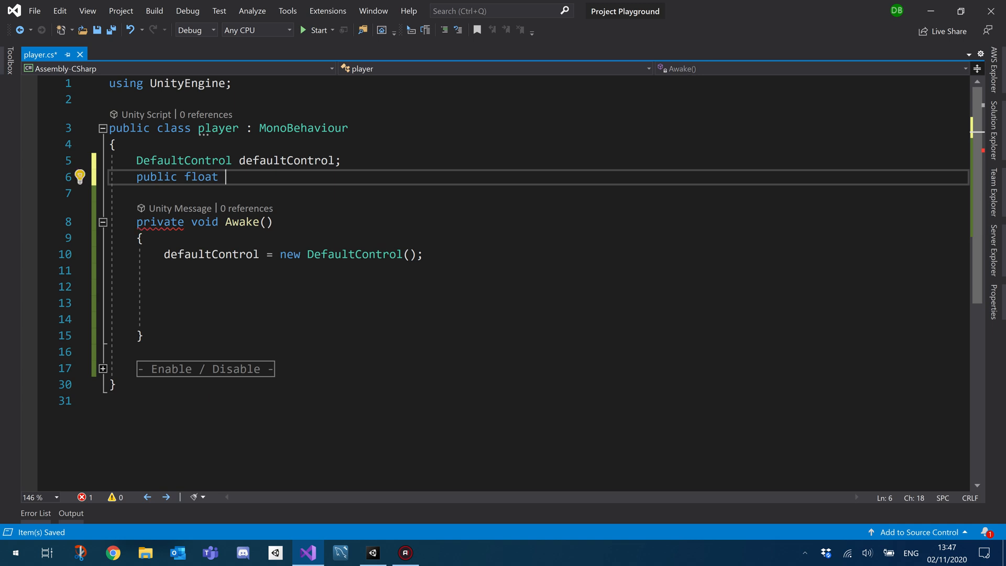
type("mou")
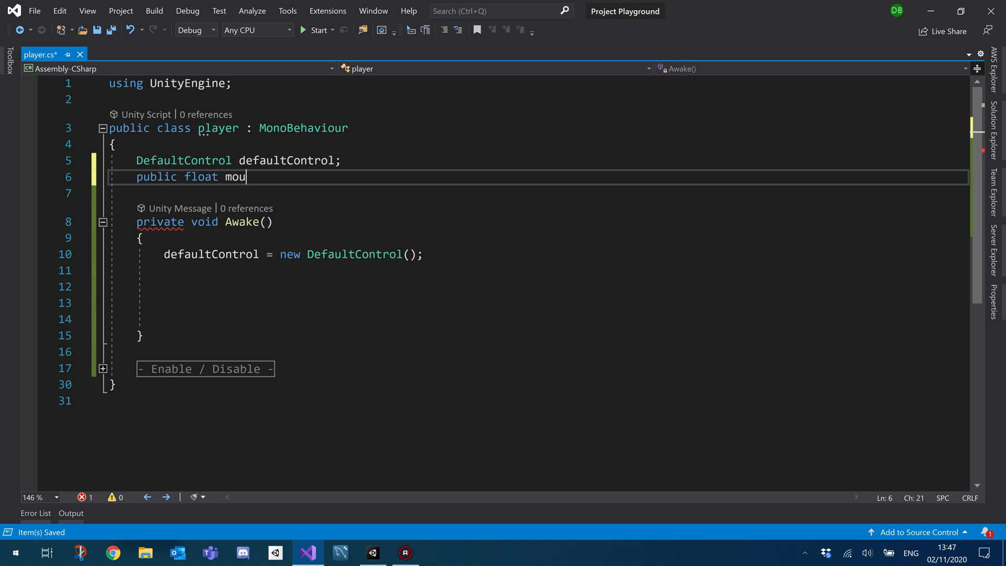
type("seScroll")
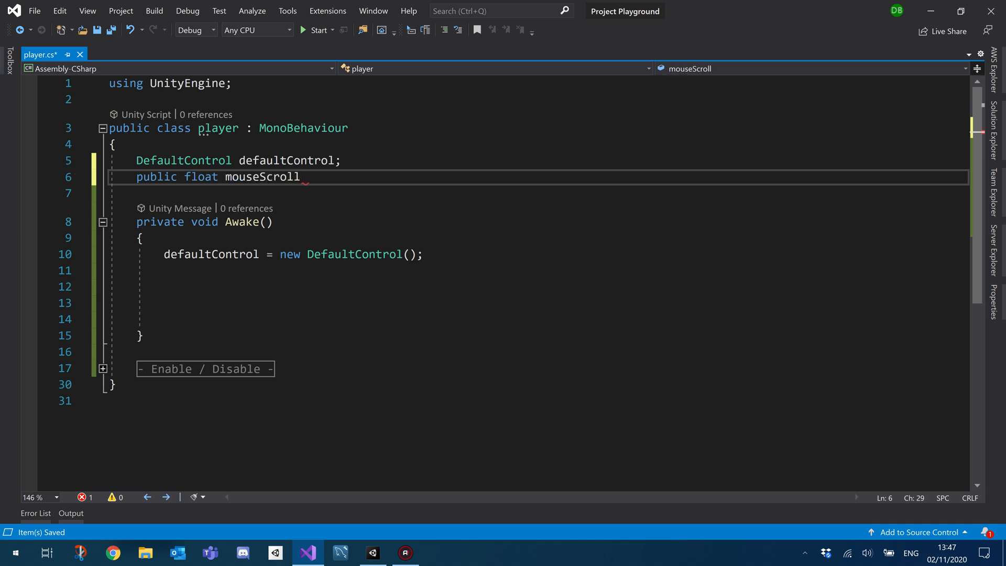
type("Y;")
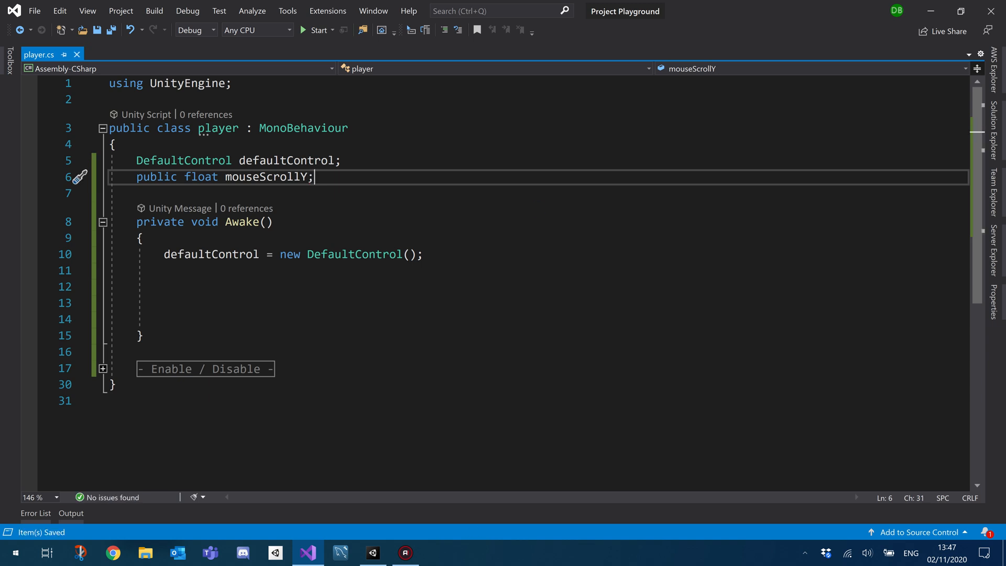
double_click(265, 176)
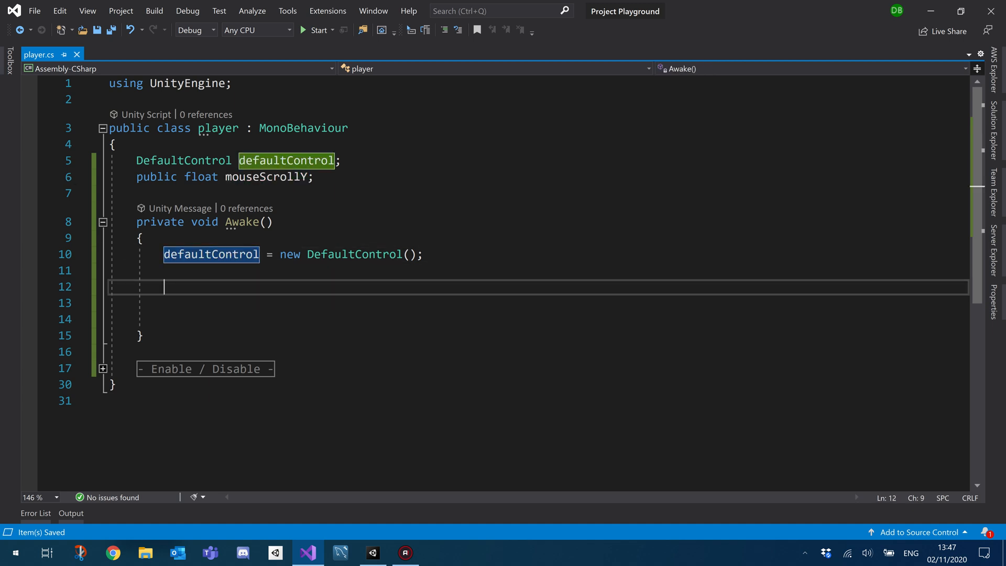
Step: Start typing defaultControl.play in Awake, checking the Player map's MouseScrollY action in Unity
type("defaultControl.")
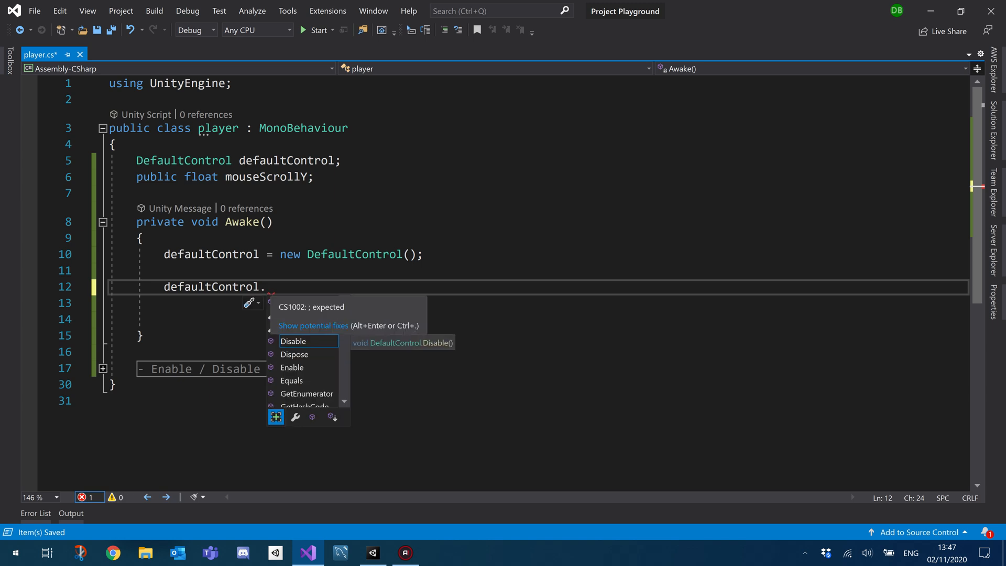
type("play")
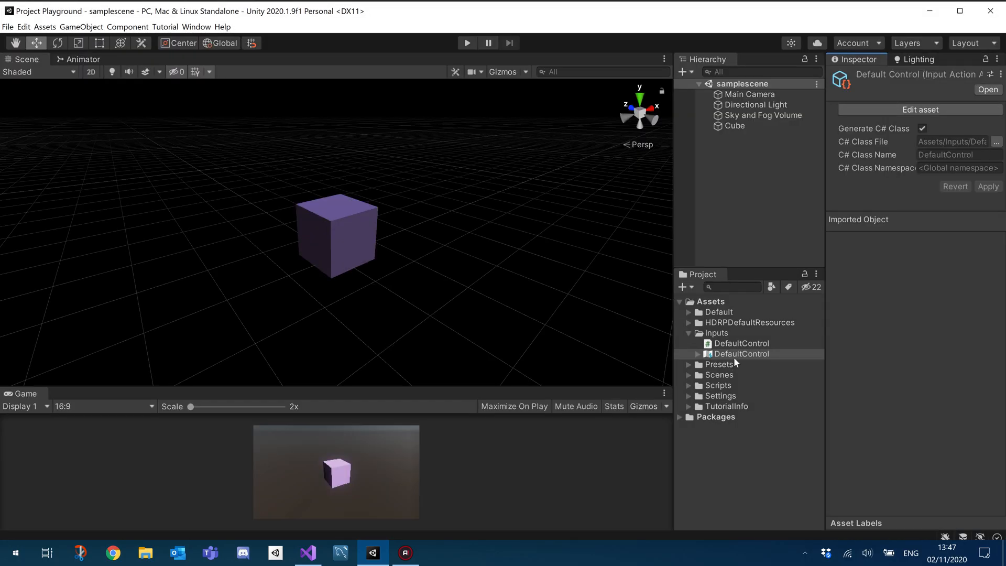
double_click(740, 352)
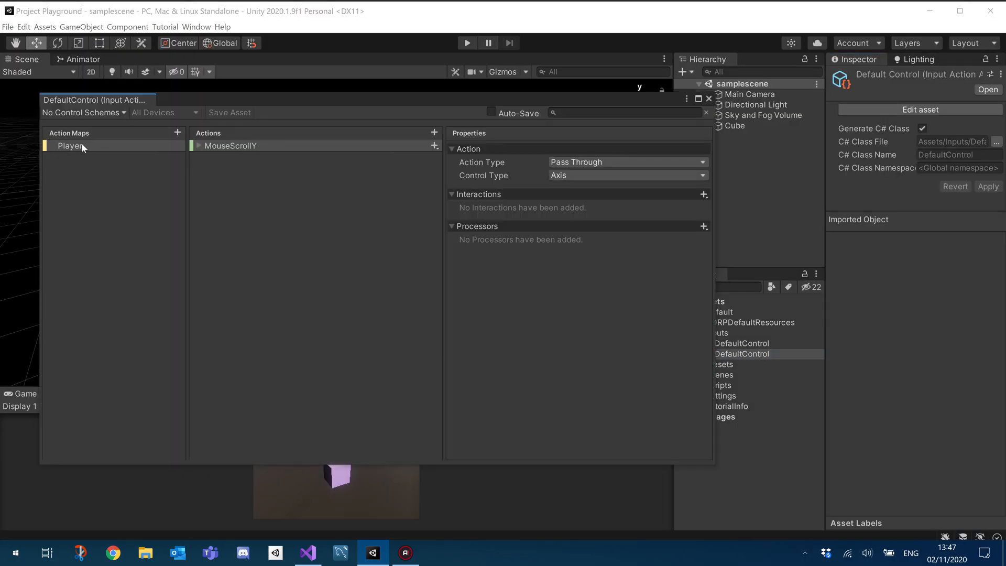
left_click(229, 145)
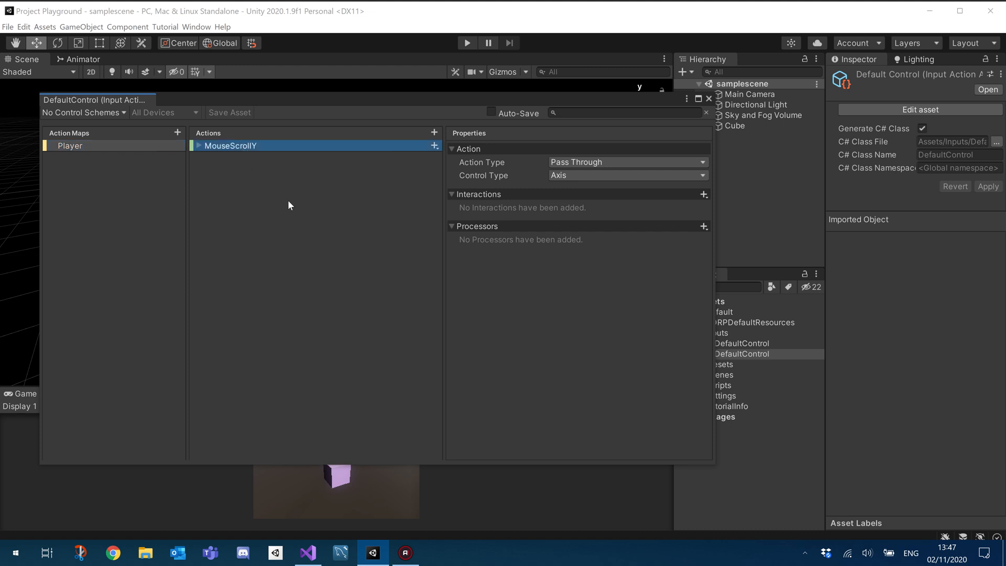
left_click(307, 552)
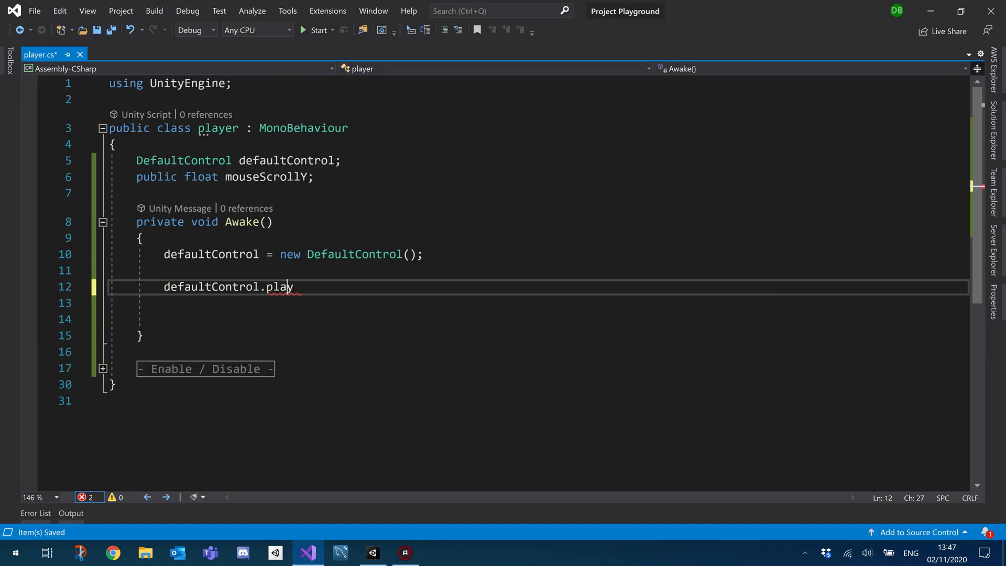
Step: Subscribe to Player.MouseScrollY.performed in Awake with a lambda taking parameter x
type("Player")
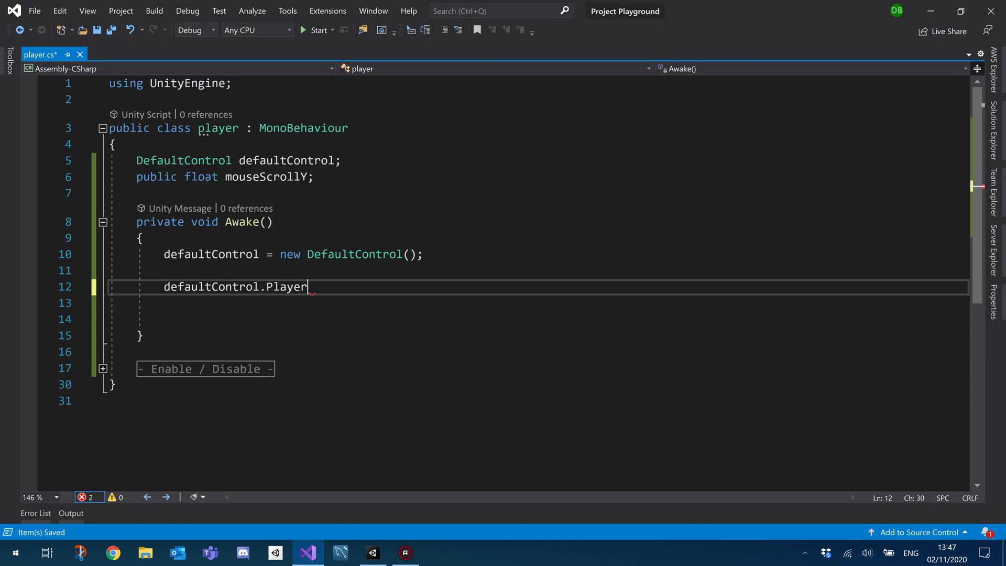
type(".m")
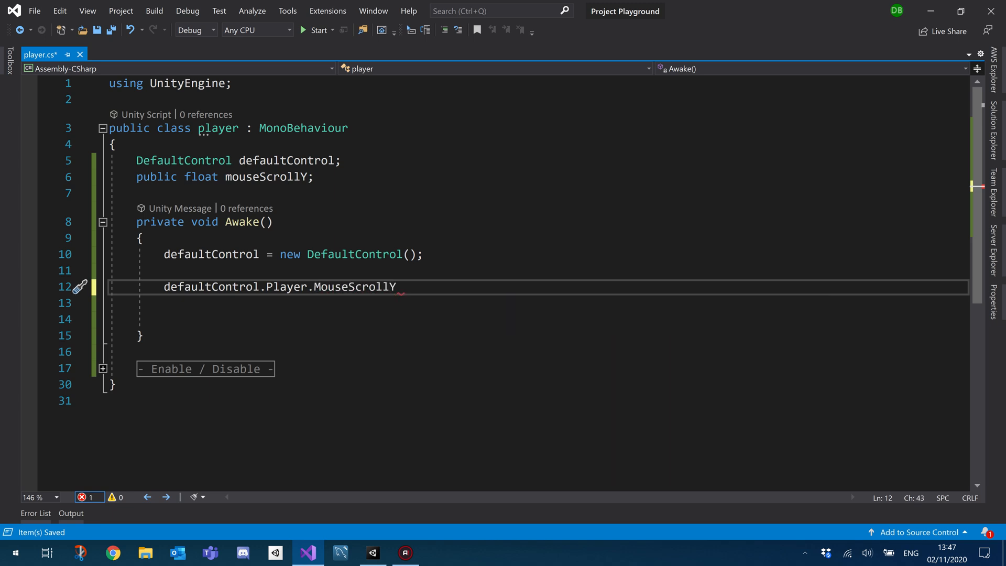
double_click(354, 287)
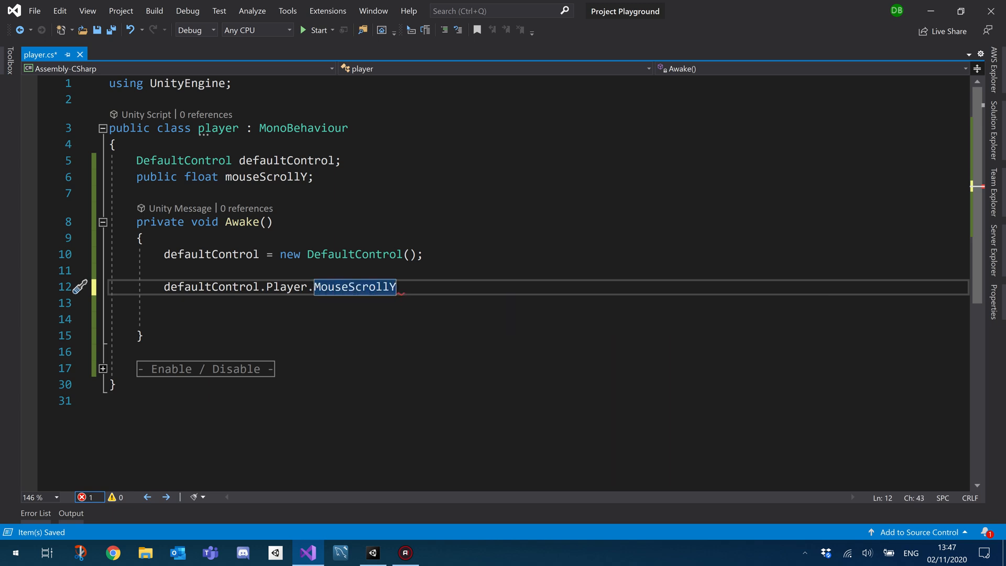
type(".performed")
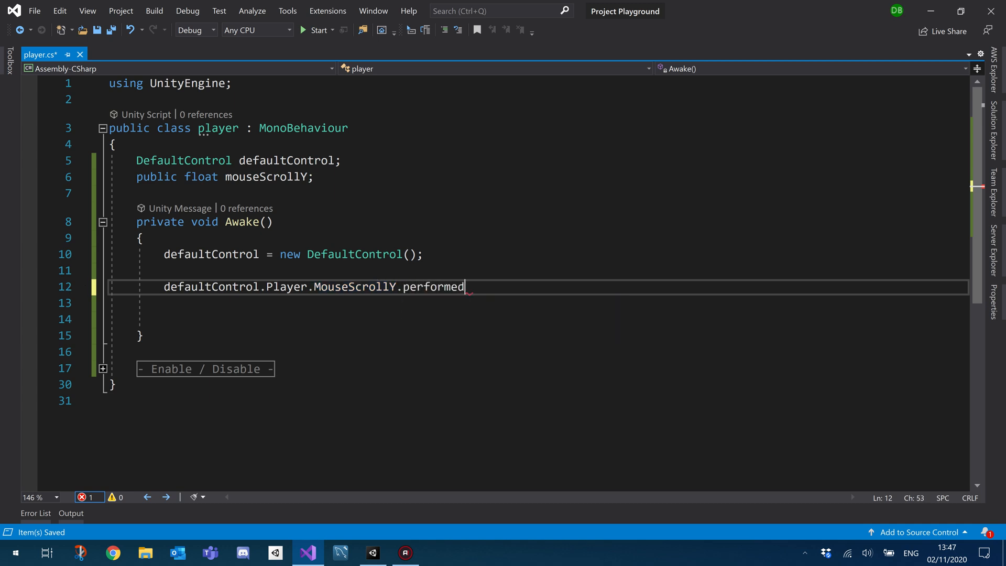
double_click(433, 287)
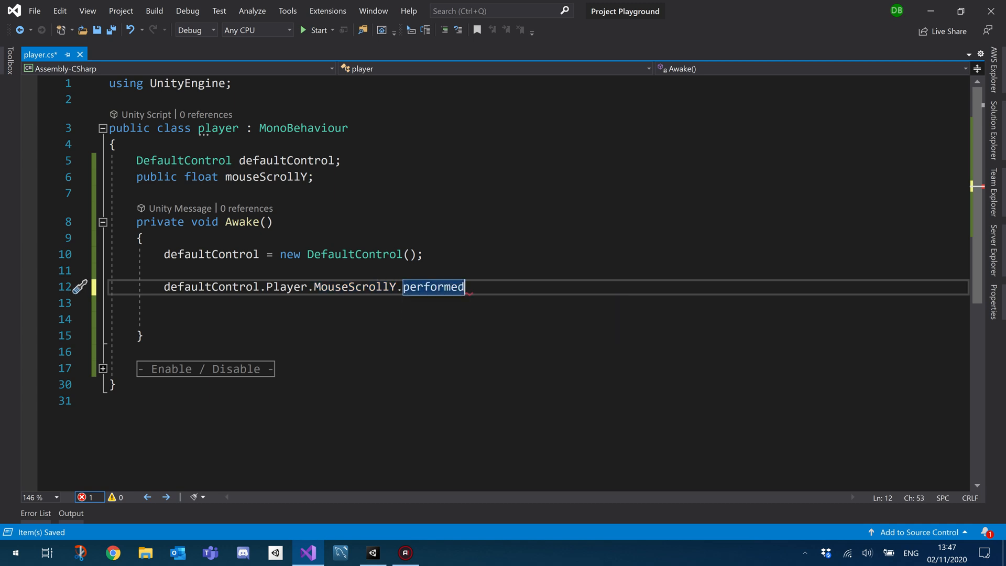
type("+=")
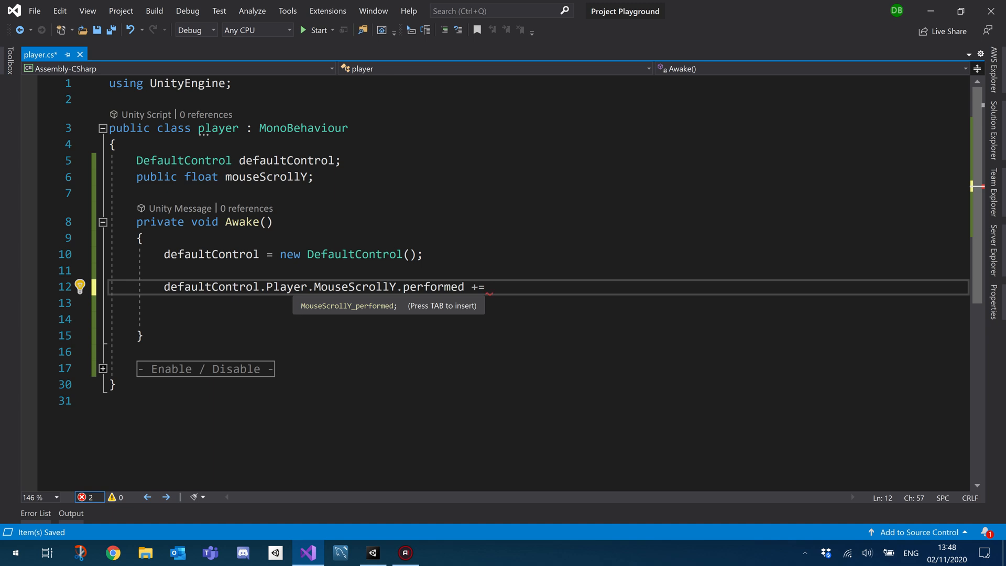
double_click(433, 287)
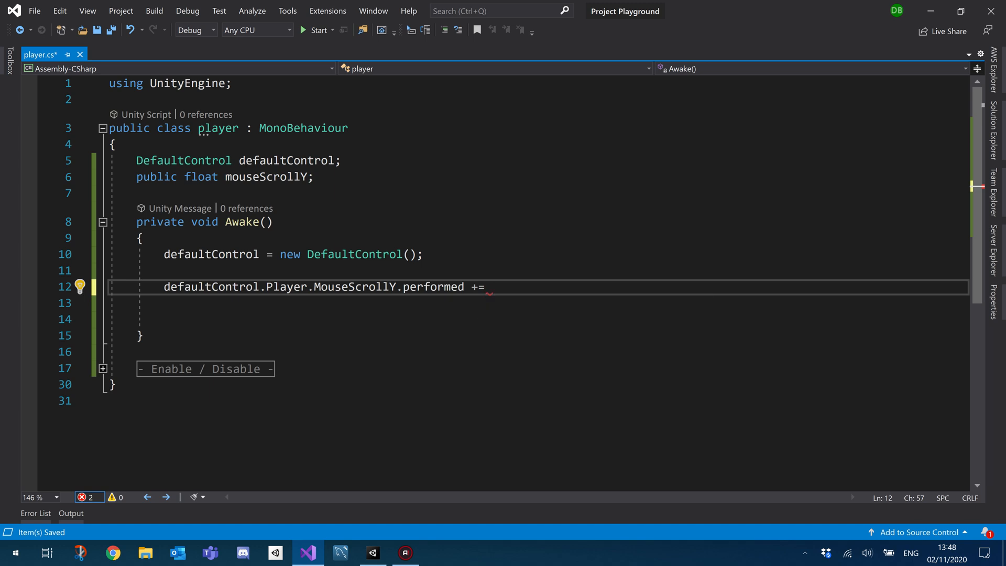
type("x =>")
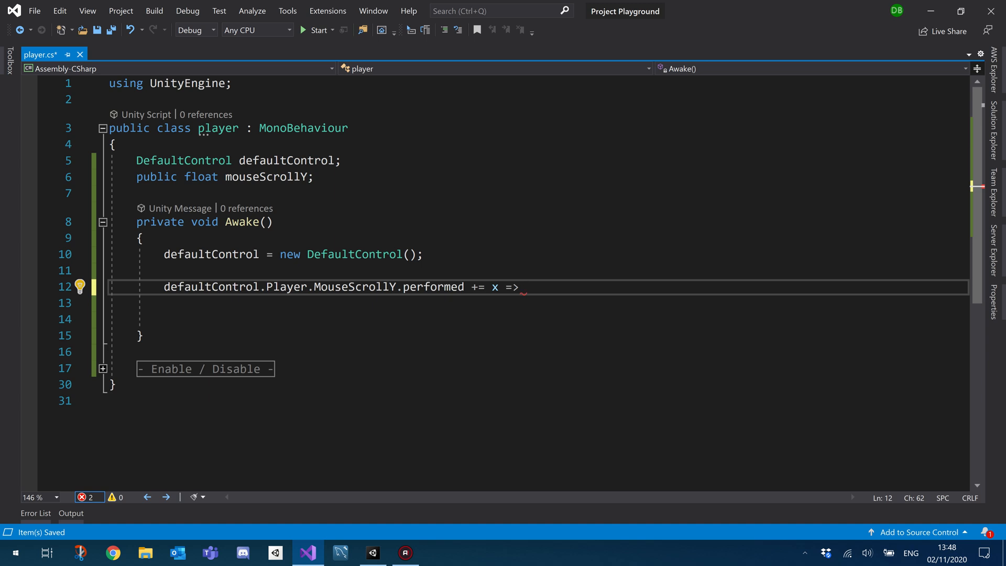
Step: Make the lambda assign mouseScrollY = x.ReadValue<float>(); and save player.cs
left_click(244, 177)
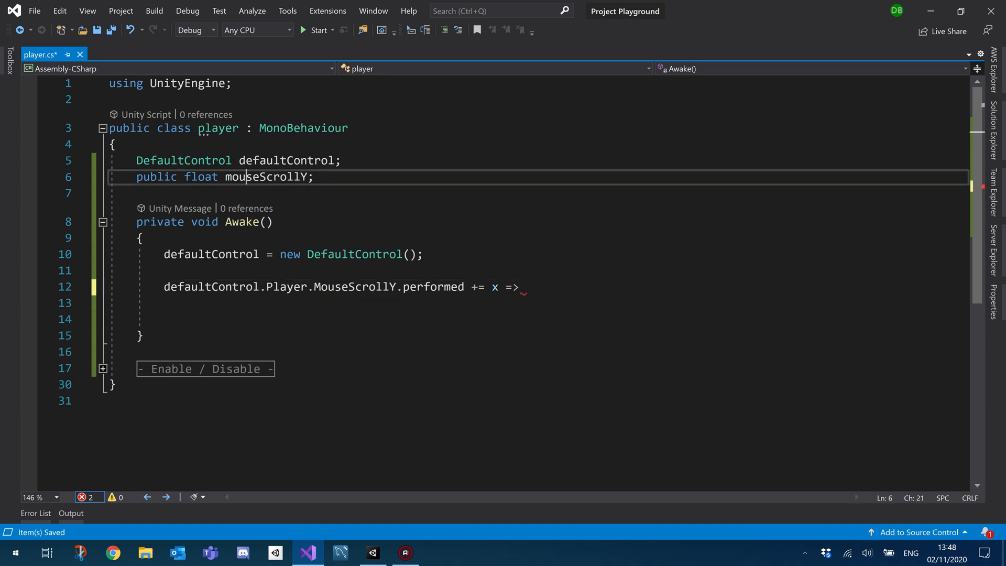
double_click(265, 177)
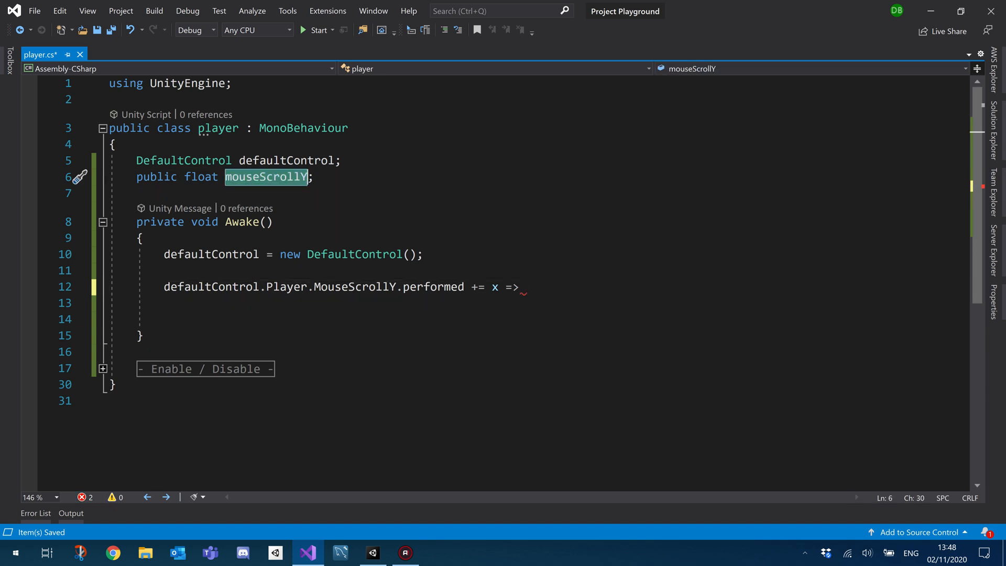
type("mouseScrollY")
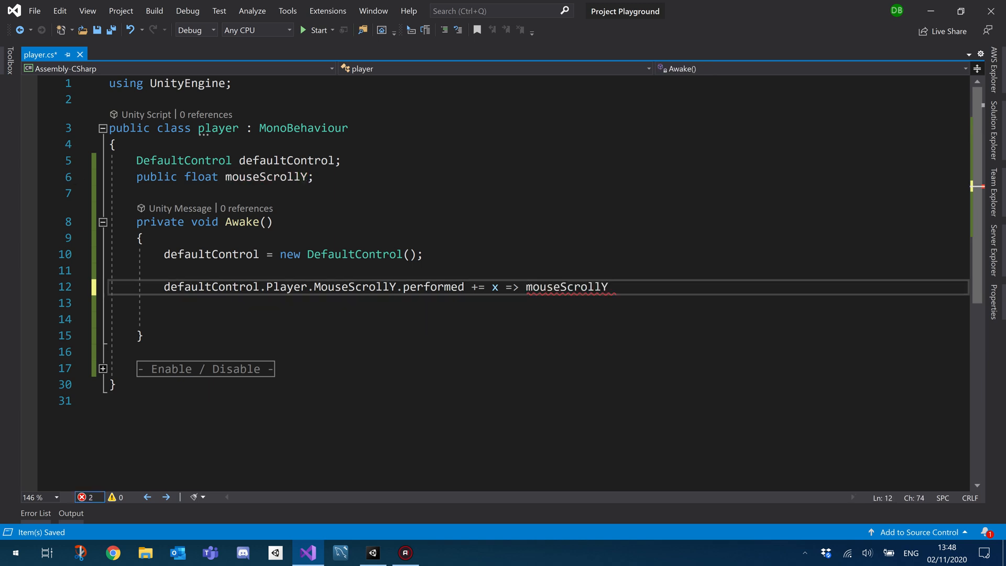
double_click(565, 287)
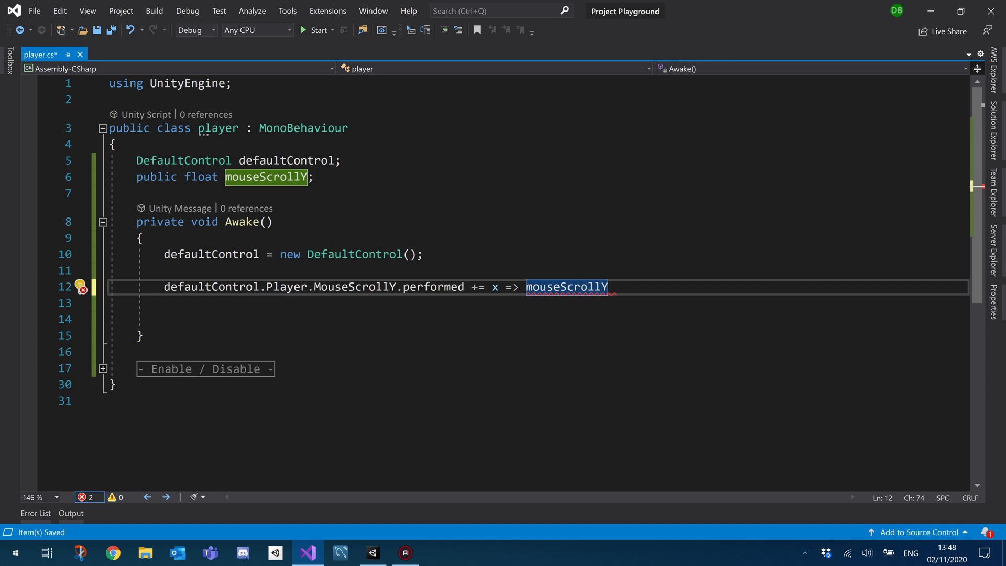
type("=")
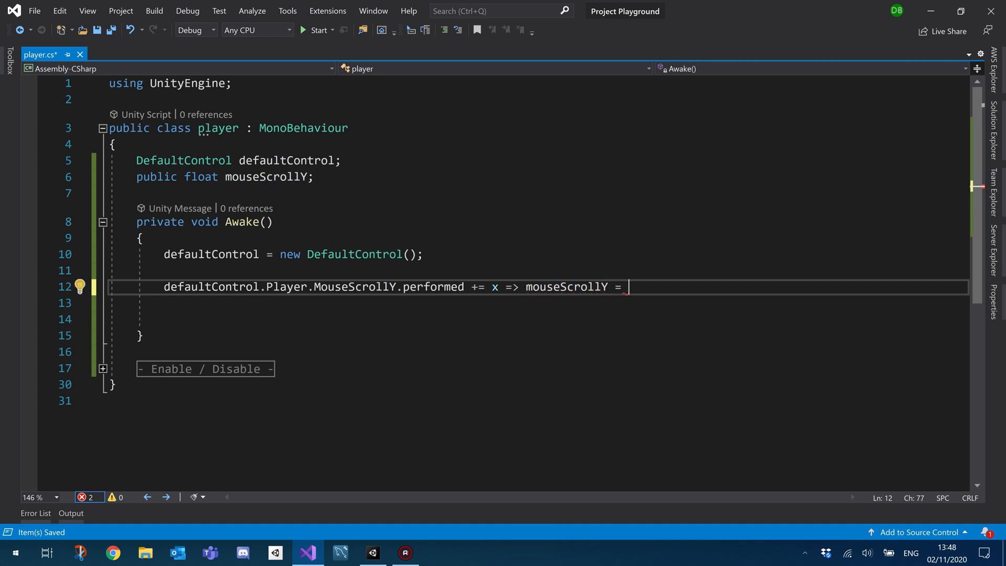
type("x.")
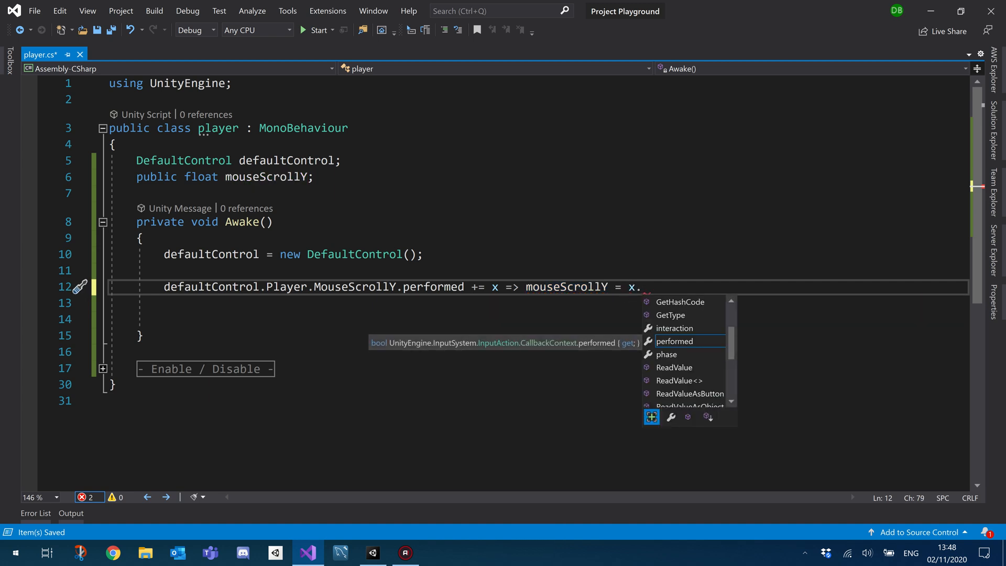
type("re")
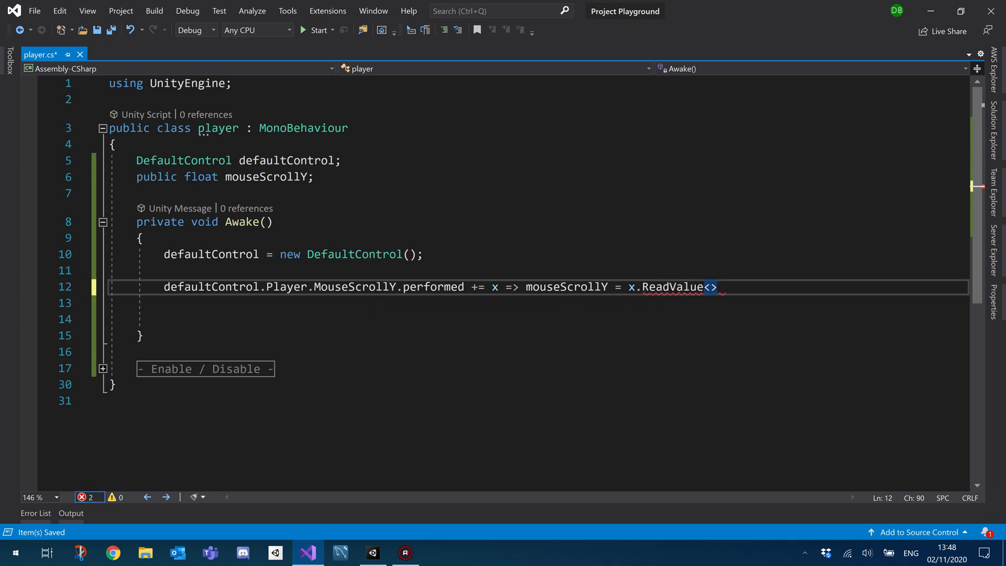
type("float")
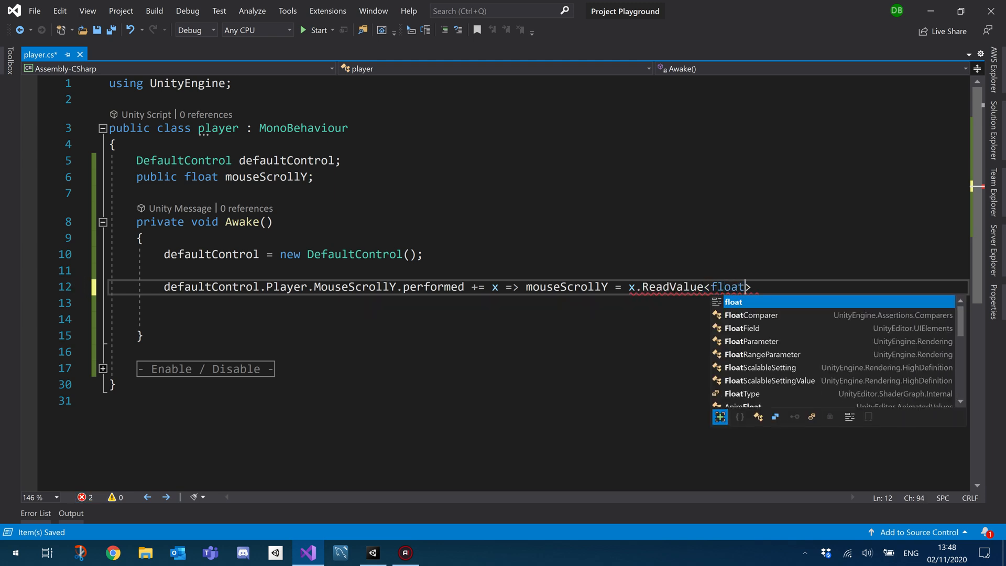
type("();")
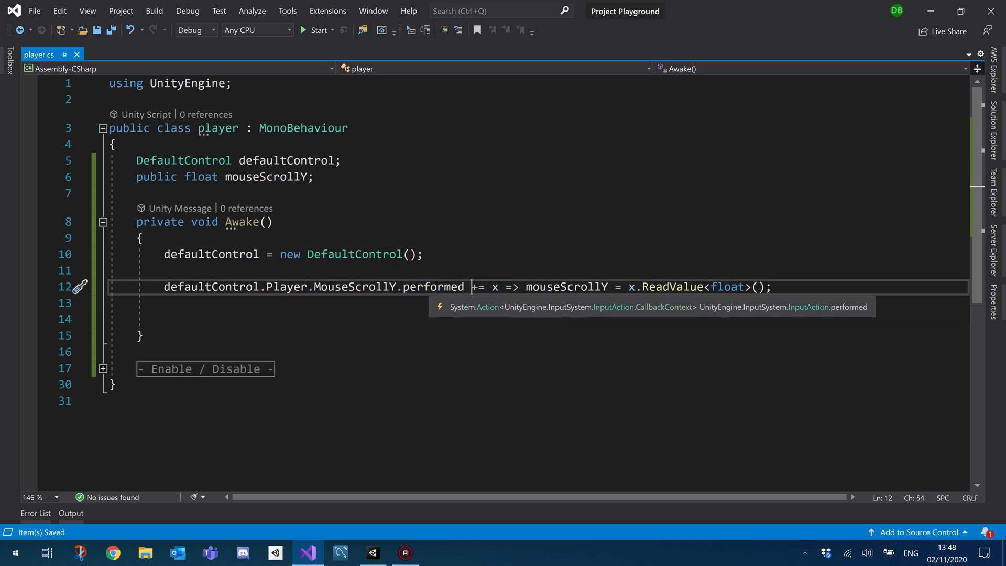
double_click(434, 286)
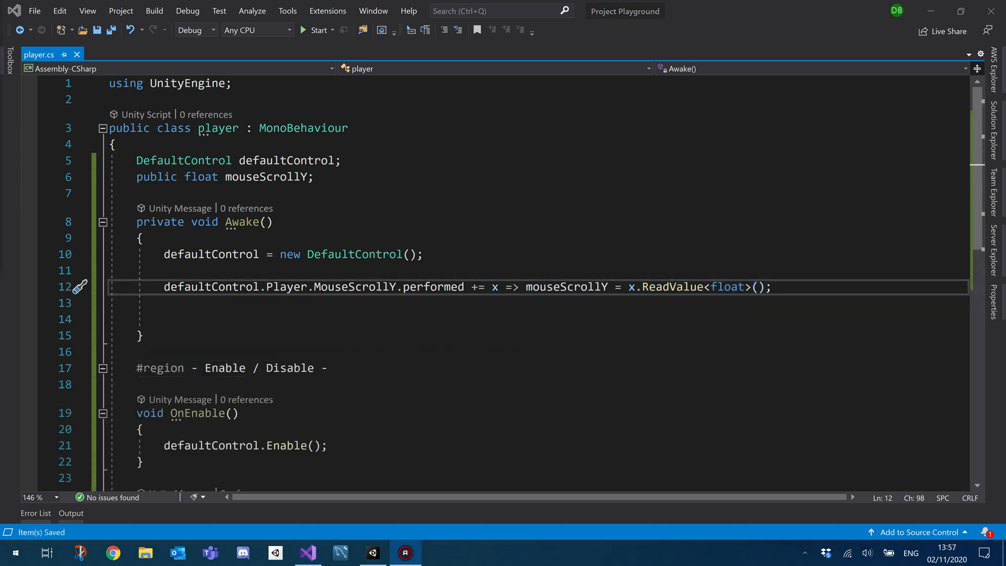
Step: Add an empty private void Update() method below Awake
double_click(565, 287)
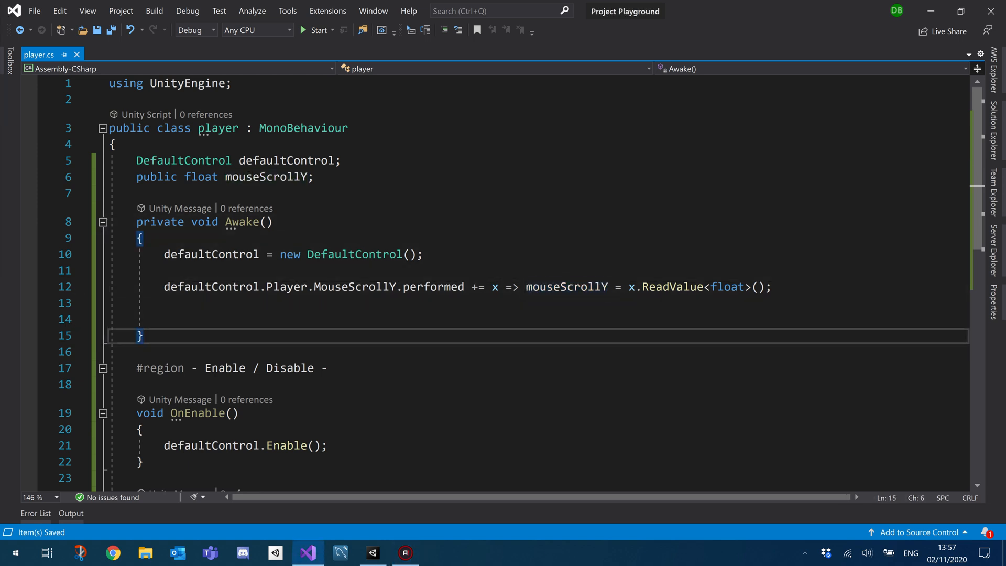
key("enter")
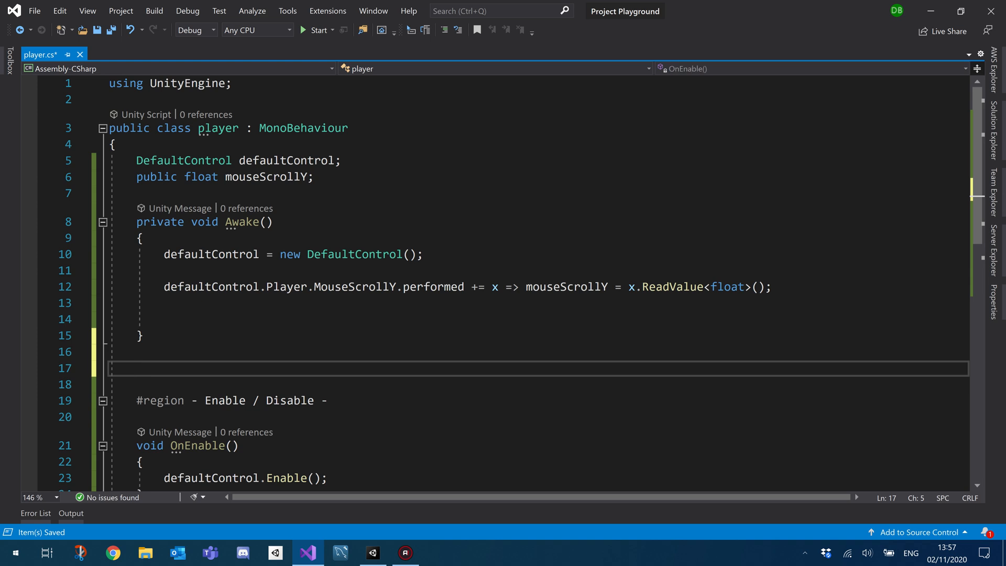
type("private void")
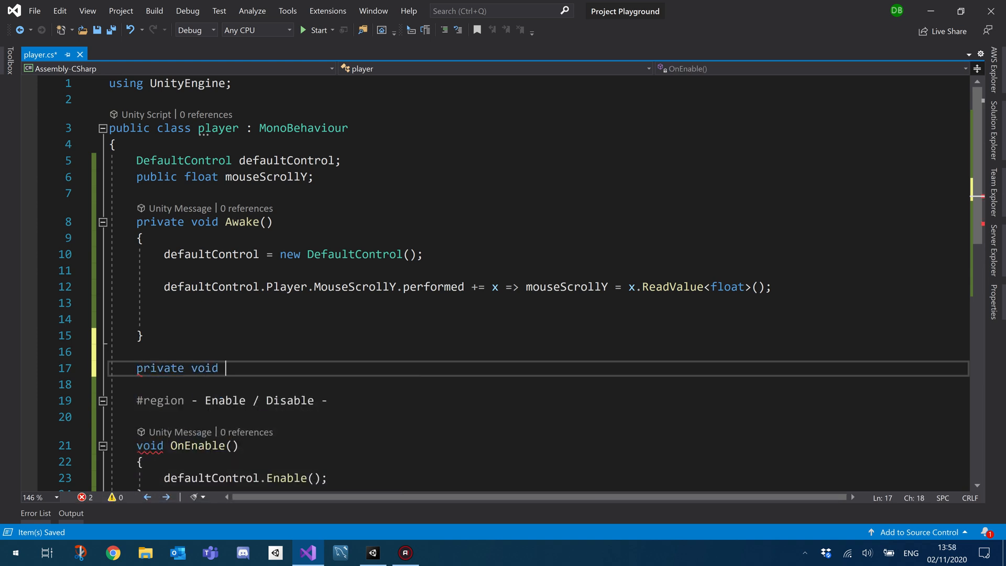
type("Update() { }")
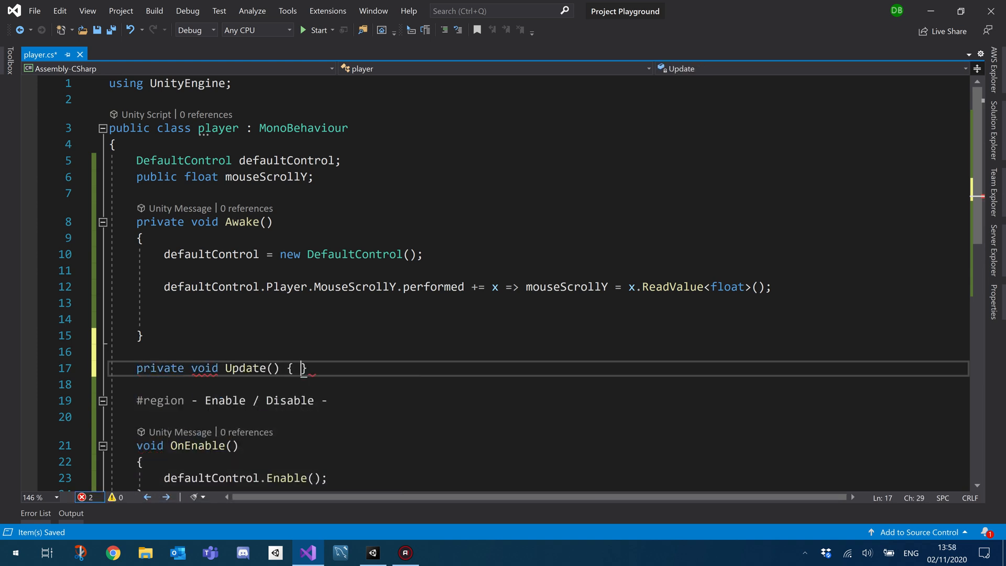
double_click(566, 238)
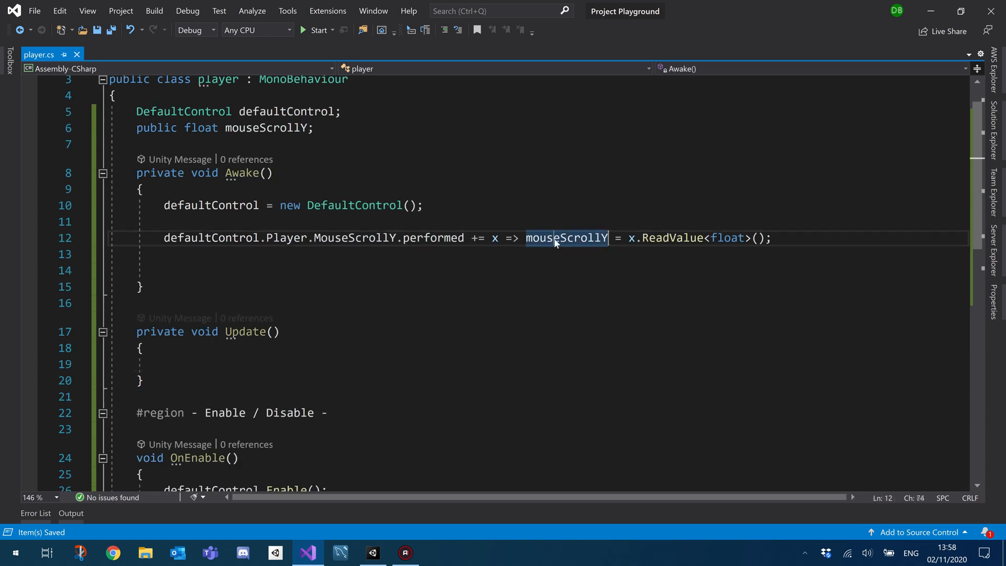
left_click(566, 238)
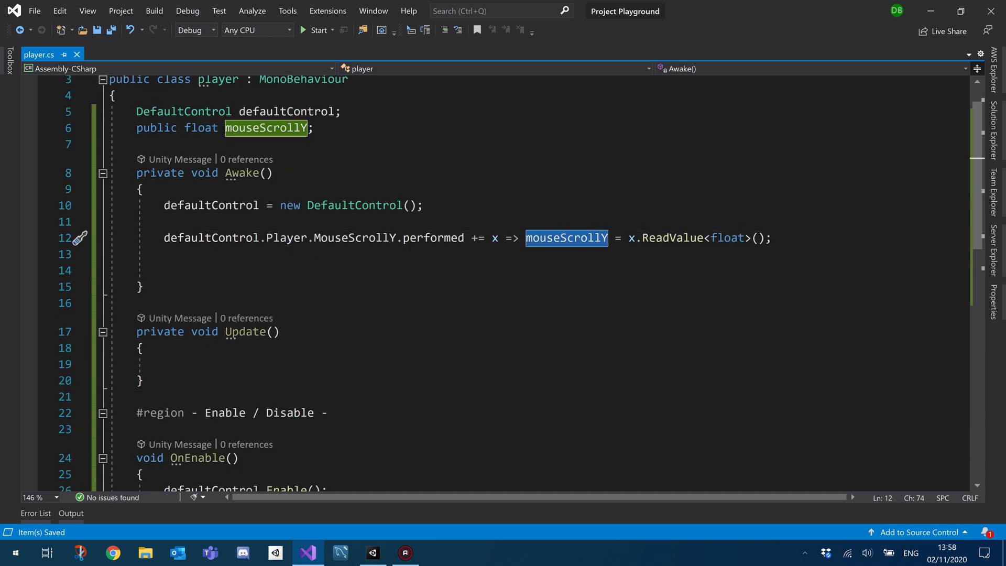
Step: In Update, log 'Scrolled Up' when mouseScrollY > 0 and 'Scrolled Down' when < 0
type("if (")
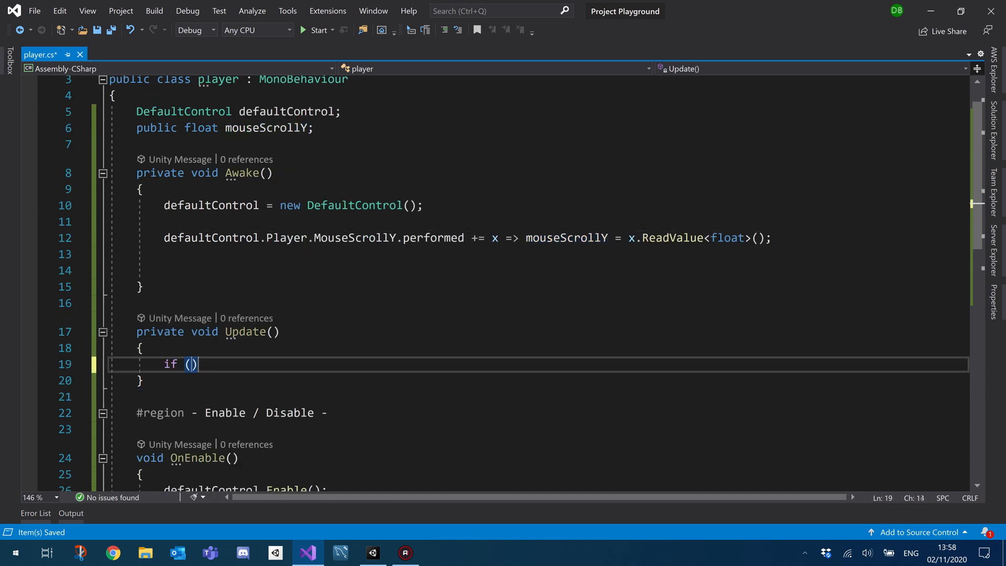
type("mouseScrollY >")
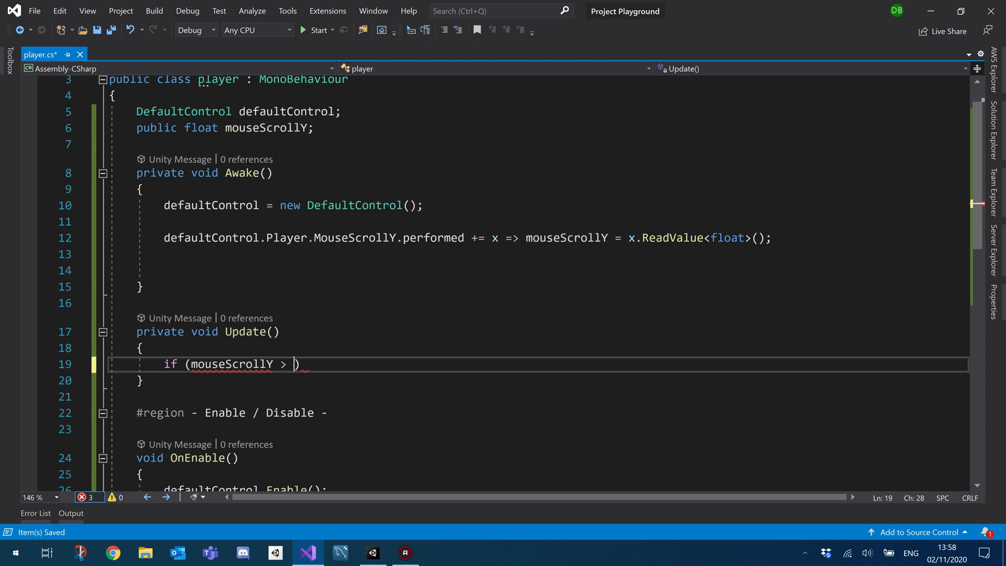
type("0){")
type("Debug.Log(\"\");")
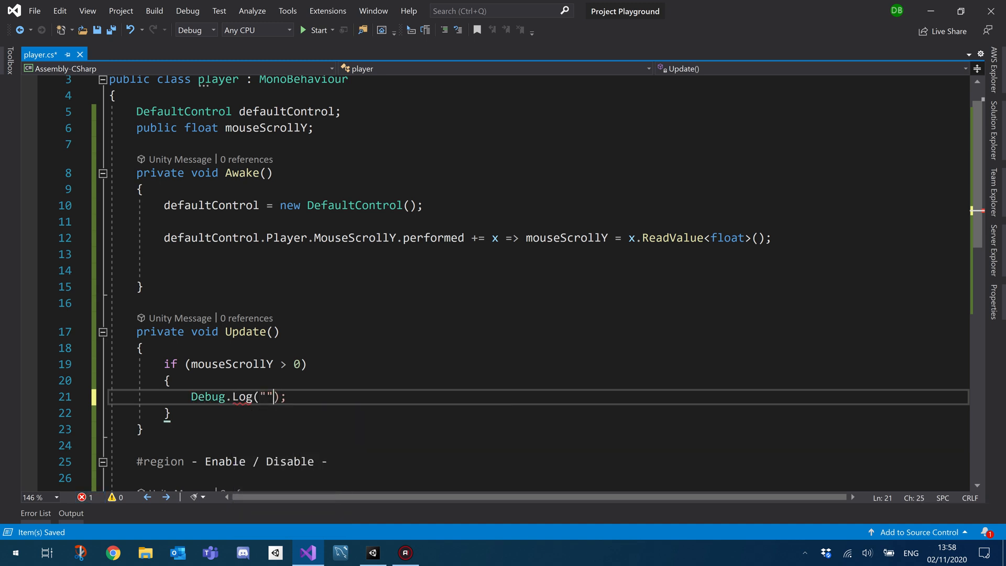
type("Scrolled u")
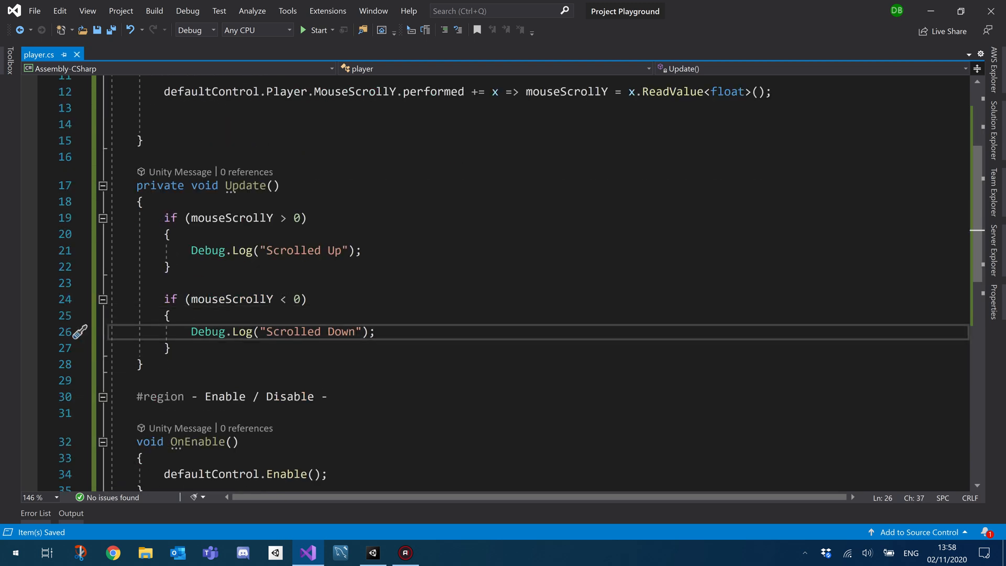
scroll("down", 3)
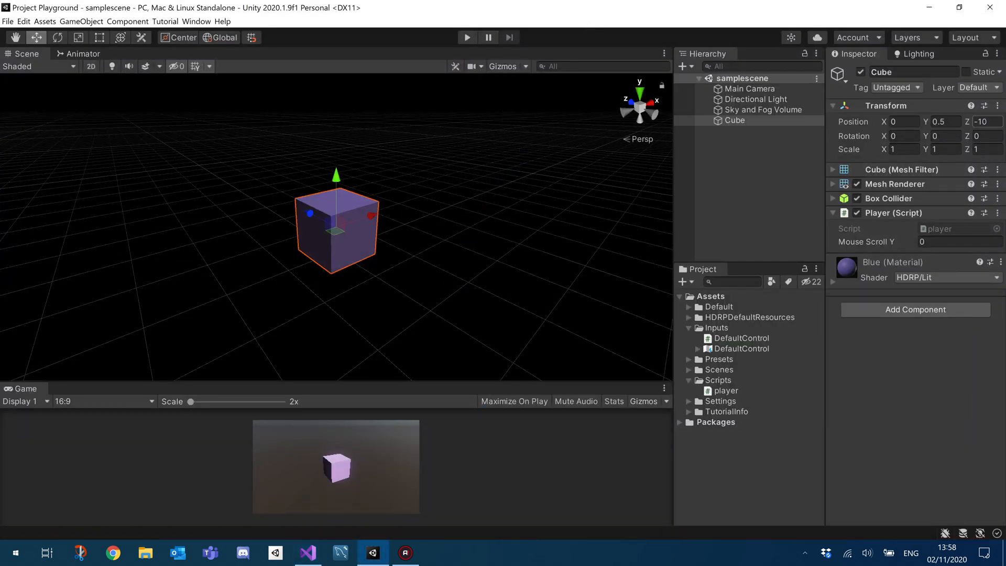
Step: Select the Cube, enter play mode, and scroll over the Game view to log both messages
left_click(733, 119)
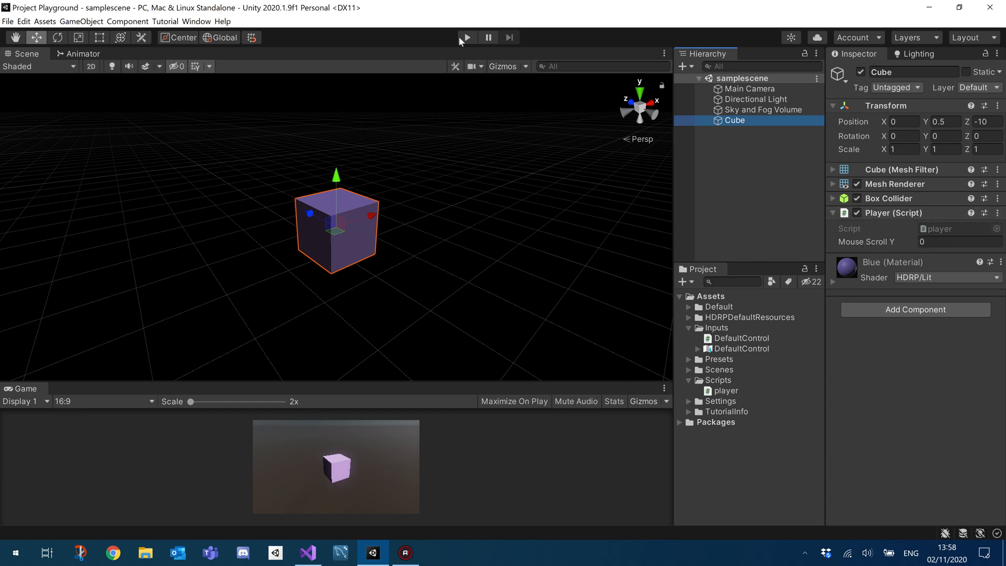
left_click(465, 38)
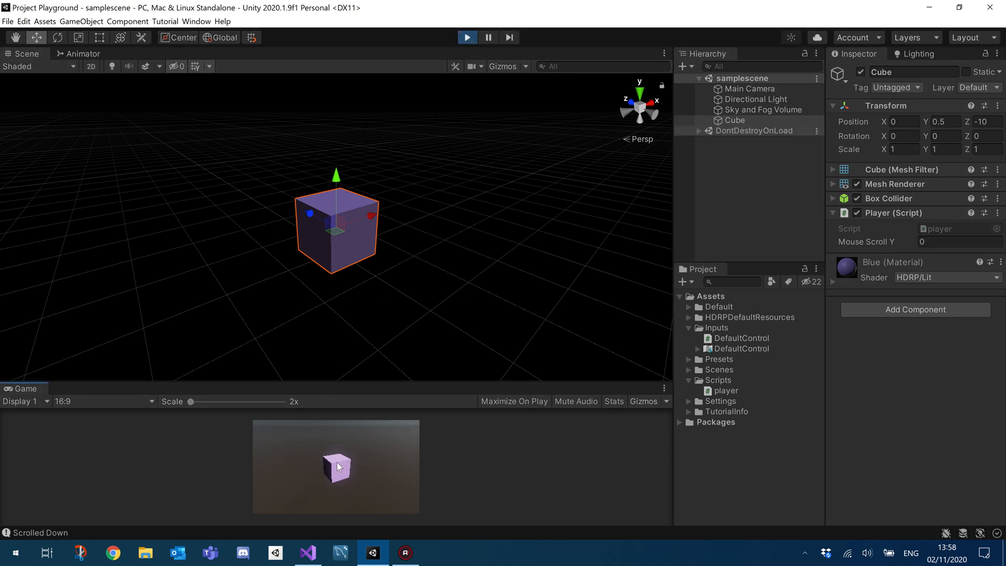
scroll("up", 3)
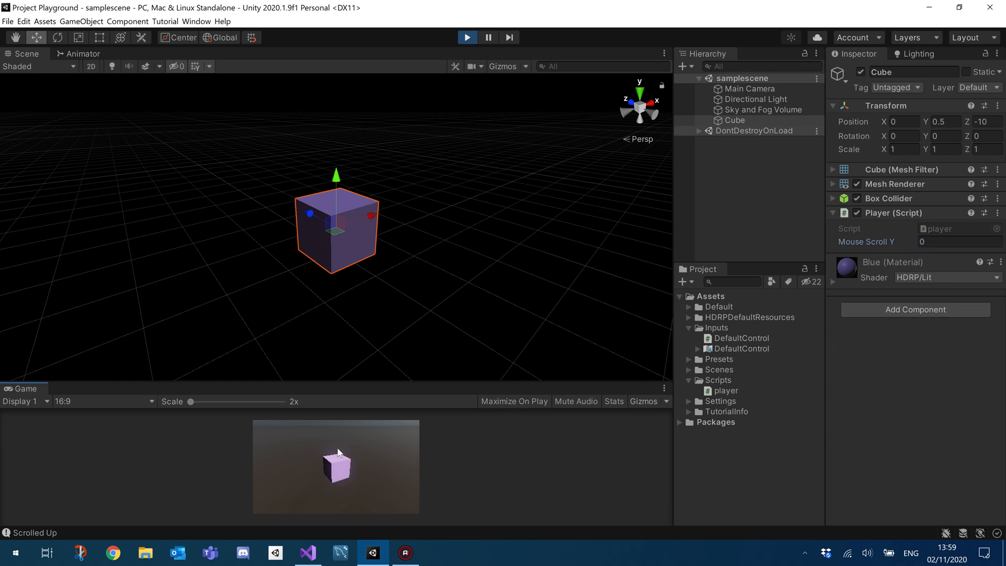
scroll("up", 3)
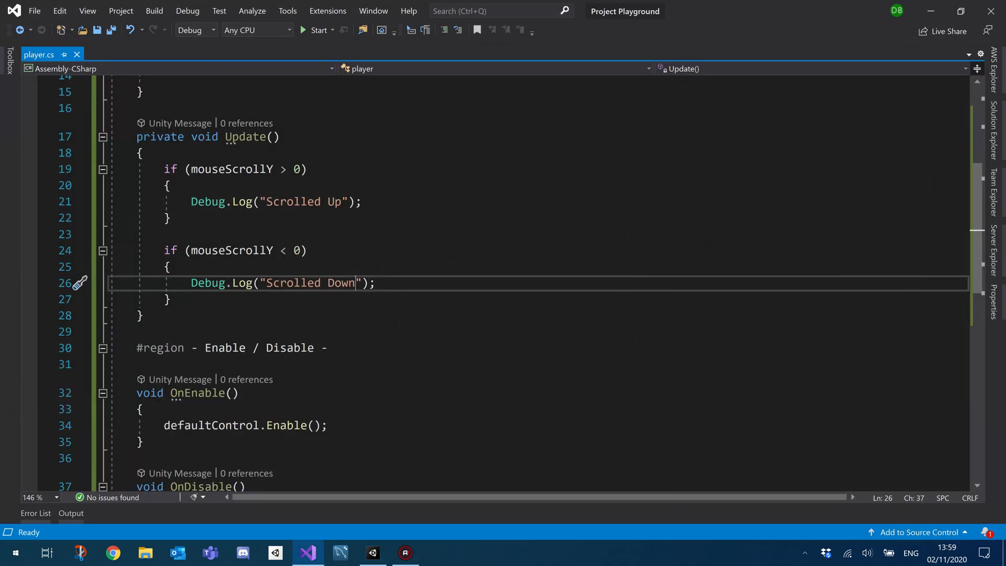
Step: Mark the defaultControl and mouseScrollY fields and OnEnable as private, tidying Awake
double_click(159, 137)
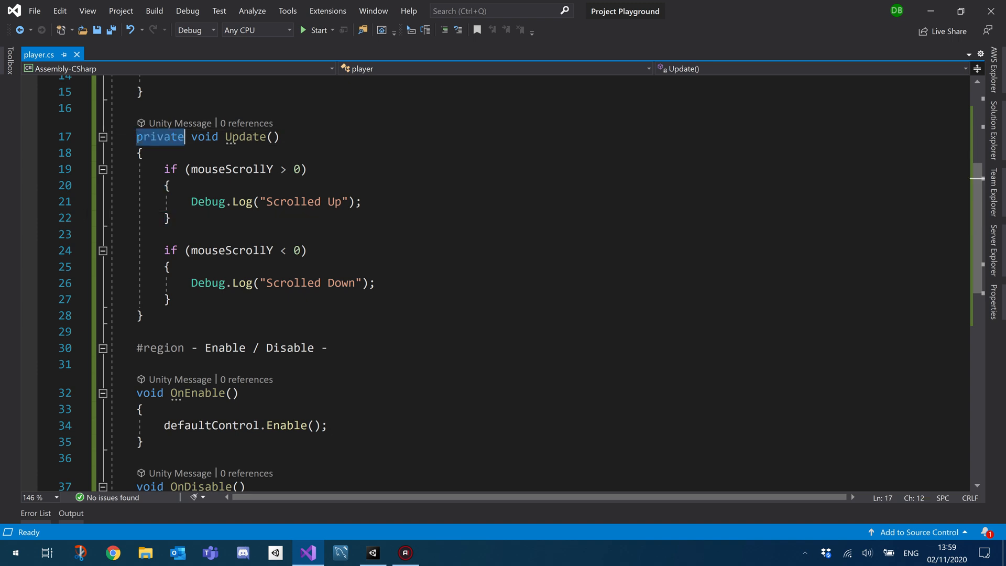
type("private void Awake(")
type("defaultControl.Player.MouseScrollY.performed += x => mouseScrollY = x.ReadValue<float>();")
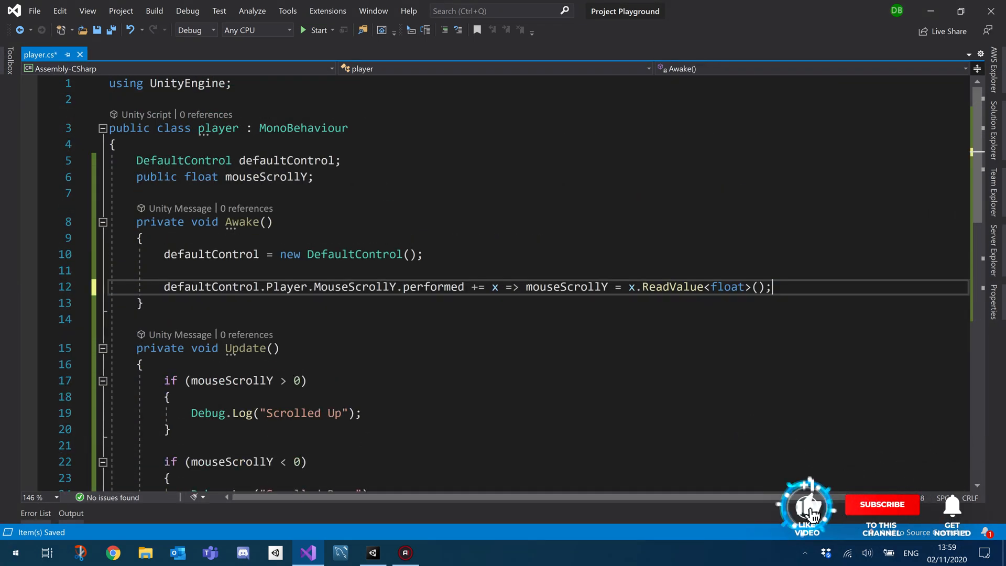
type("private")
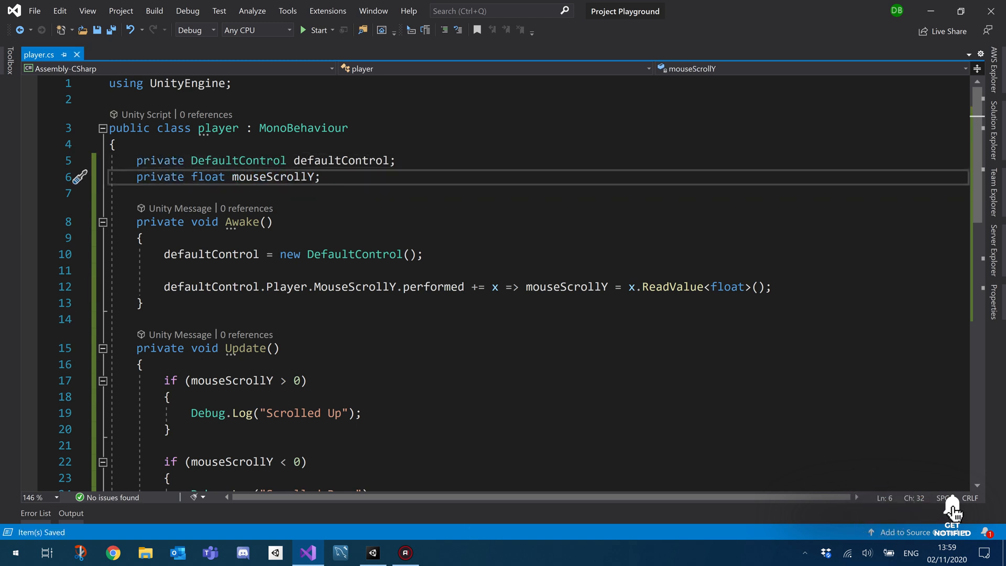
scroll("down", 3)
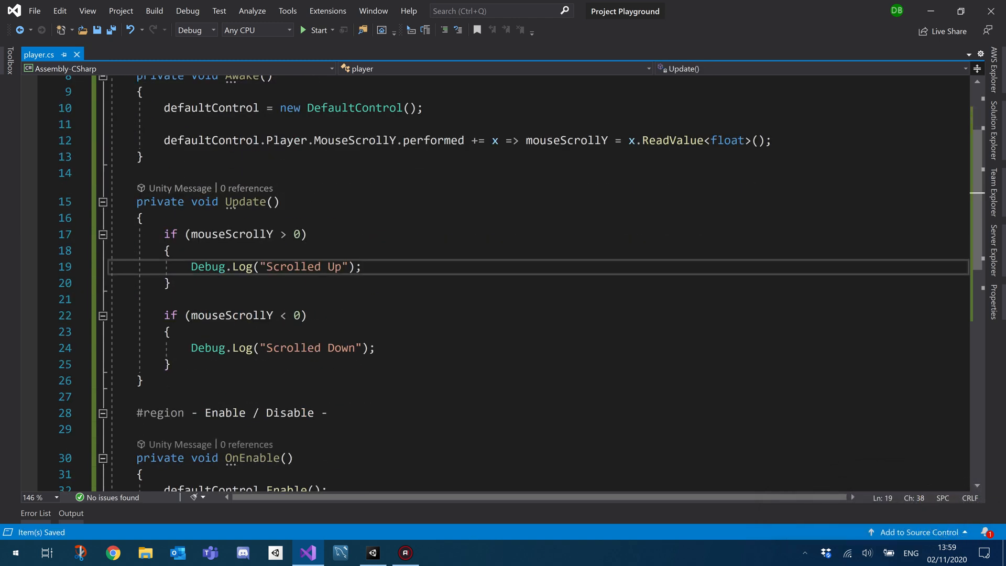
double_click(208, 266)
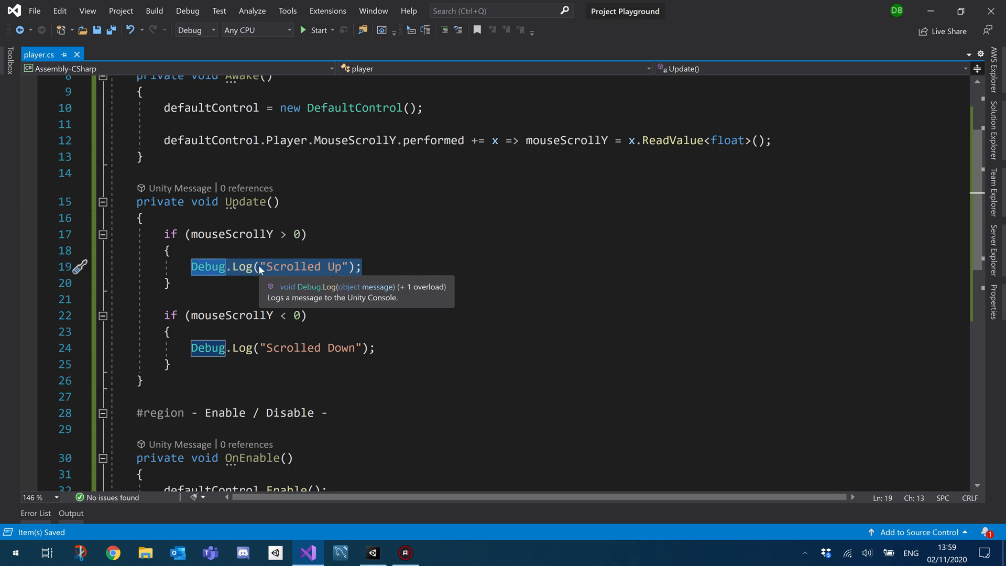
left_click(375, 348)
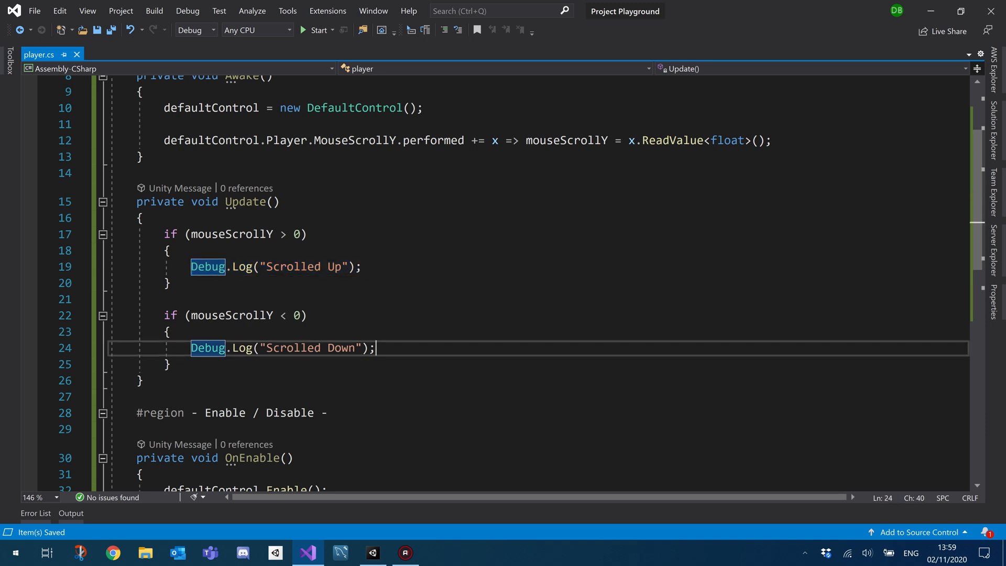